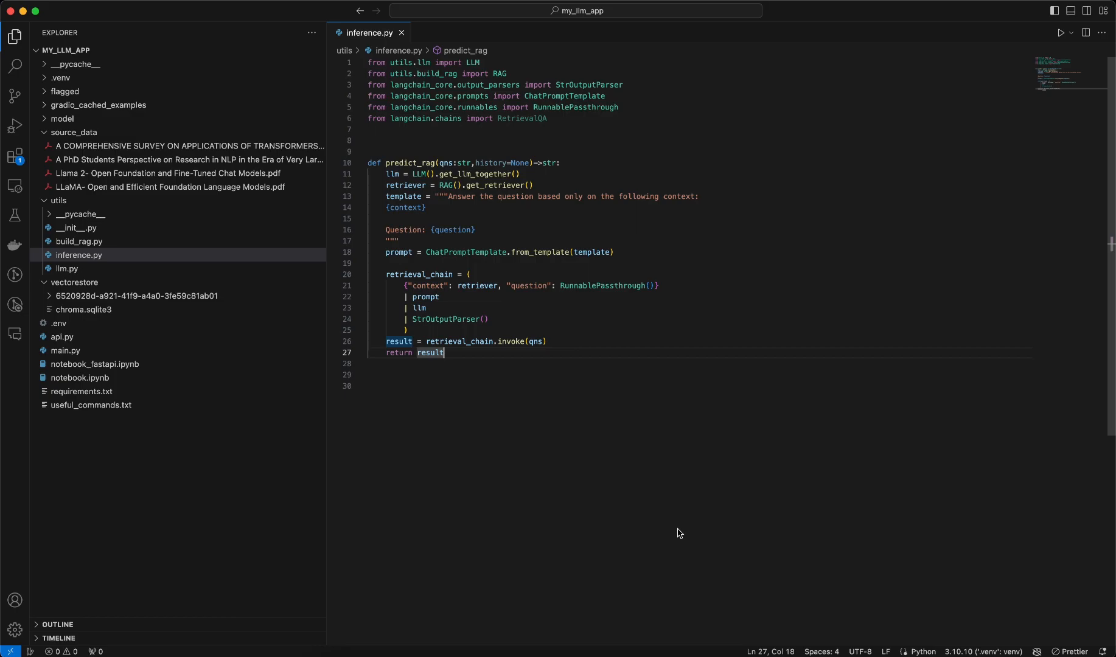
mouse_move(637, 403)
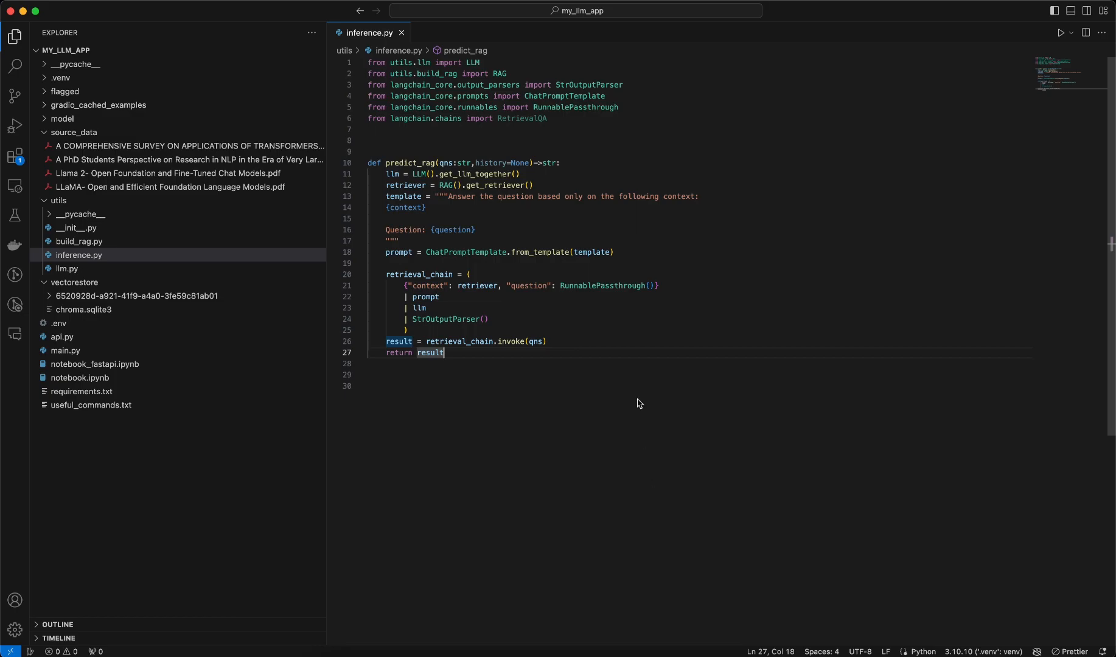
mouse_move(506, 184)
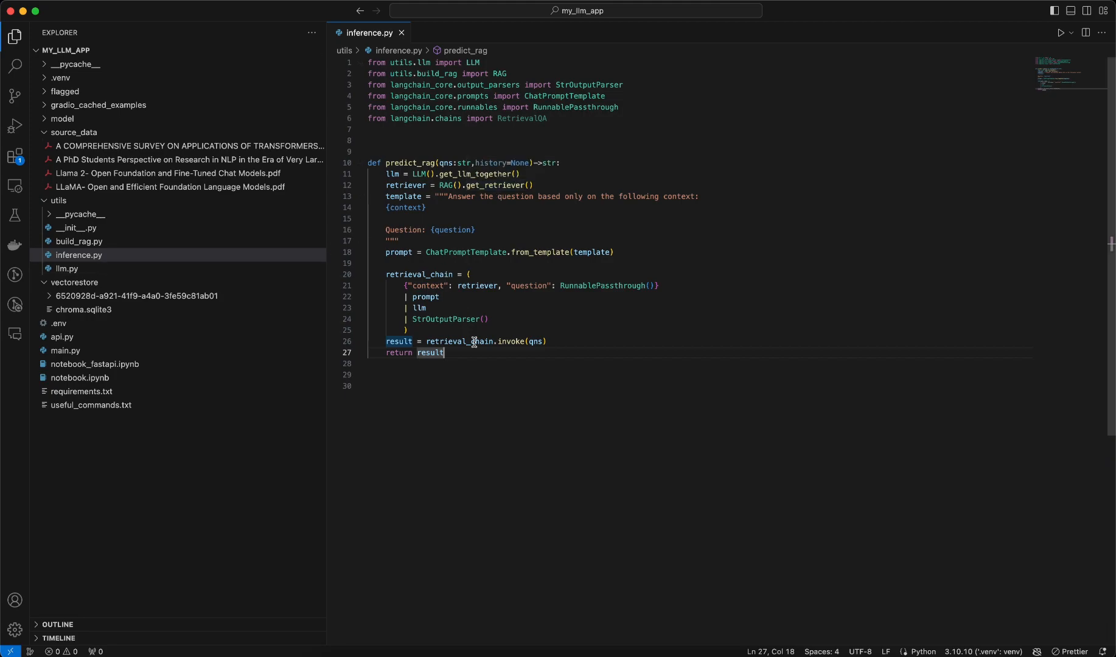
mouse_move(515, 618)
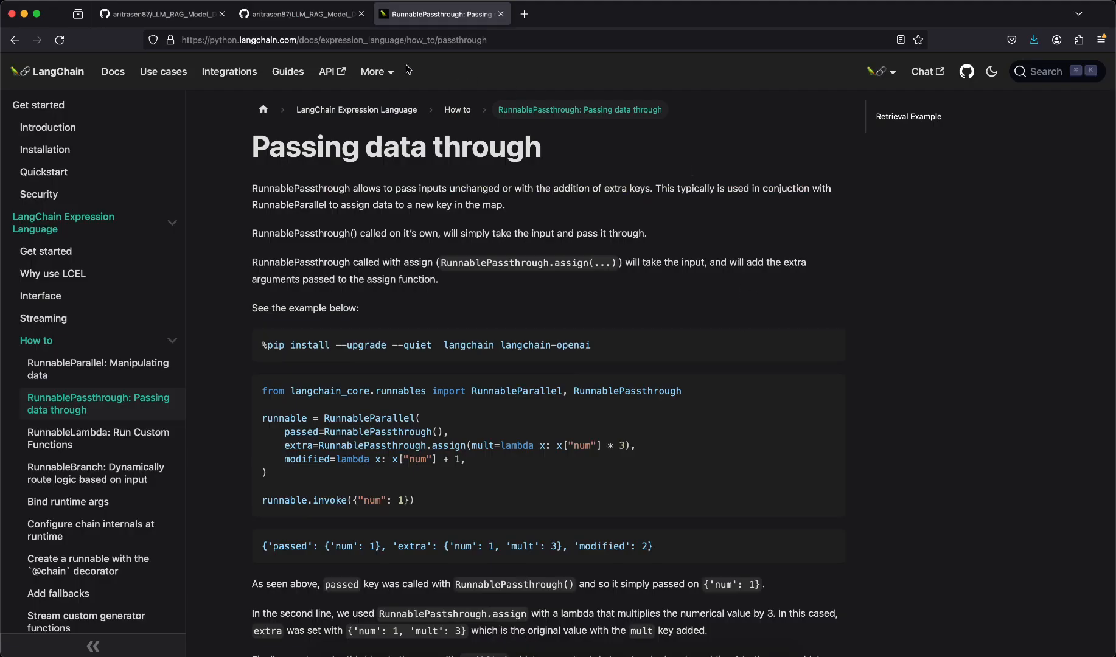
Step: Reload the LLM_RAG_Model_Deployment GitHub repository to show the uploaded folders and files
click(301, 13)
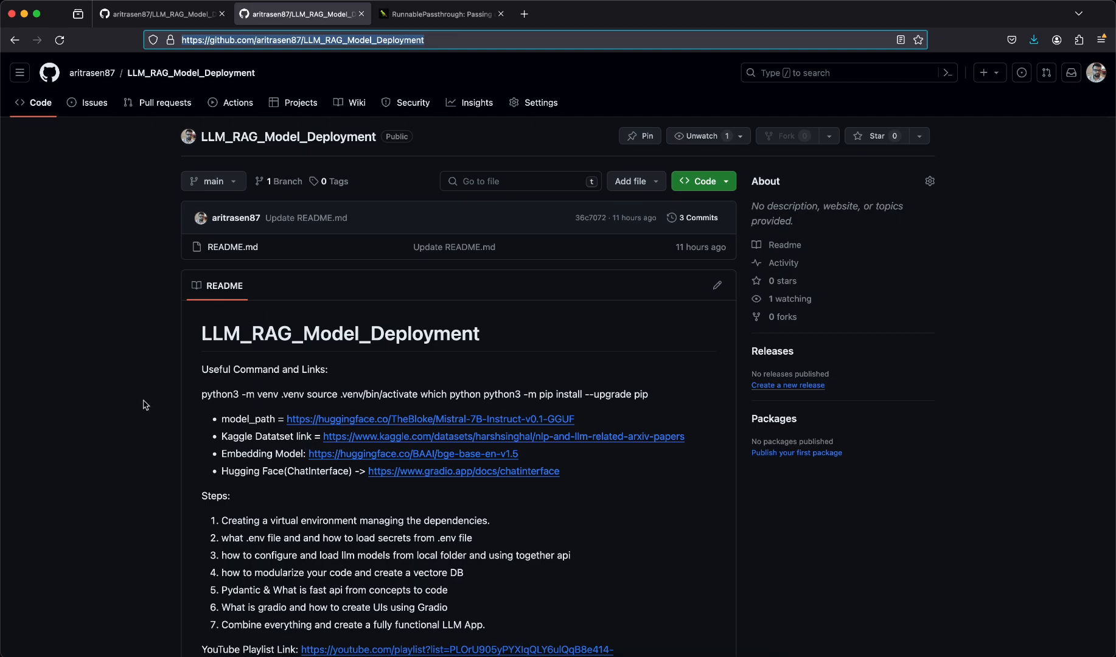
mouse_move(319, 136)
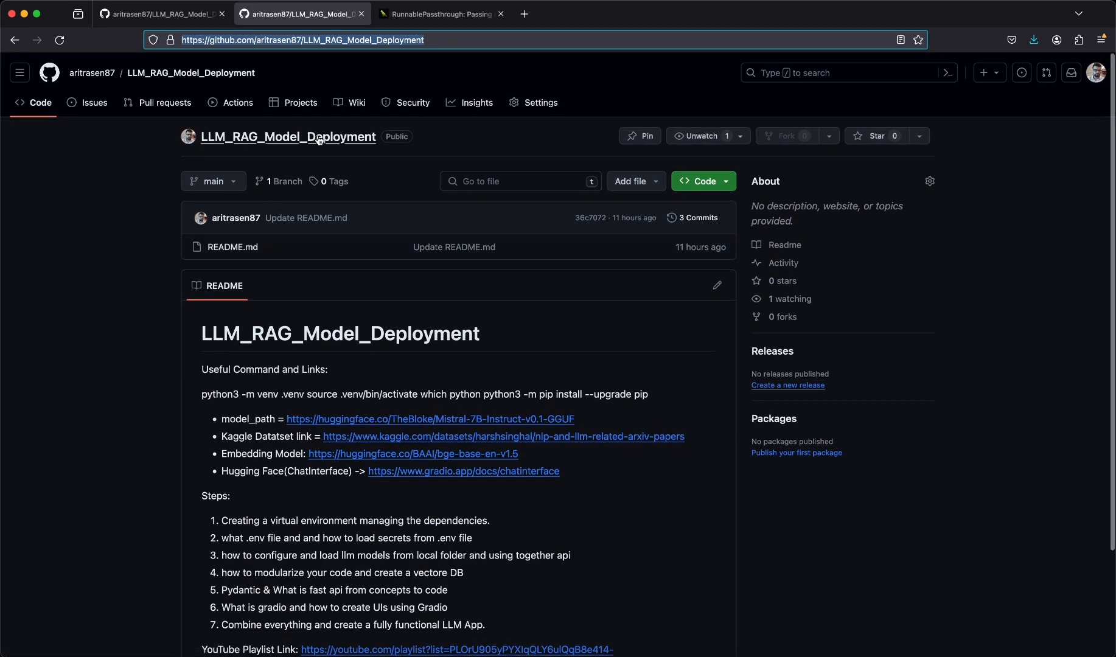
mouse_move(137, 295)
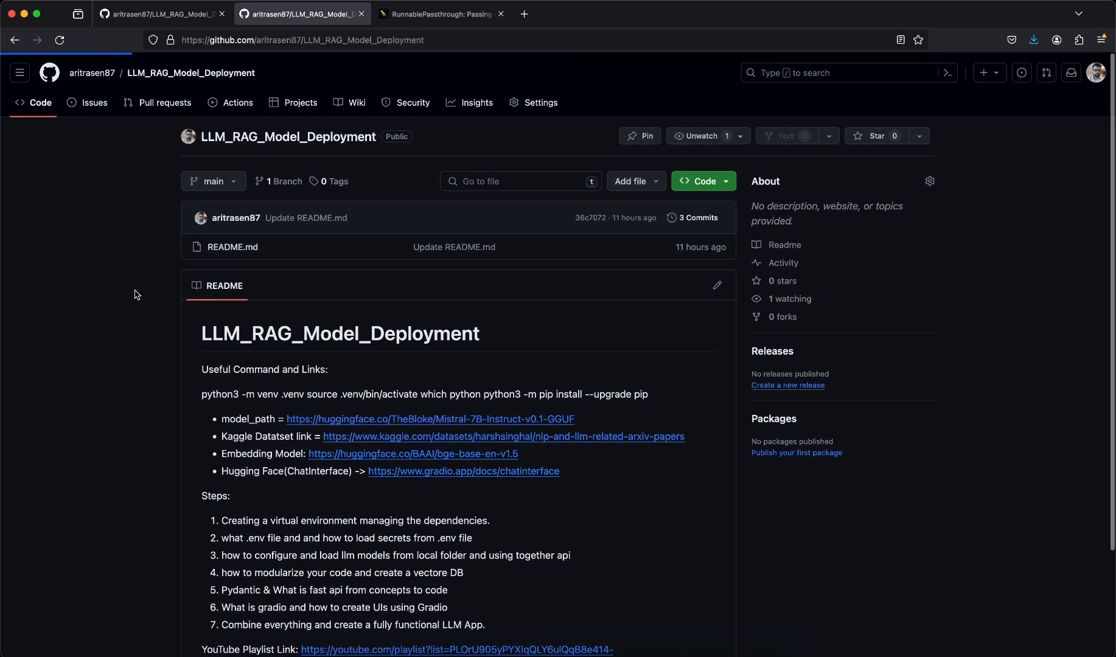
click(60, 40)
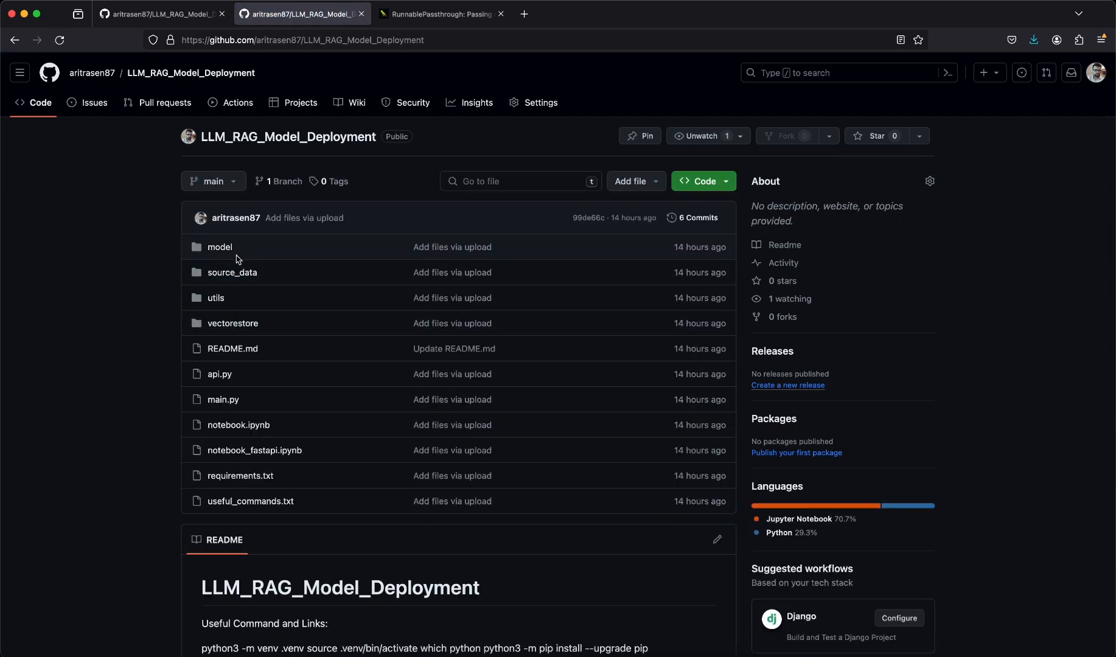
mouse_move(276, 458)
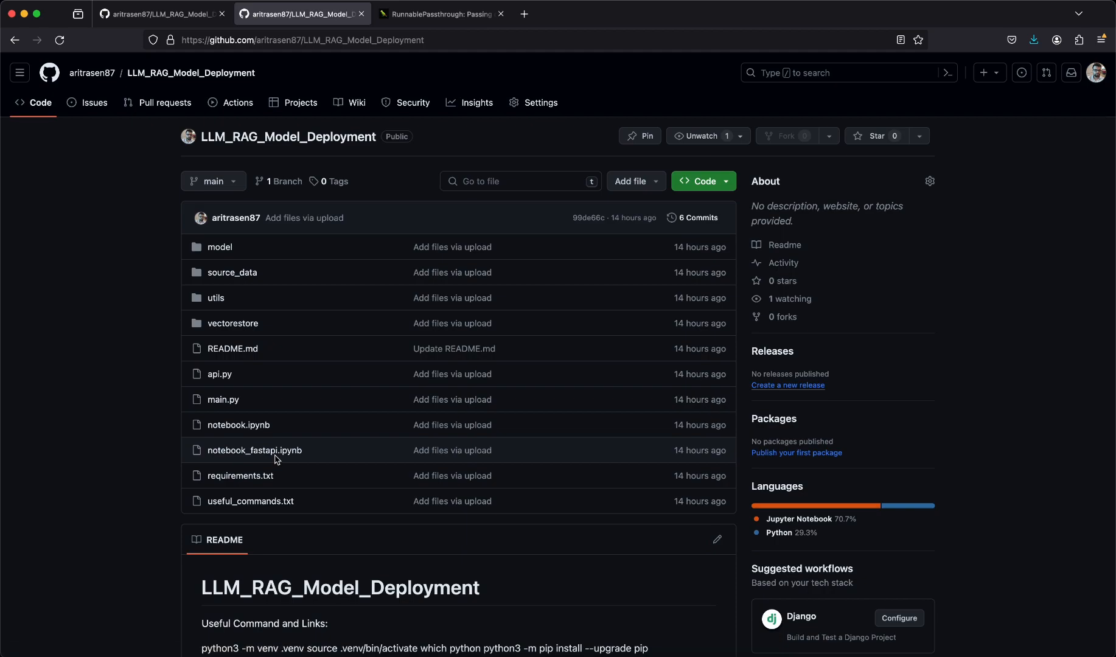
mouse_move(238, 437)
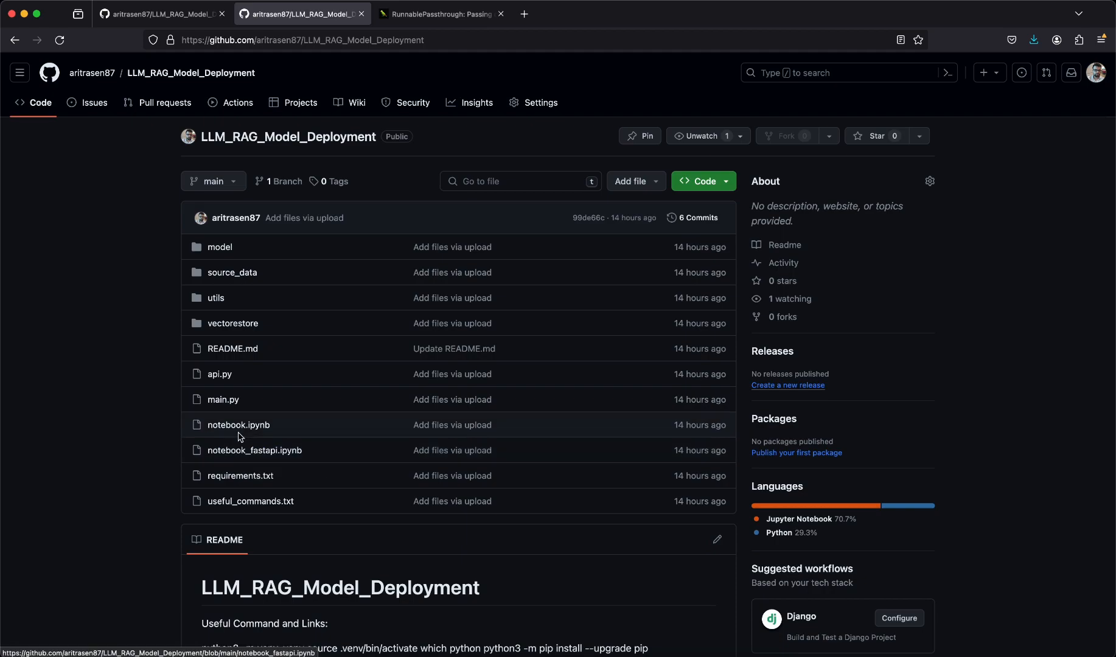
mouse_move(171, 392)
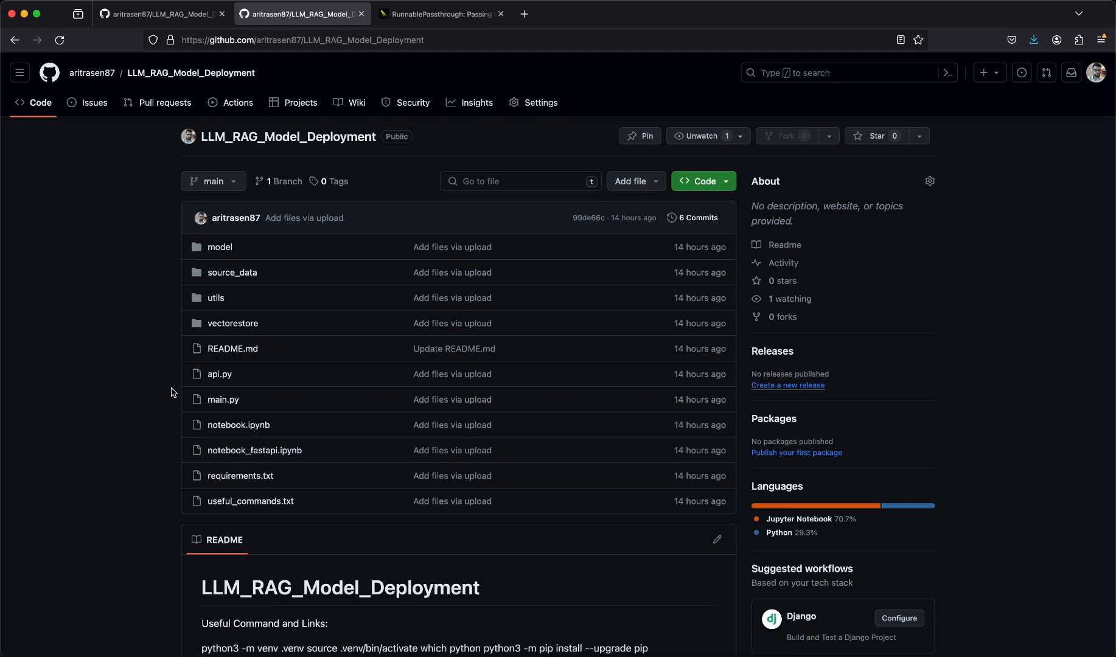
mouse_move(165, 340)
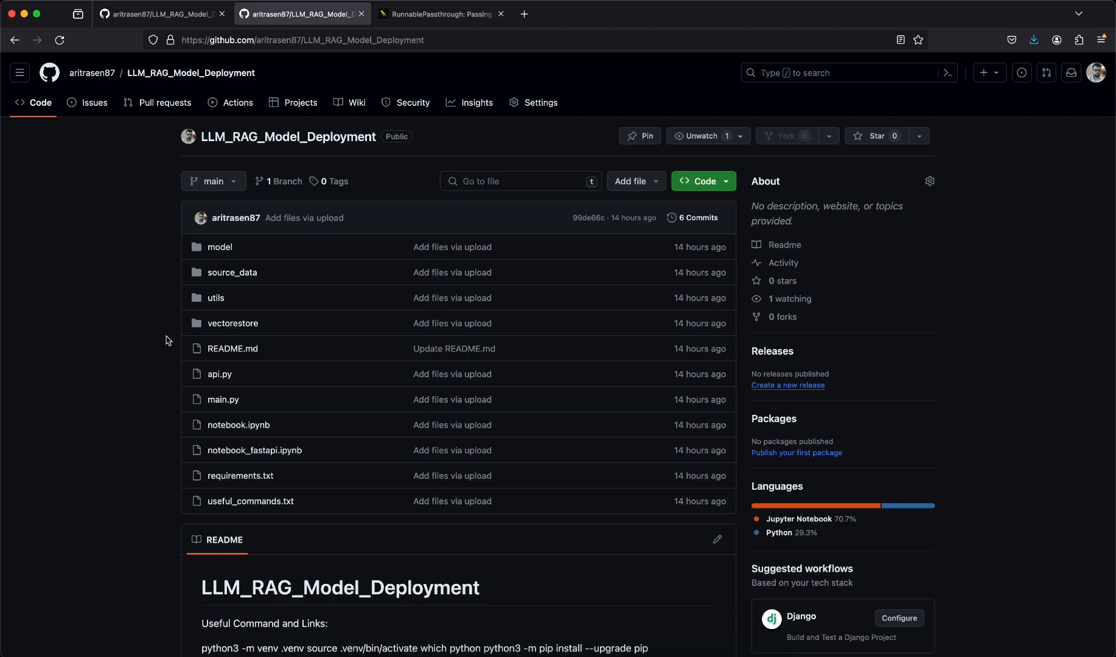
mouse_move(136, 233)
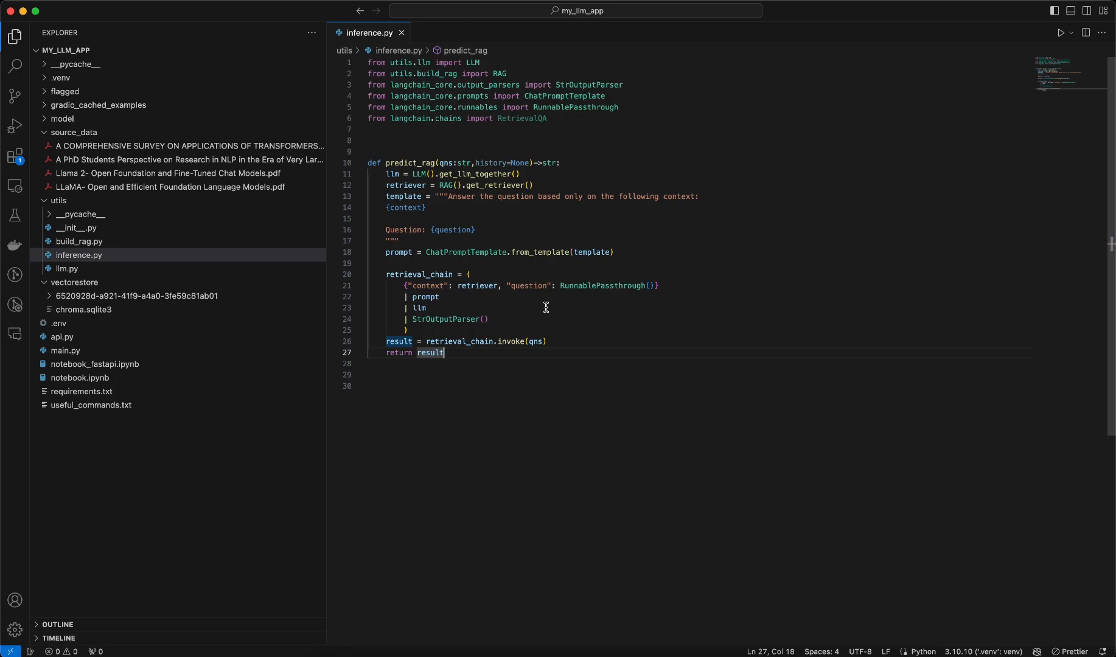
mouse_move(480, 202)
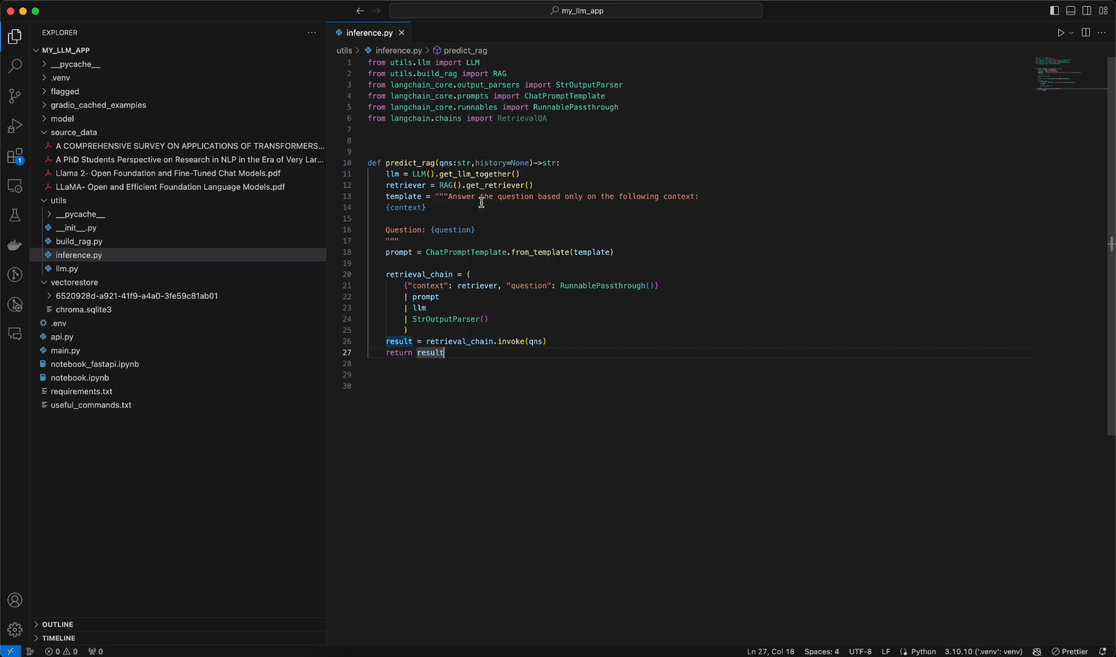
mouse_move(474, 229)
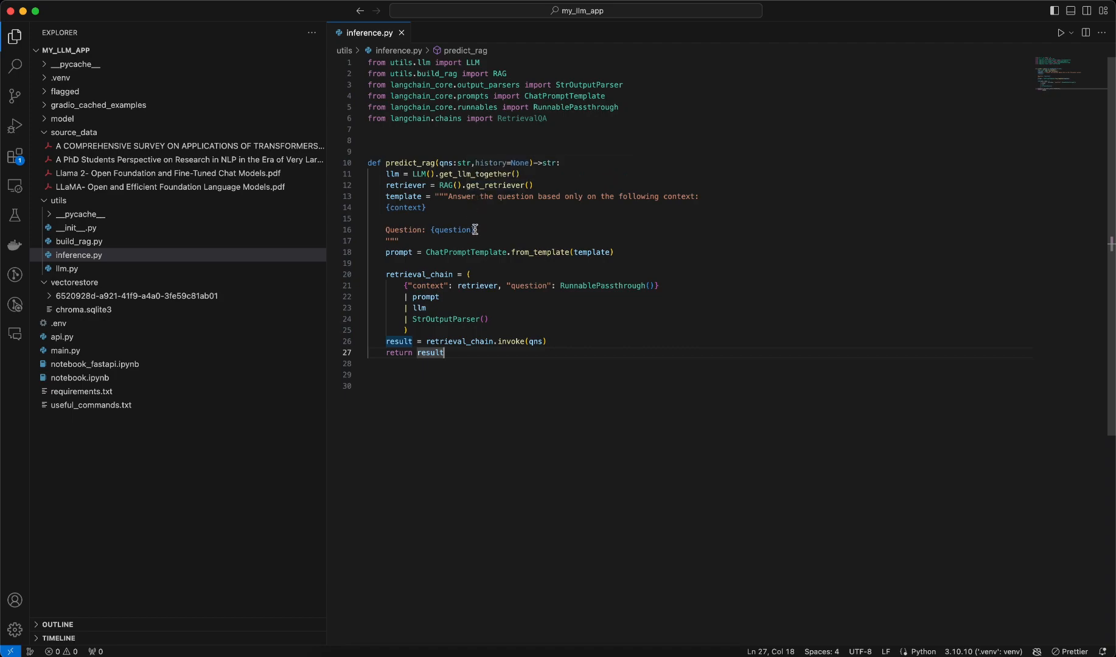
mouse_move(450, 194)
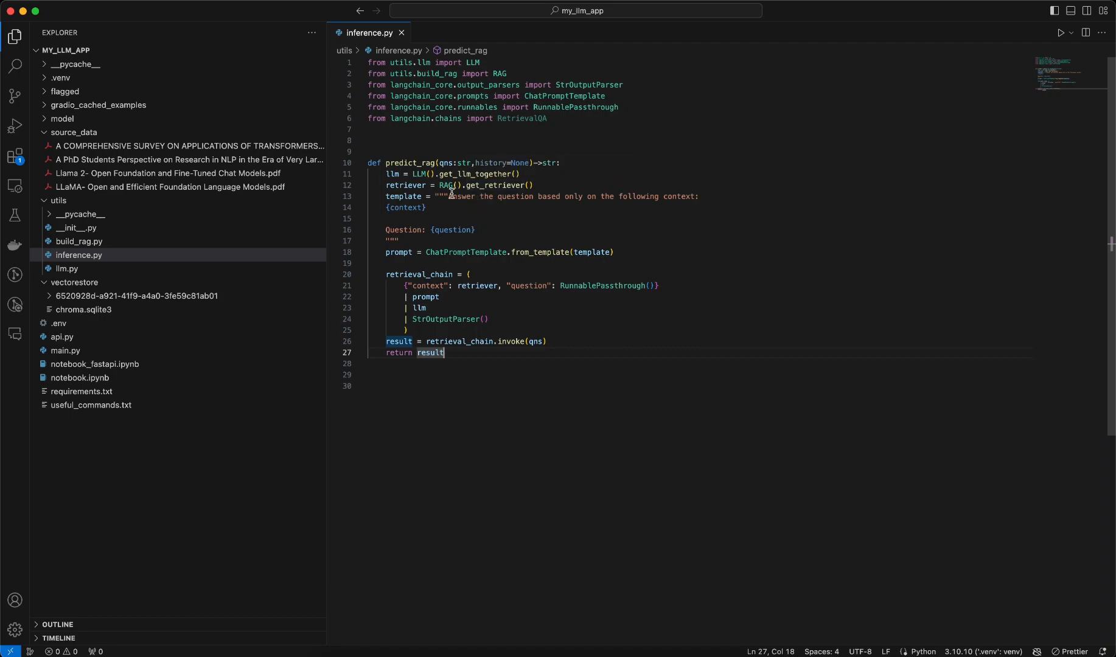
double_click(415, 162)
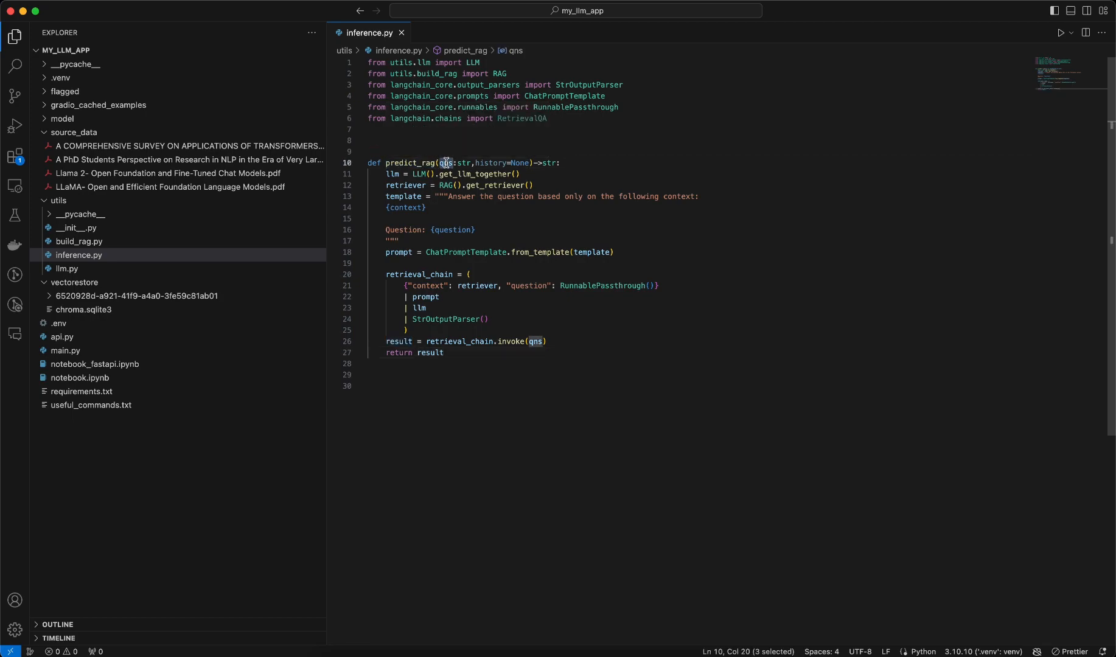
mouse_move(487, 158)
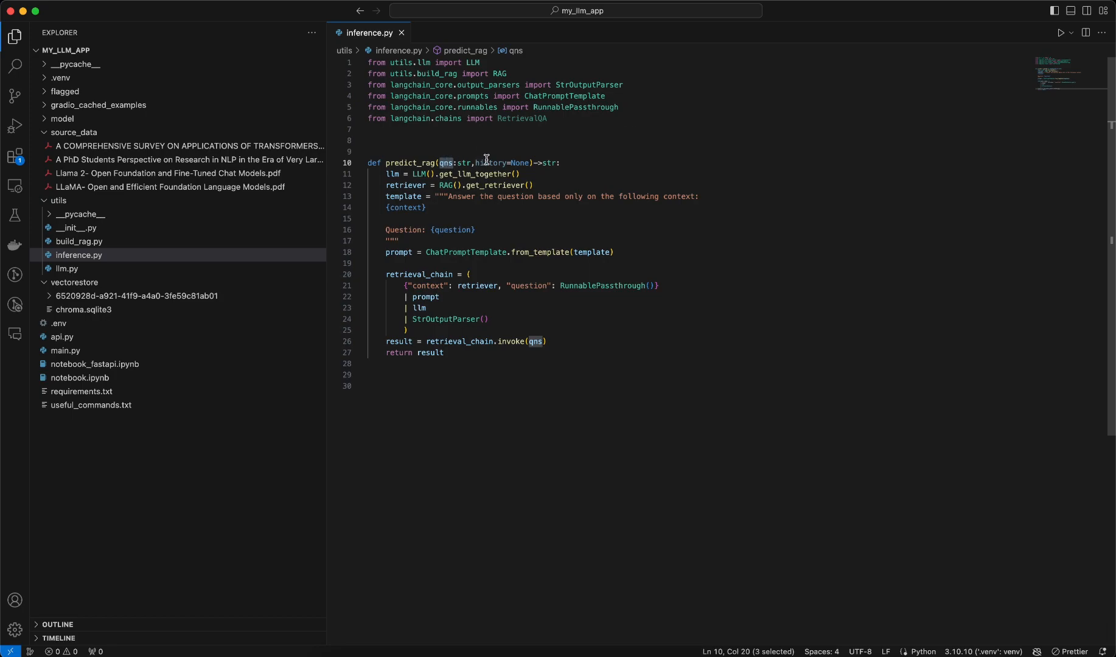
double_click(492, 162)
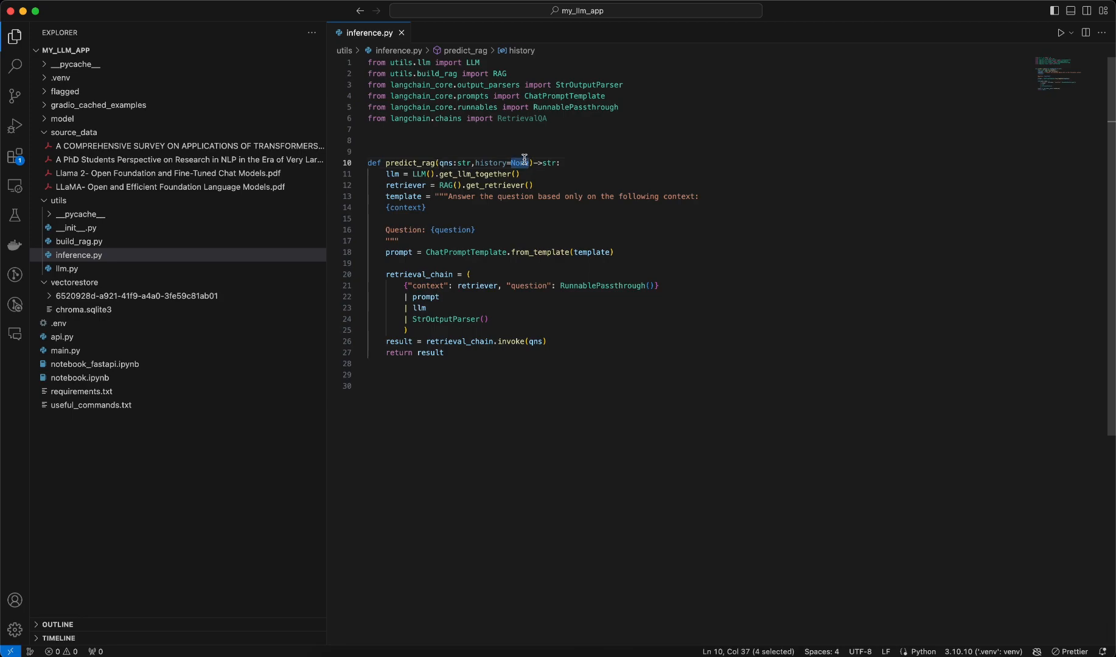
mouse_move(564, 219)
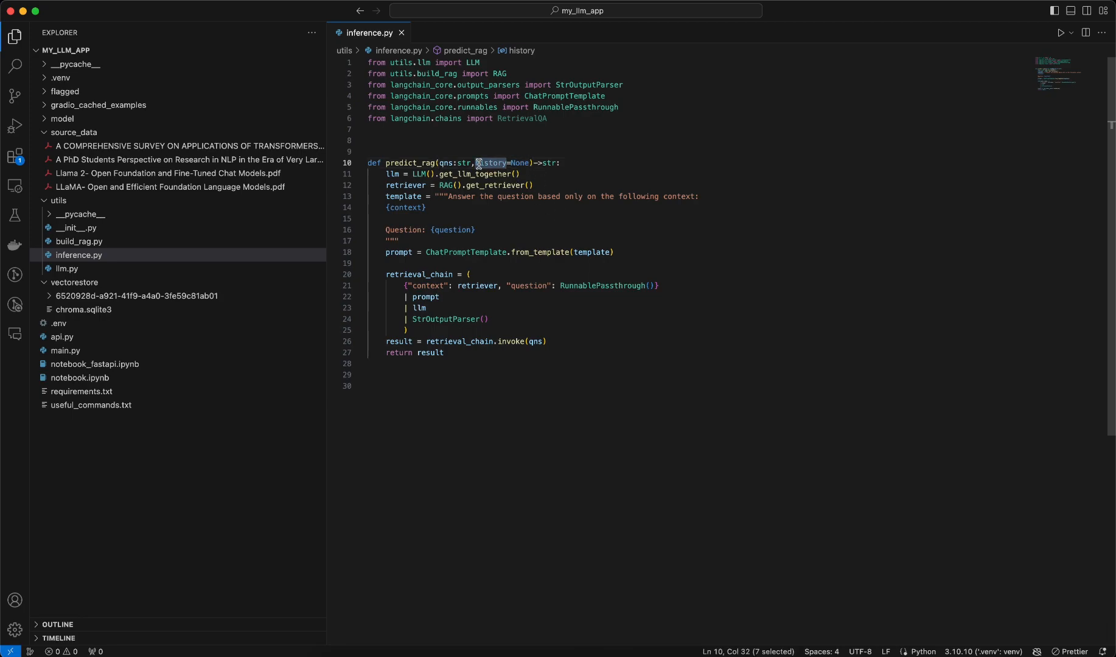
mouse_move(688, 274)
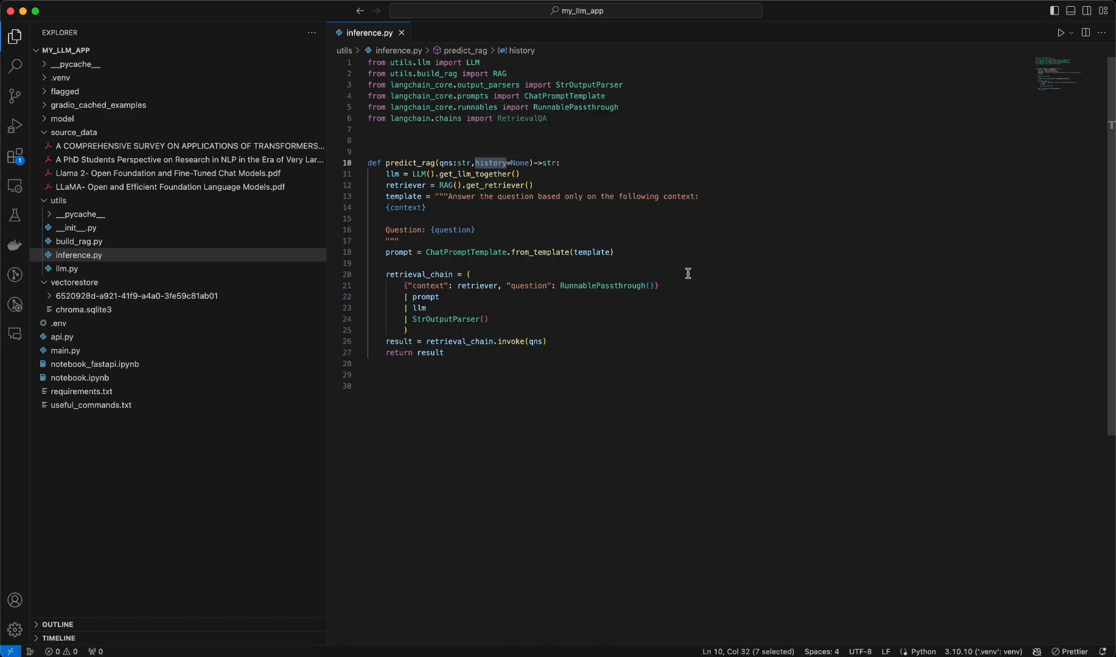
mouse_move(532, 162)
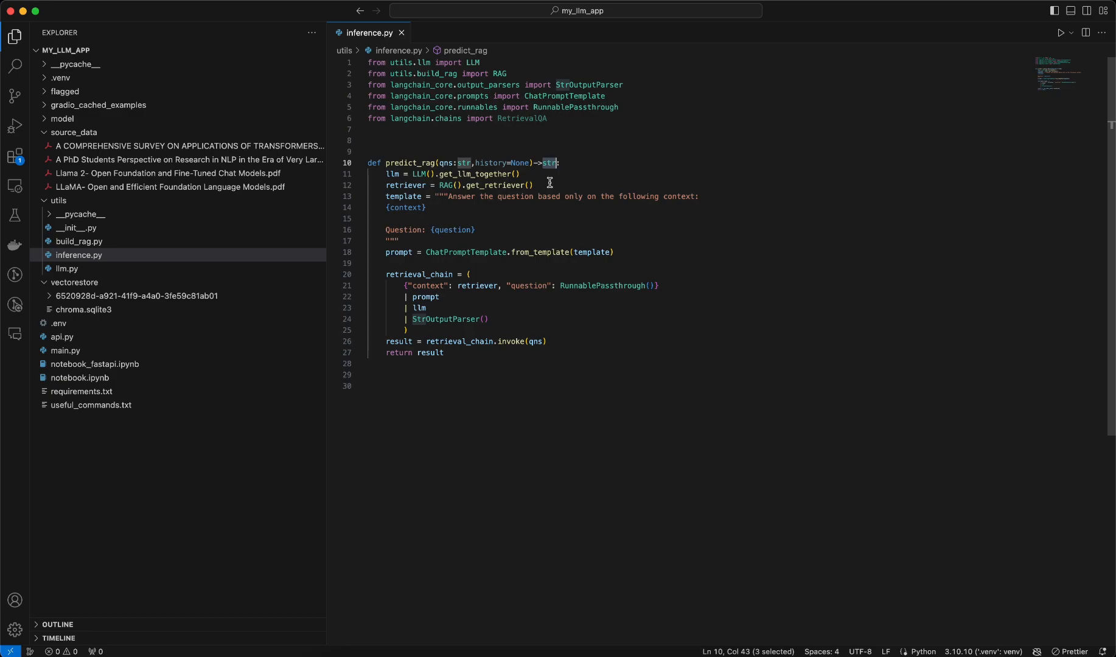
mouse_move(510, 164)
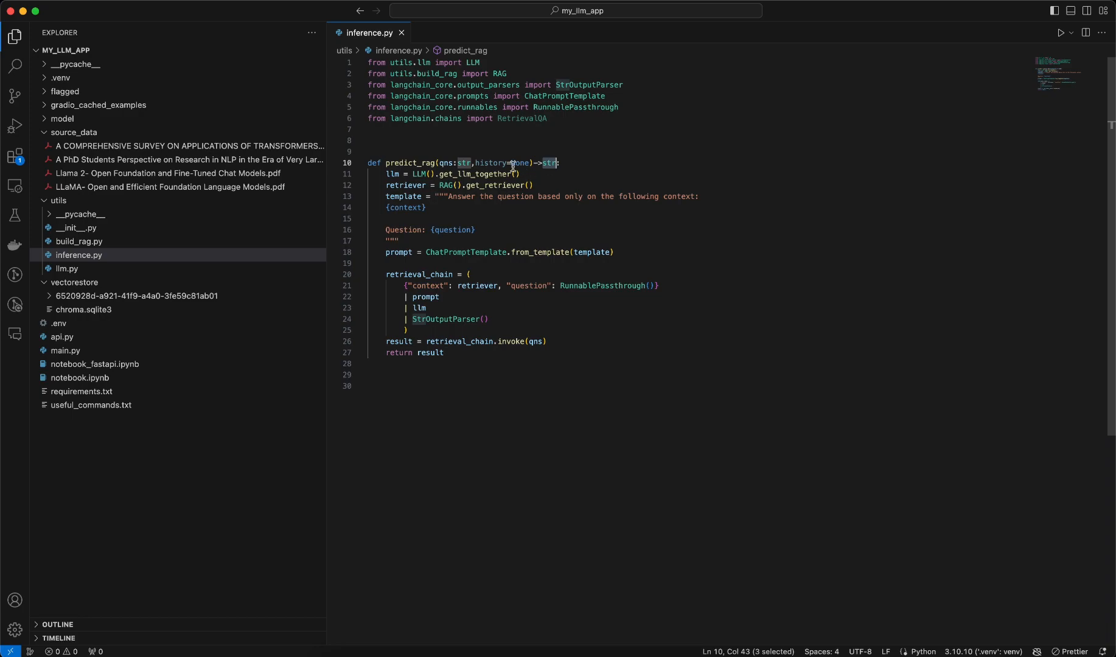
mouse_move(492, 163)
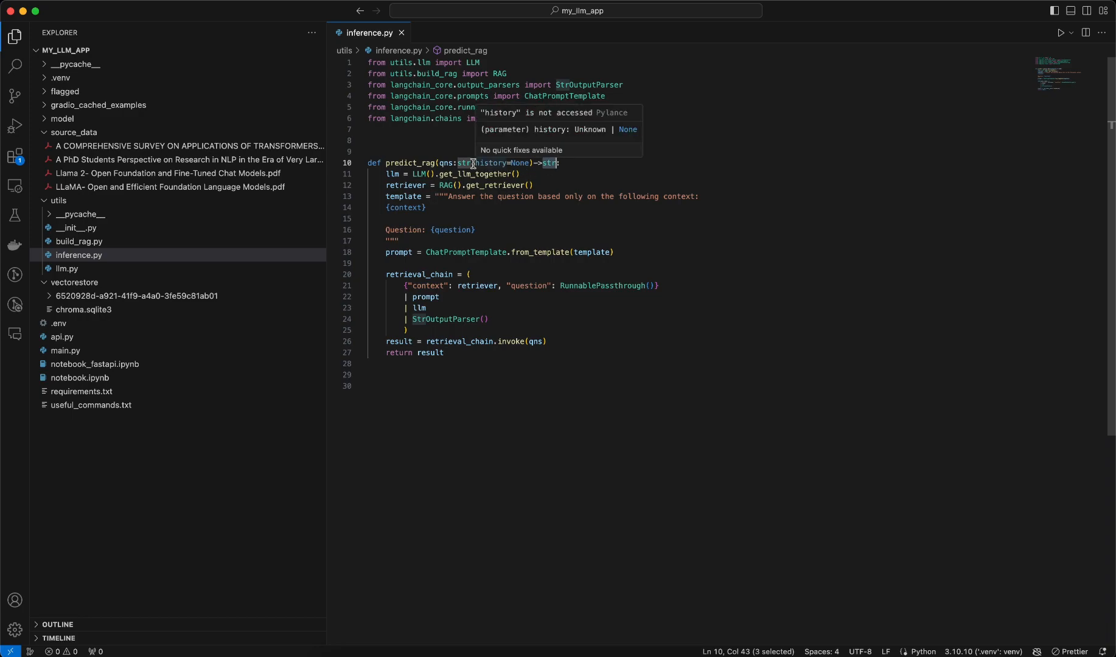
mouse_move(450, 150)
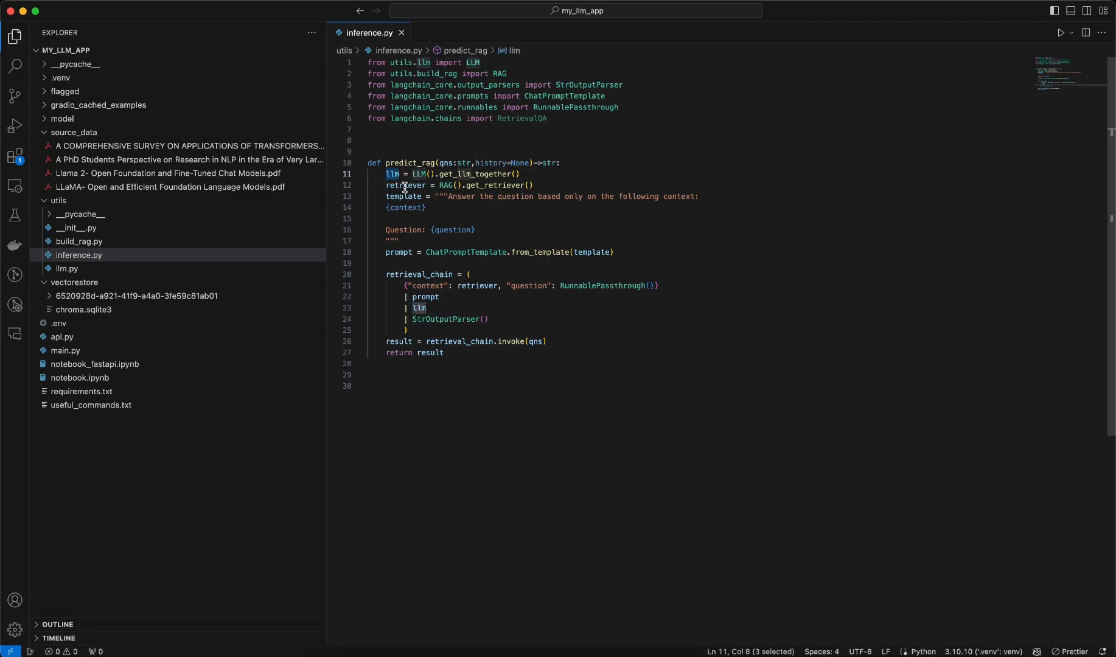
double_click(406, 185)
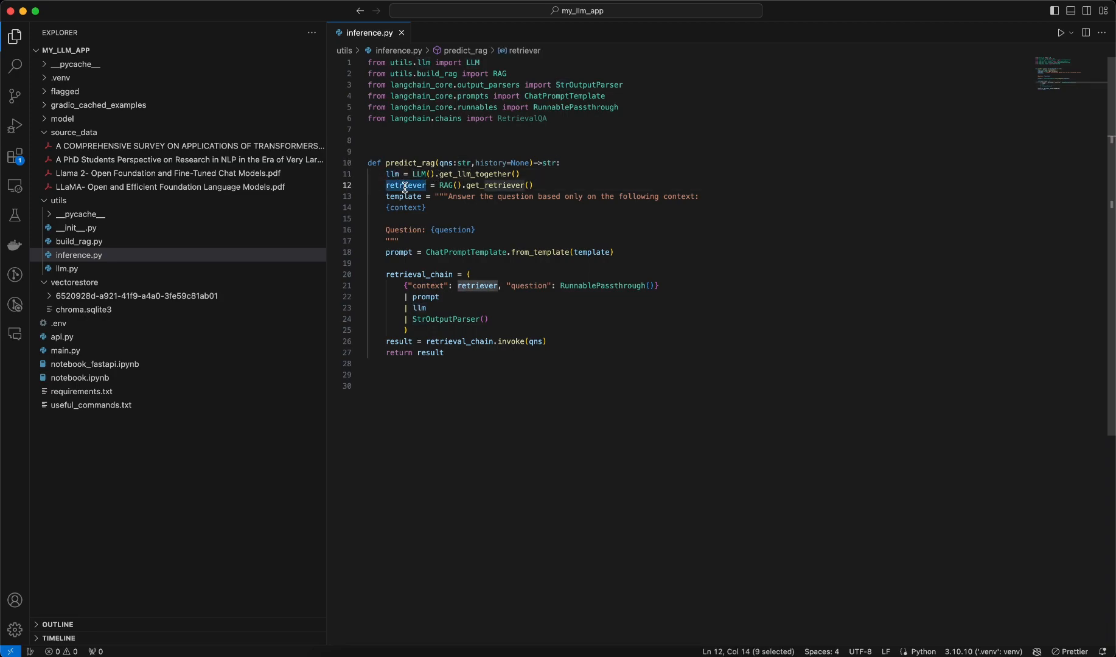
mouse_move(497, 185)
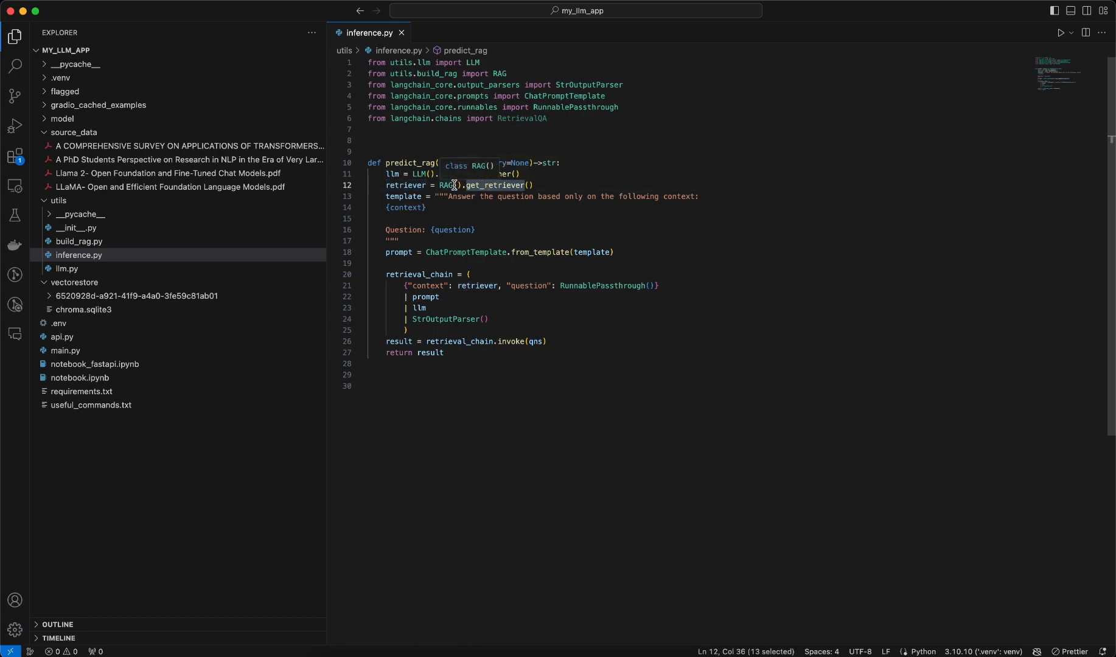
mouse_move(494, 170)
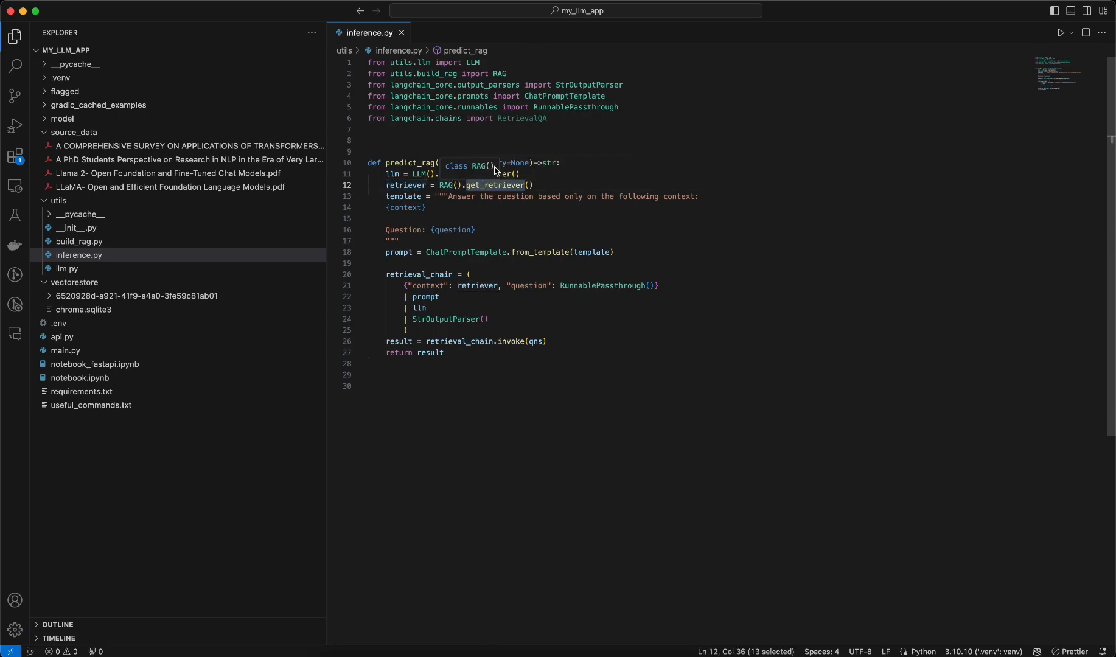
mouse_move(404, 196)
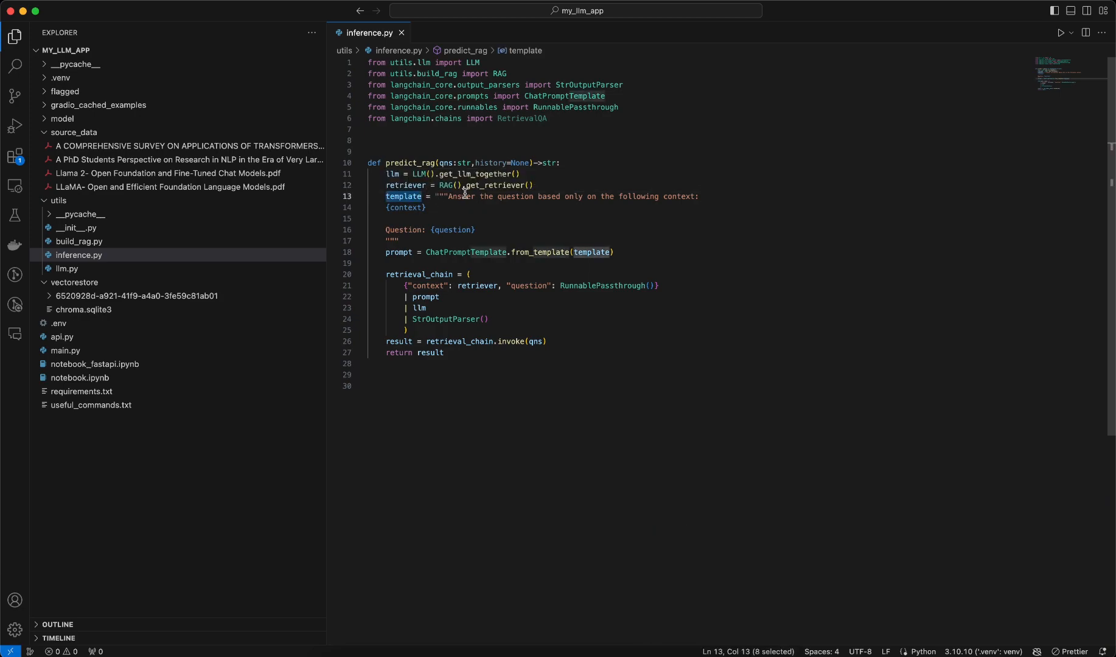
mouse_move(650, 194)
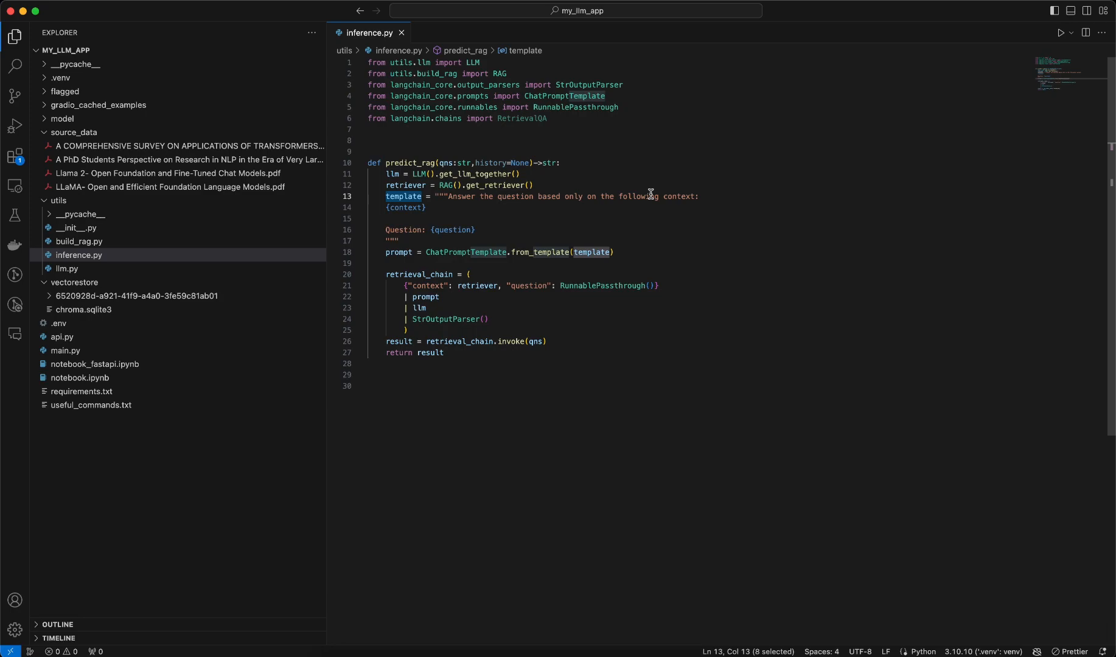
click(450, 209)
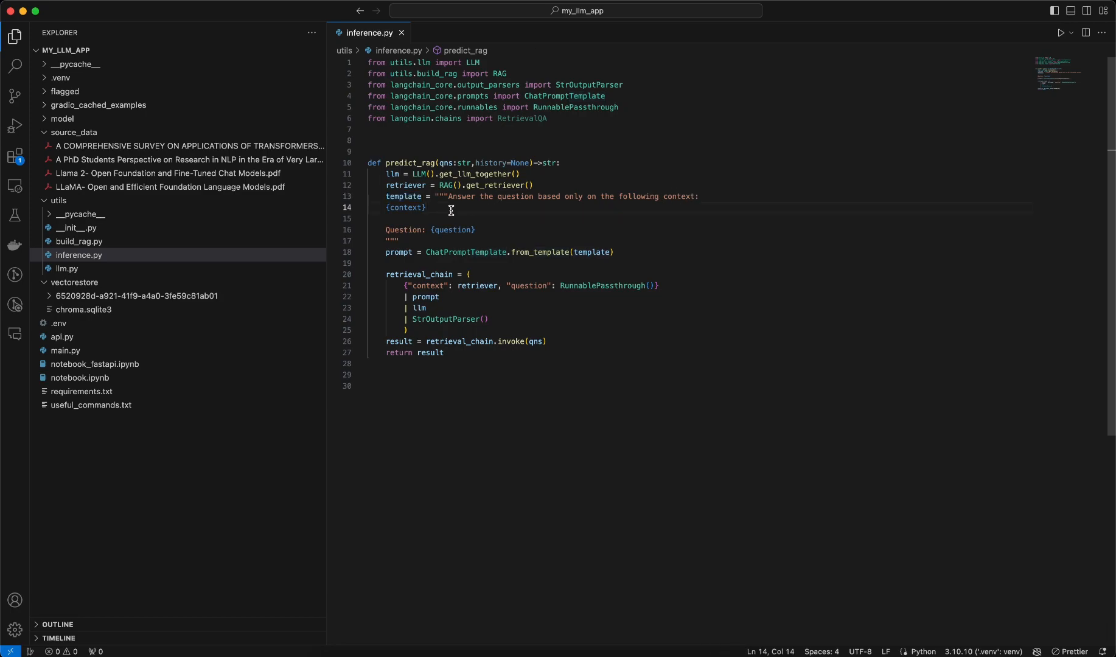
click(476, 230)
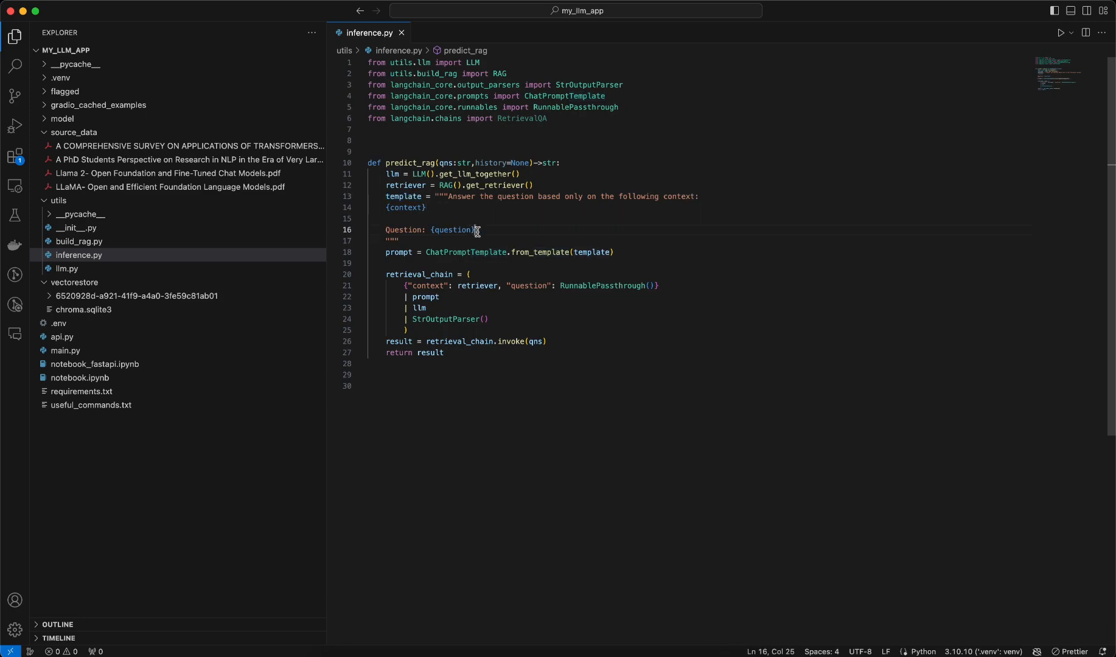
double_click(466, 252)
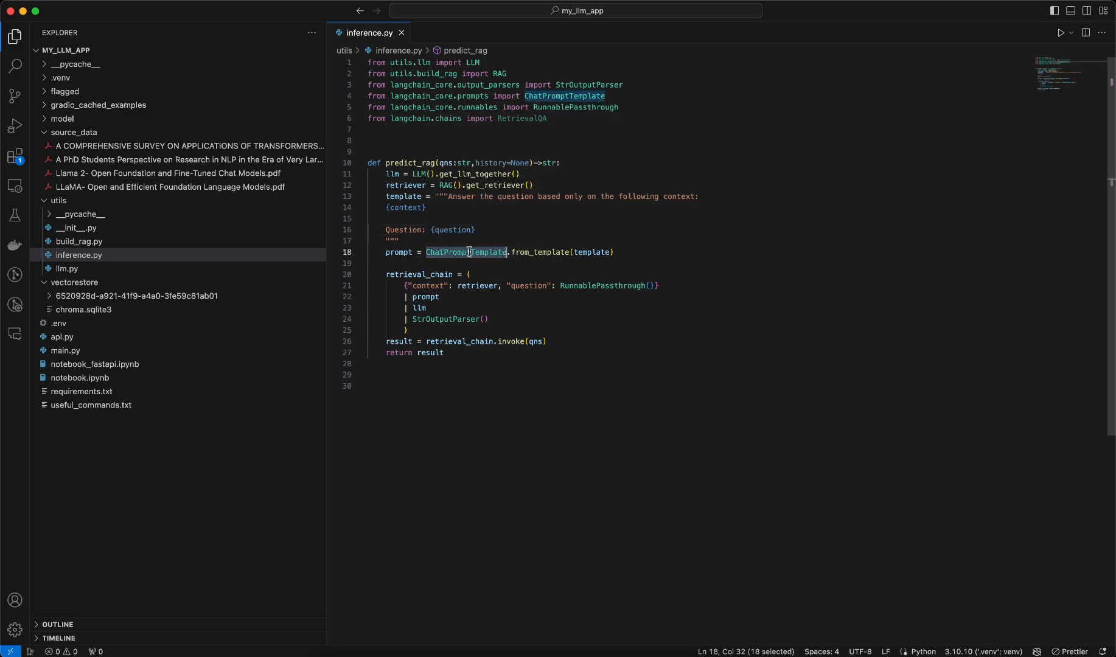
mouse_move(538, 251)
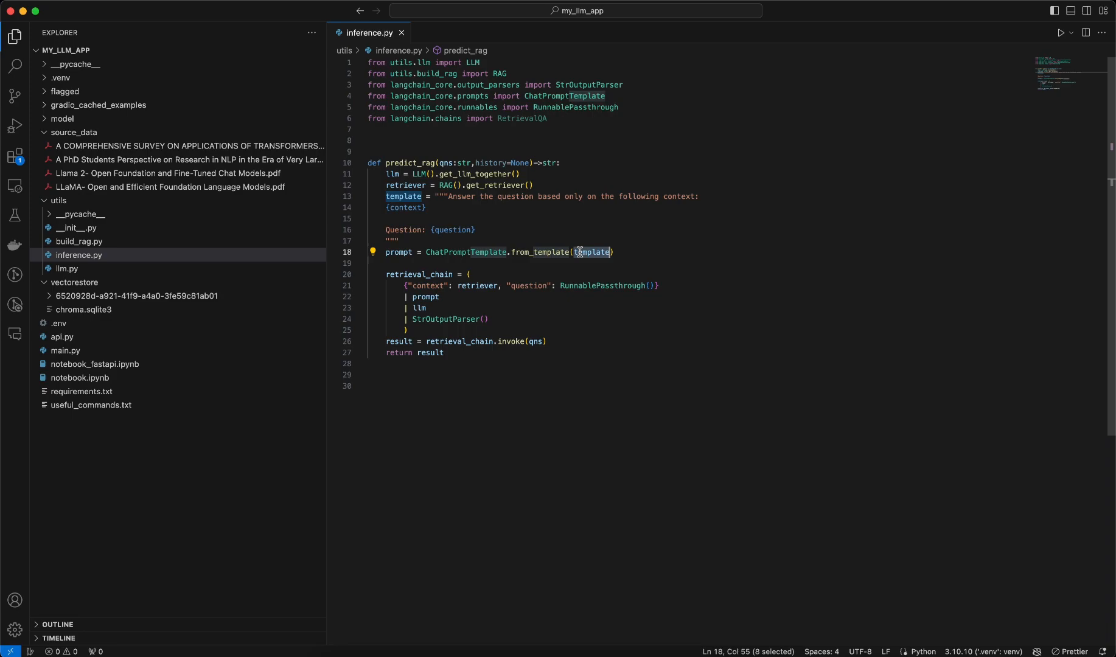
double_click(399, 252)
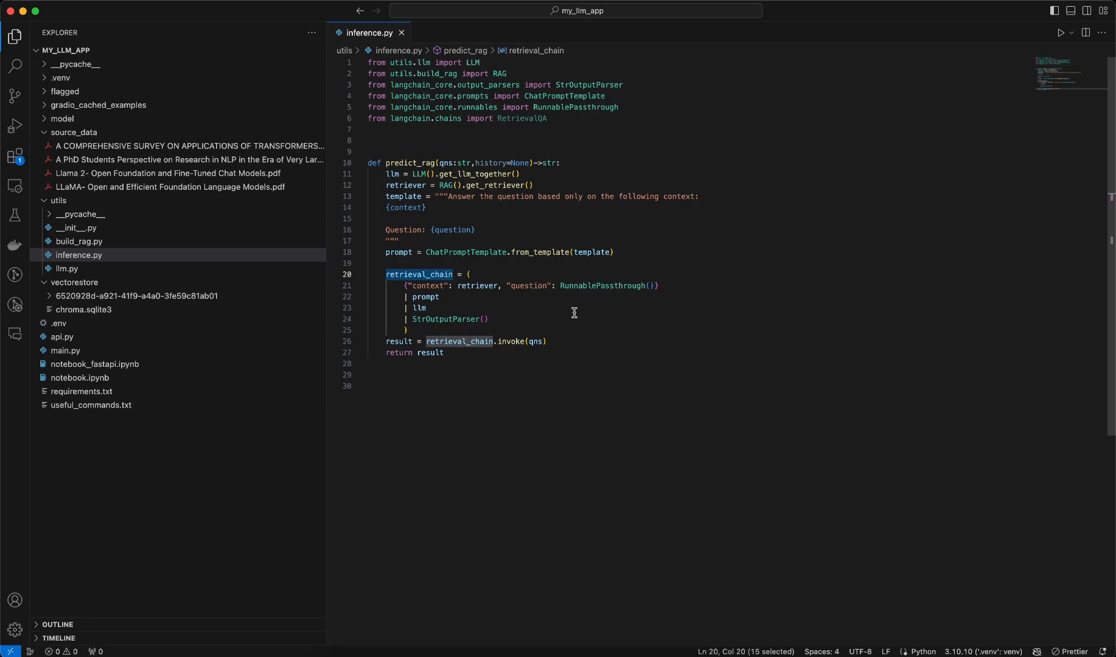
mouse_move(432, 325)
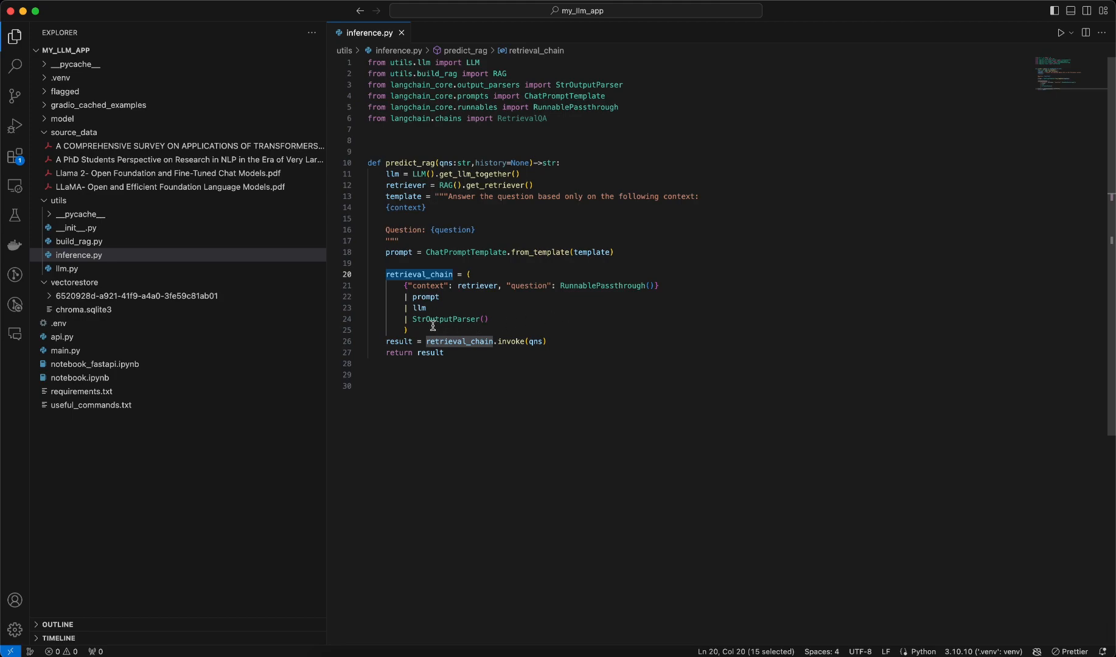
Step: Highlight the context key and RunnablePassthrough inside retrieval_chain in inference.py
click(405, 330)
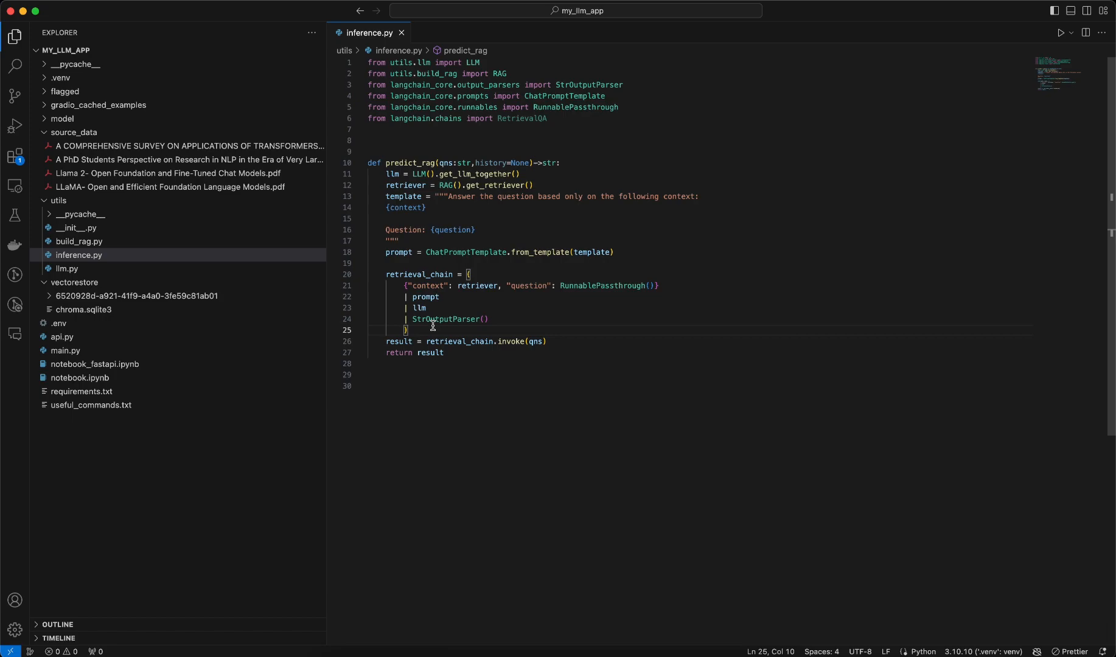
mouse_move(468, 299)
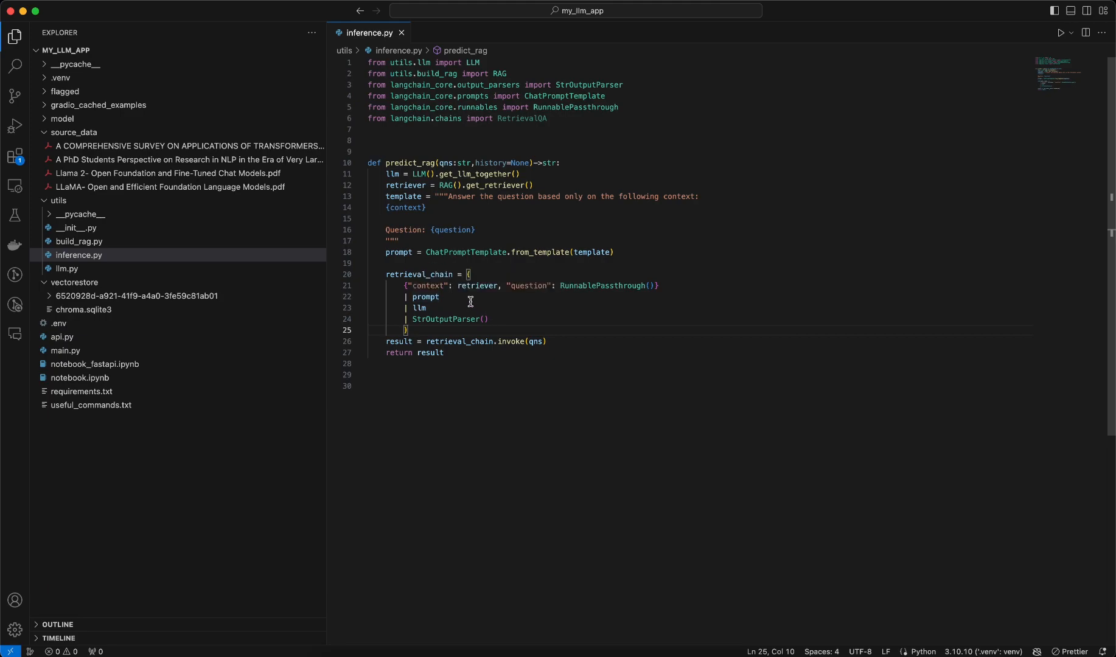
double_click(425, 286)
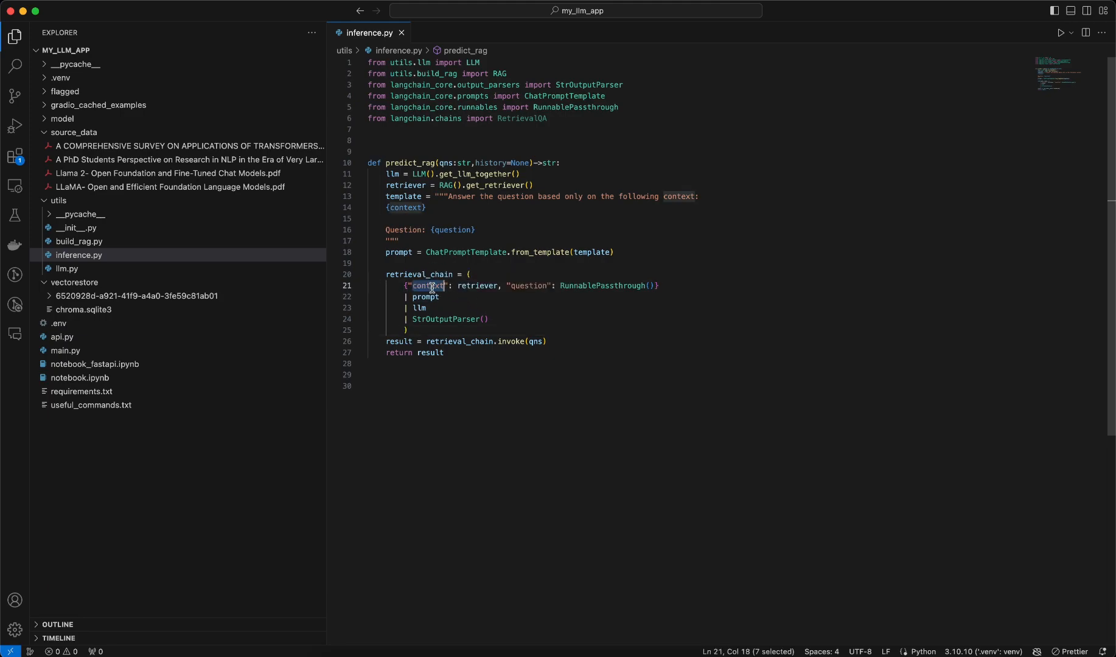
double_click(477, 286)
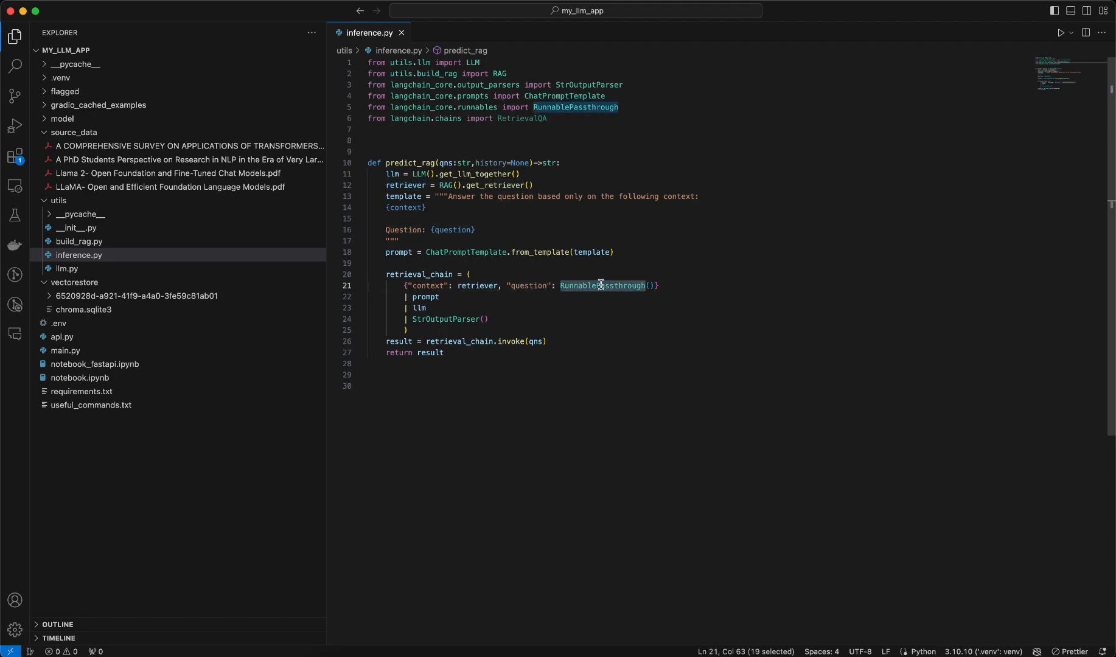
mouse_move(539, 601)
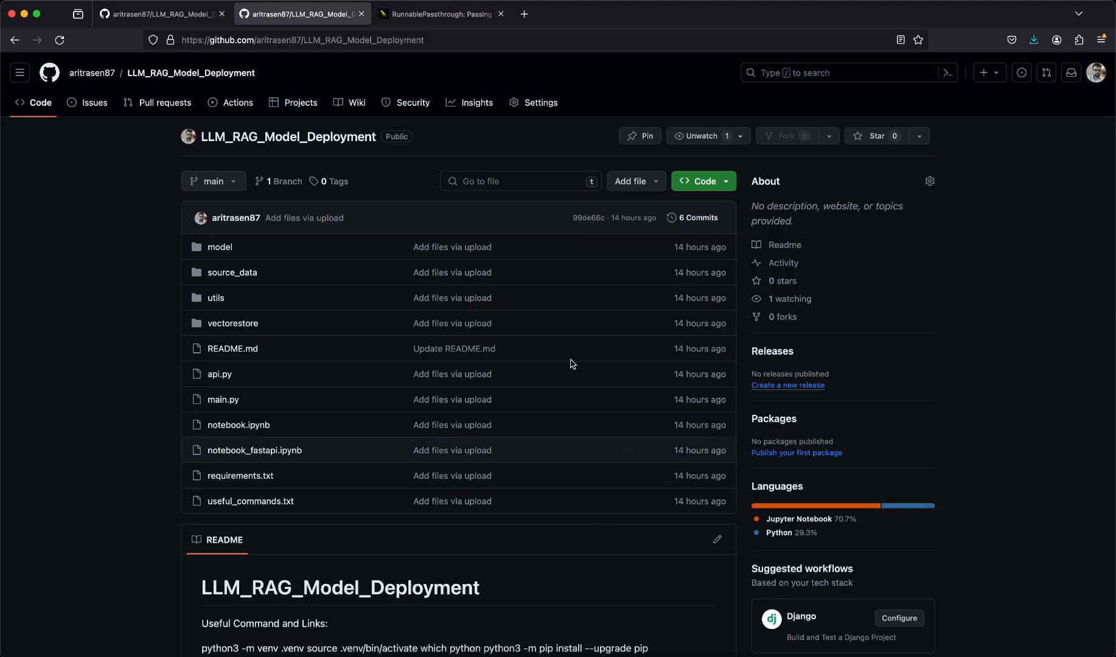
Step: Show LangChain's 'Passing data through' RunnablePassthrough documentation in the browser
click(441, 14)
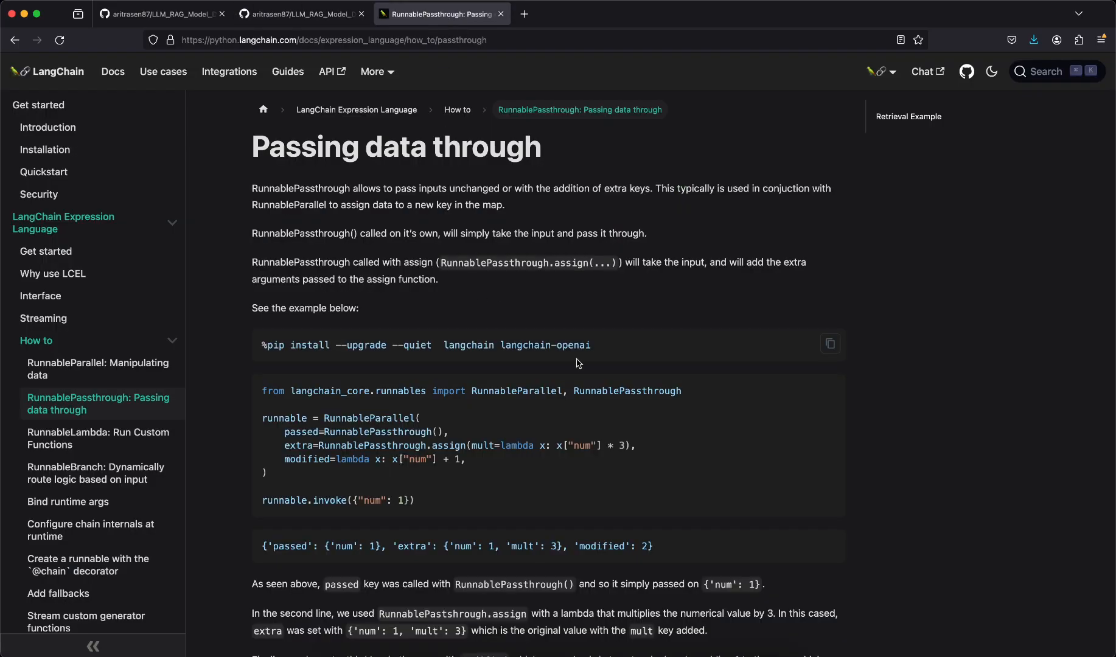
mouse_move(442, 279)
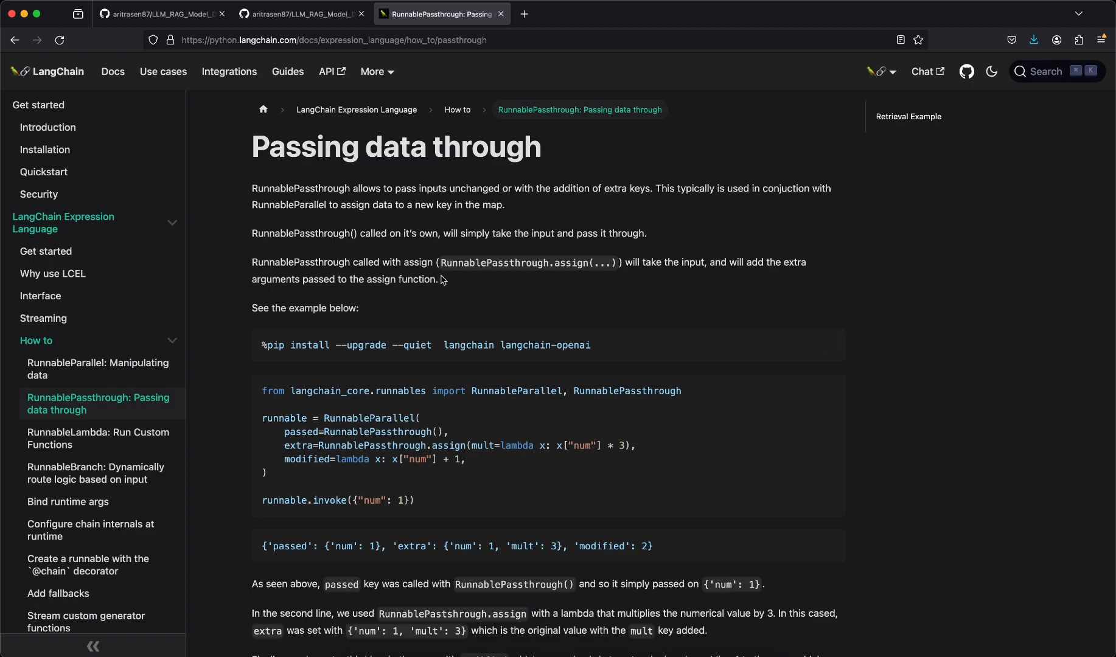
mouse_move(489, 299)
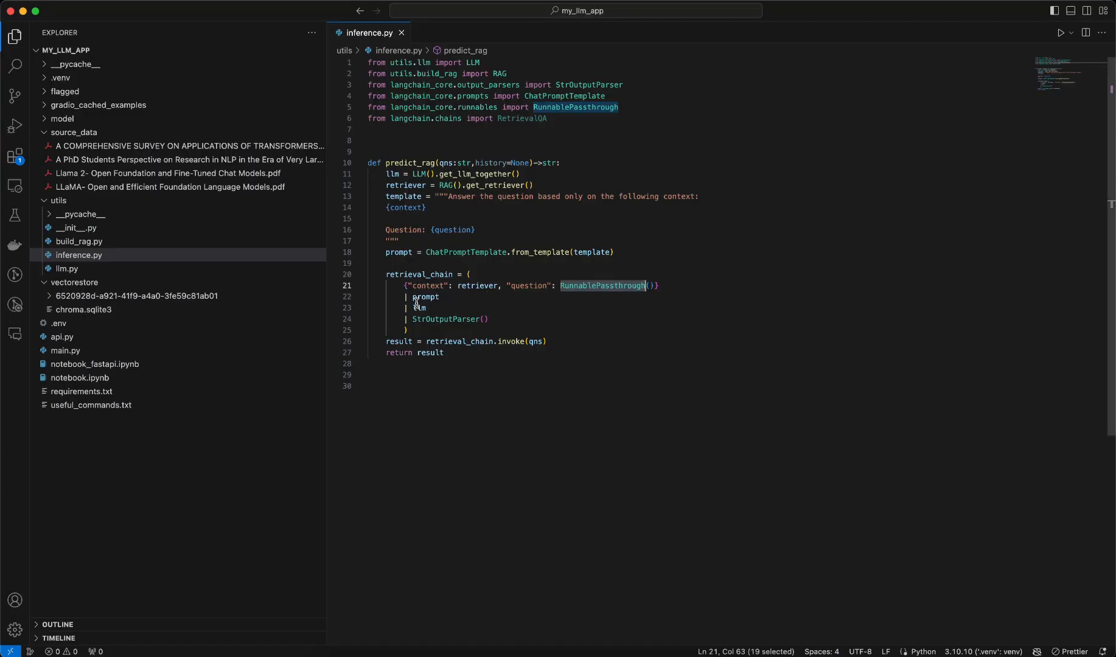
Step: Recheck the question placeholder in inference.py's template, then return to the RunnablePassthrough docs
click(405, 207)
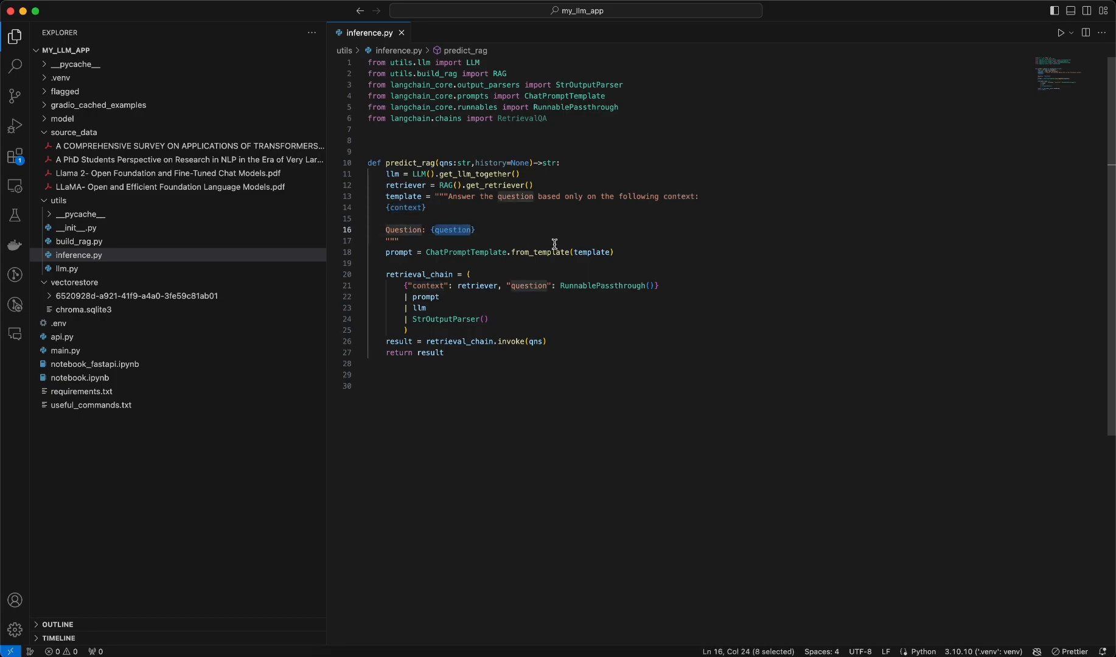
mouse_move(477, 286)
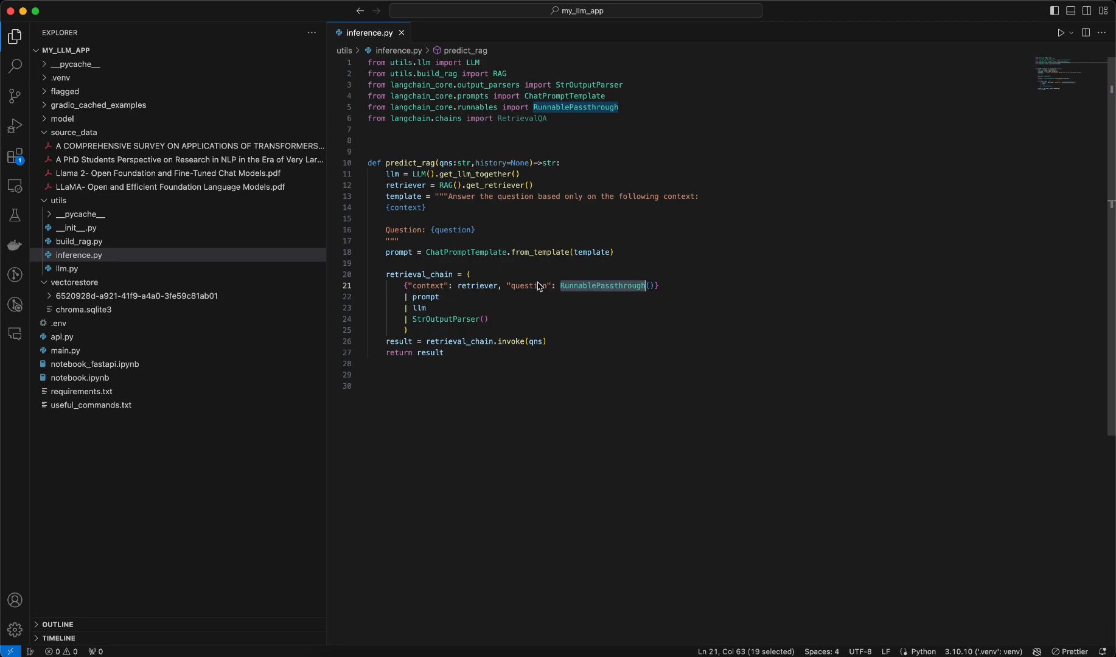
click(426, 297)
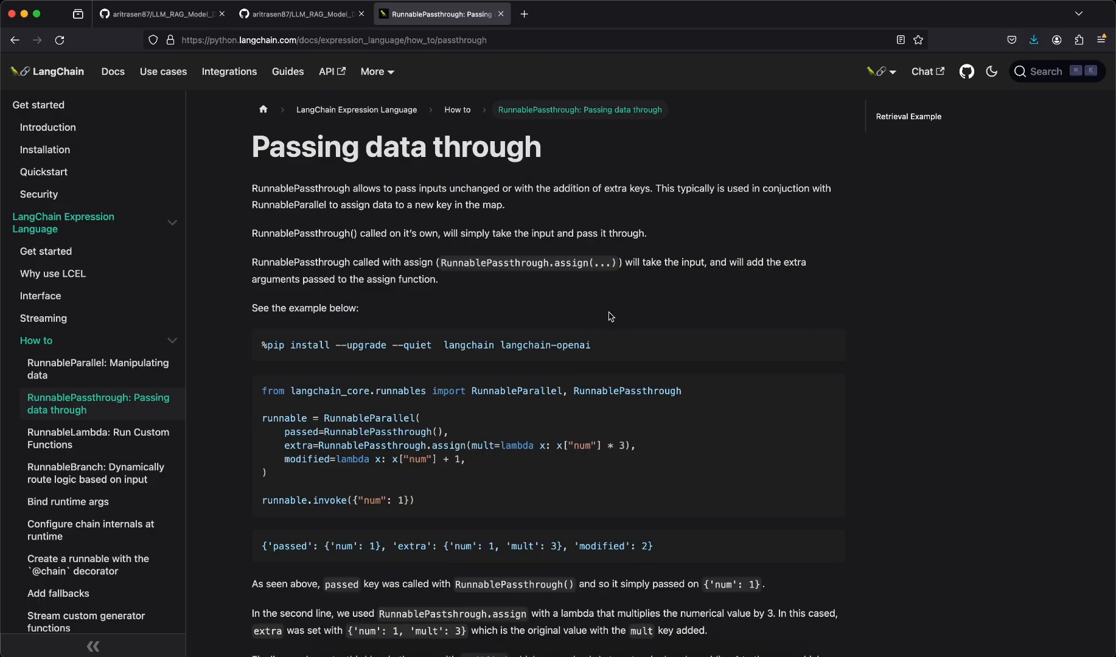
mouse_move(524, 349)
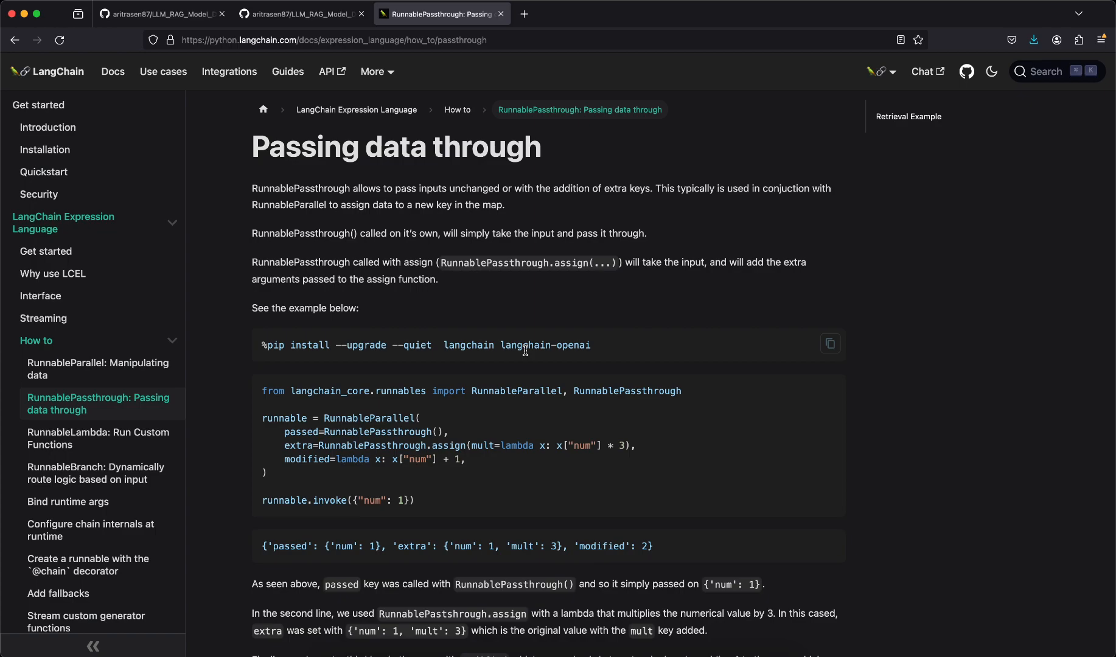
mouse_move(437, 482)
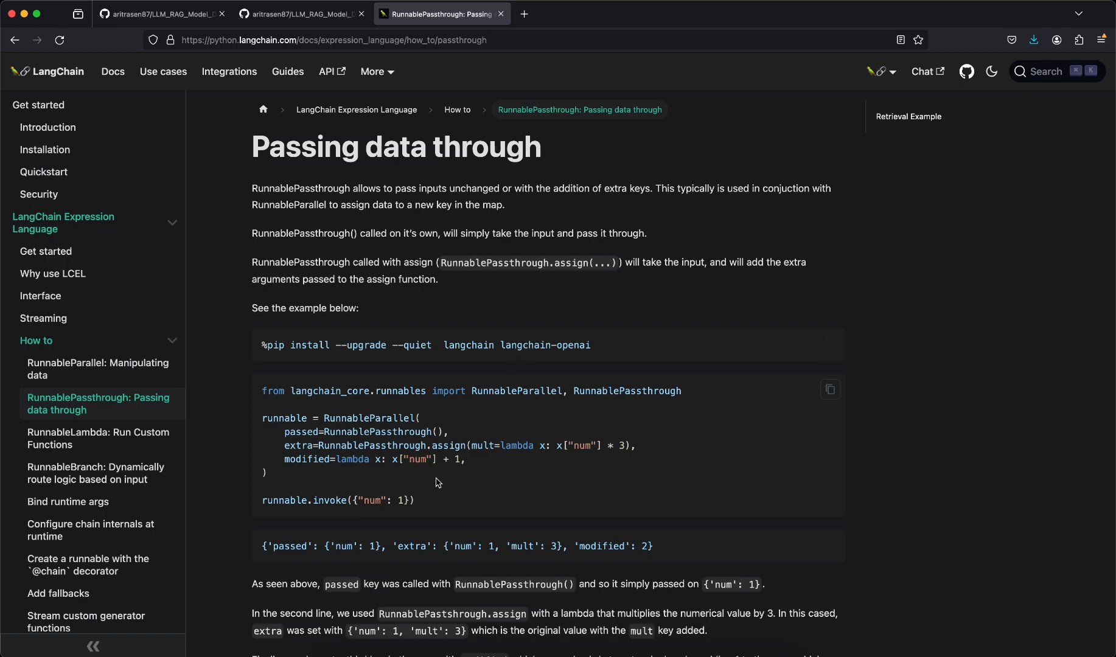
mouse_move(385, 427)
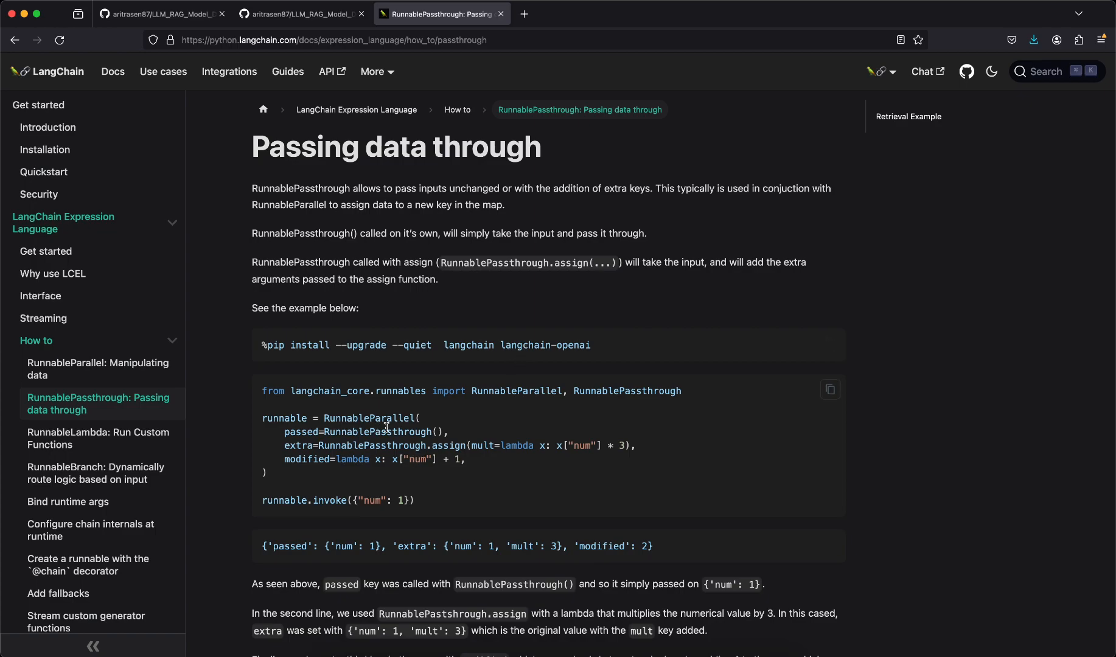
double_click(514, 391)
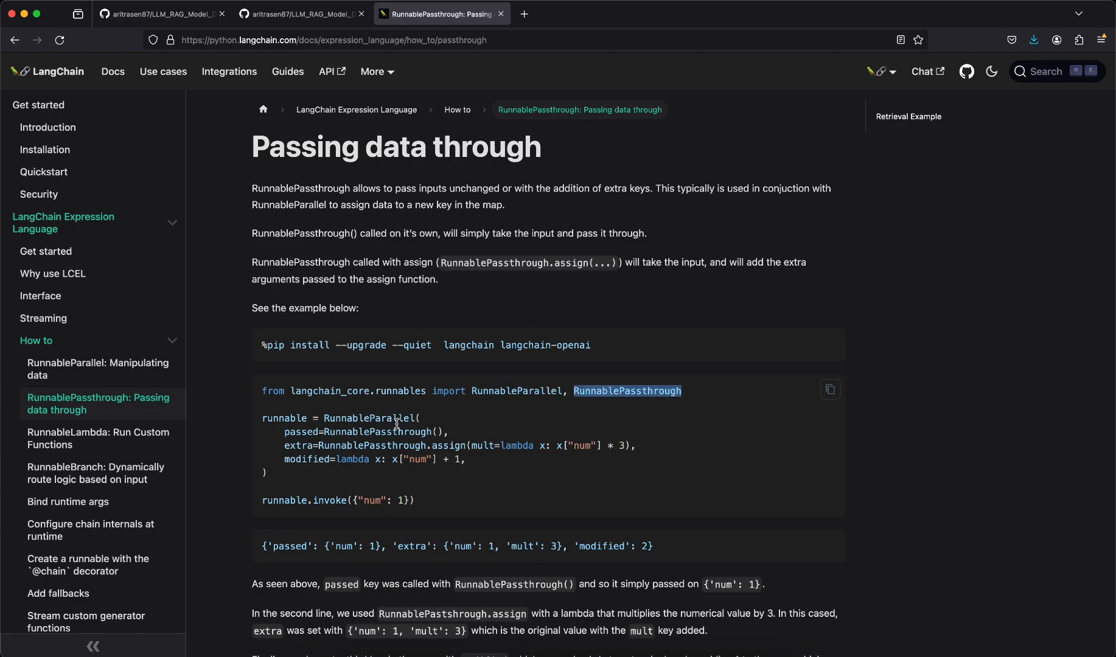
mouse_move(463, 461)
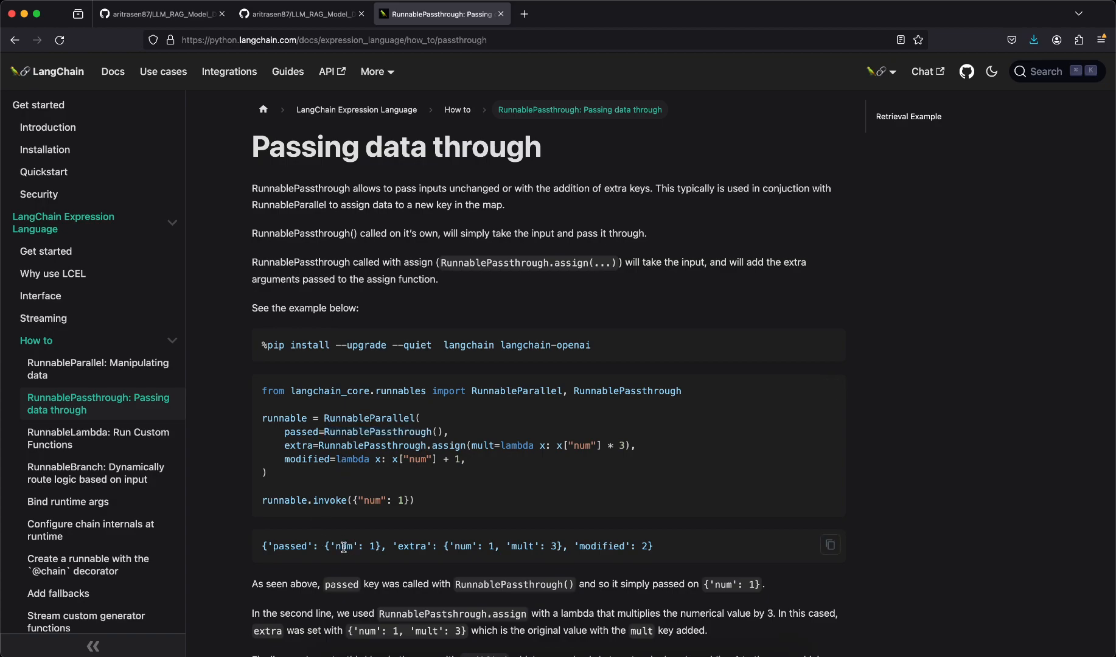
double_click(343, 547)
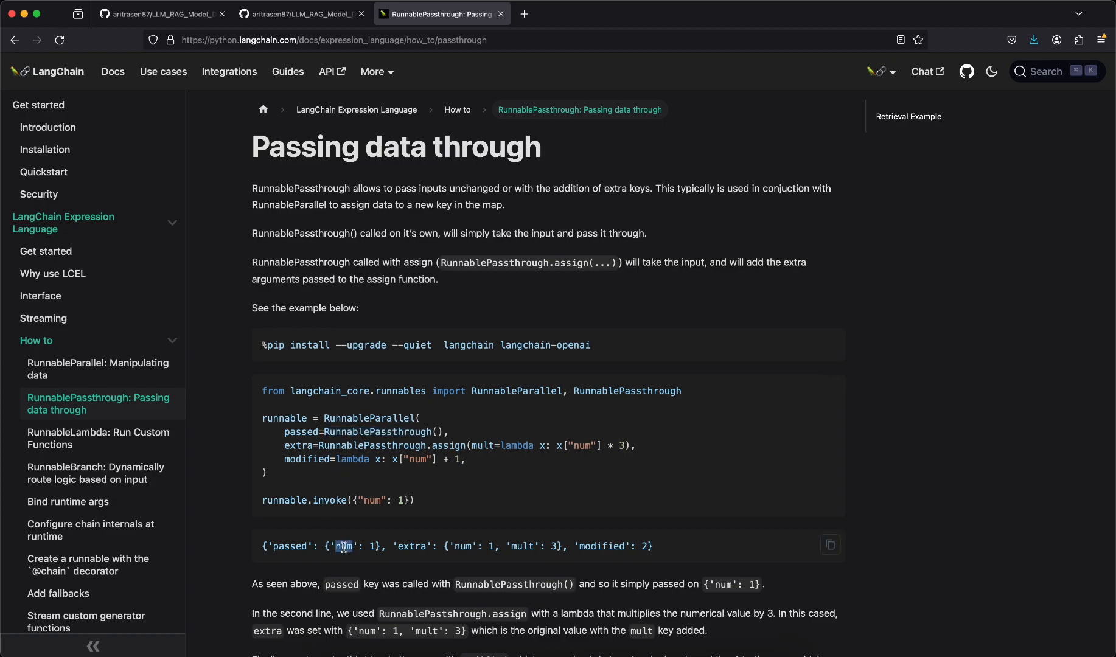
mouse_move(346, 443)
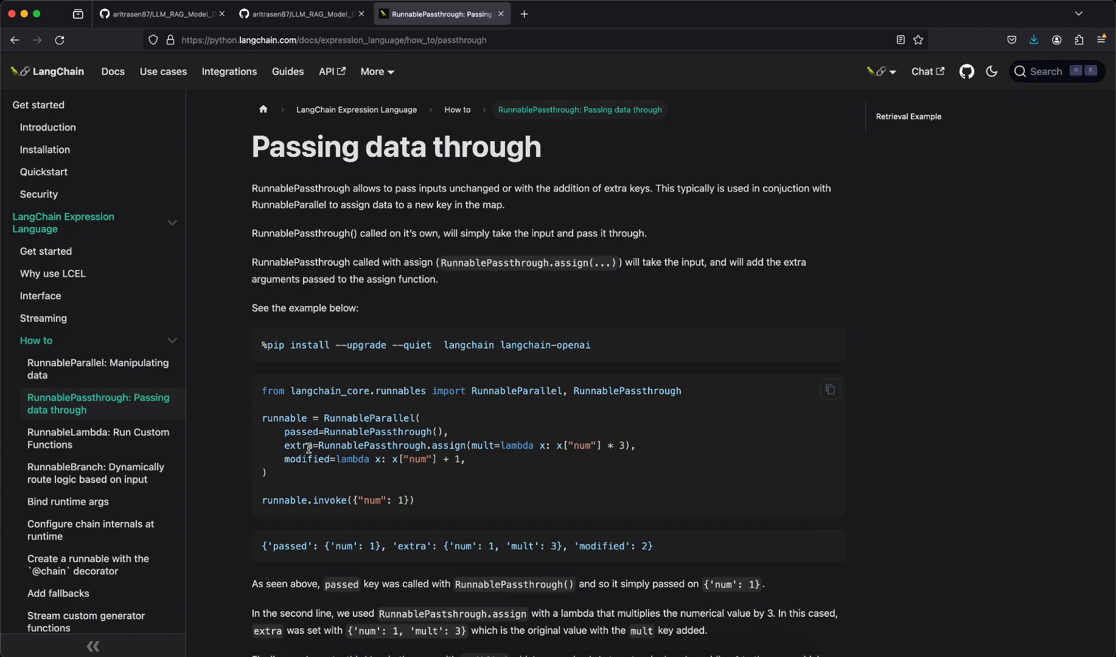
double_click(297, 446)
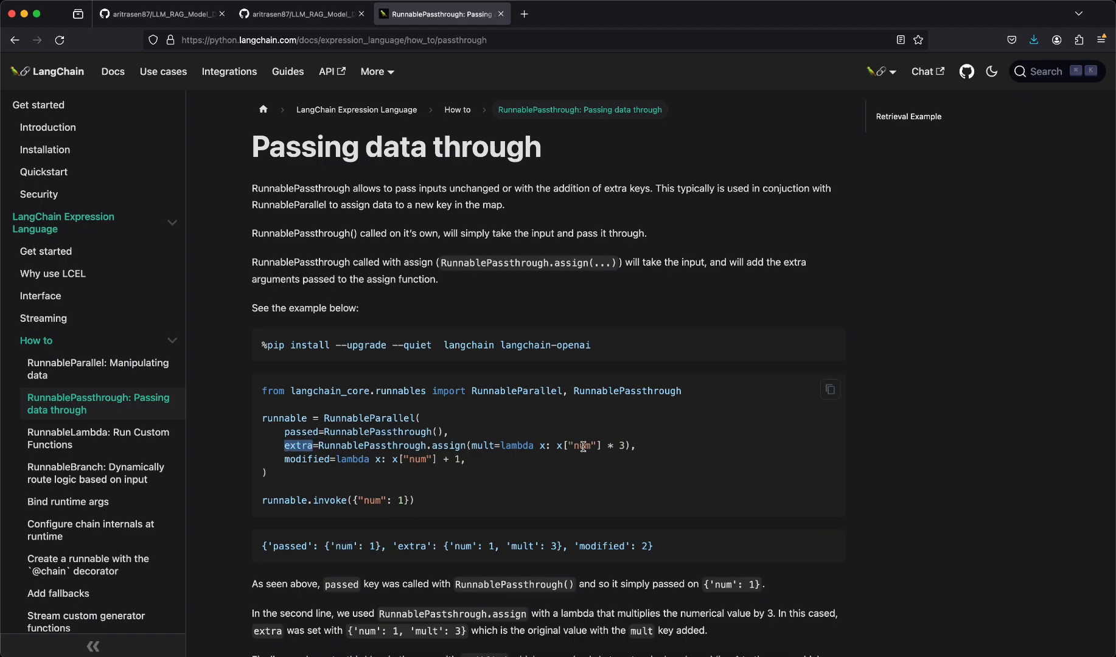
mouse_move(605, 449)
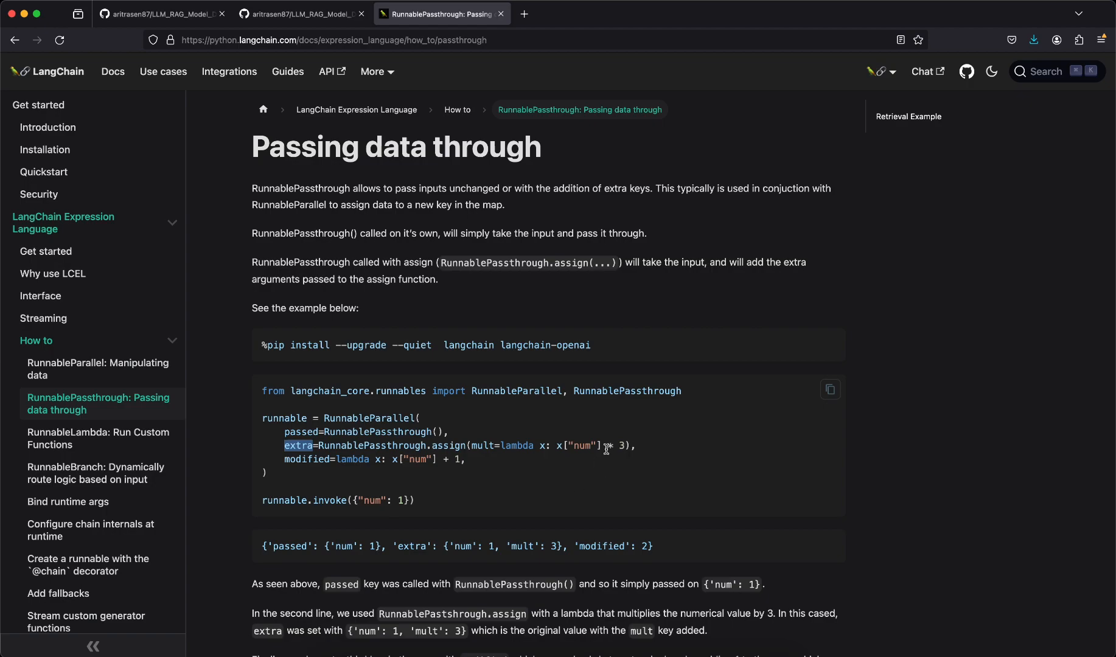
double_click(483, 445)
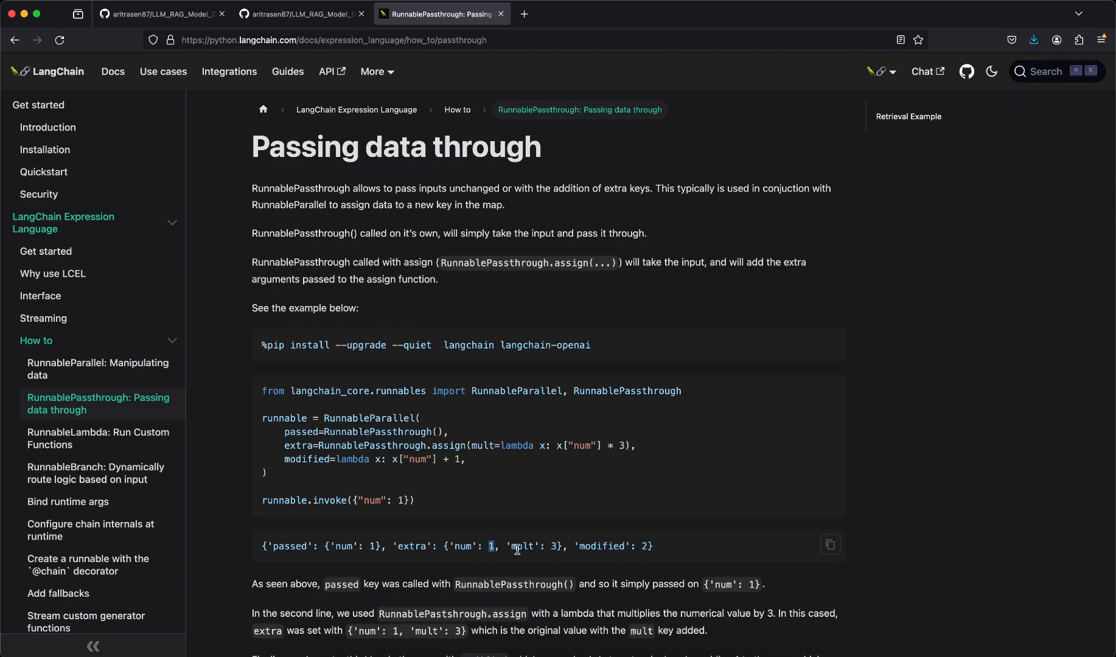
mouse_move(615, 546)
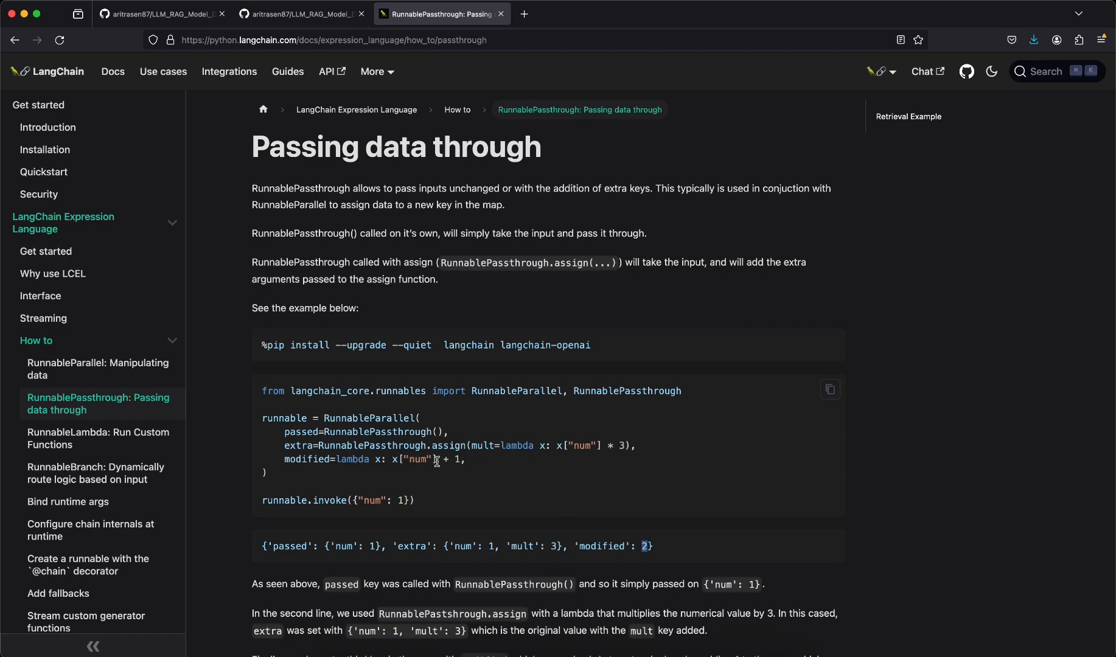
mouse_move(704, 529)
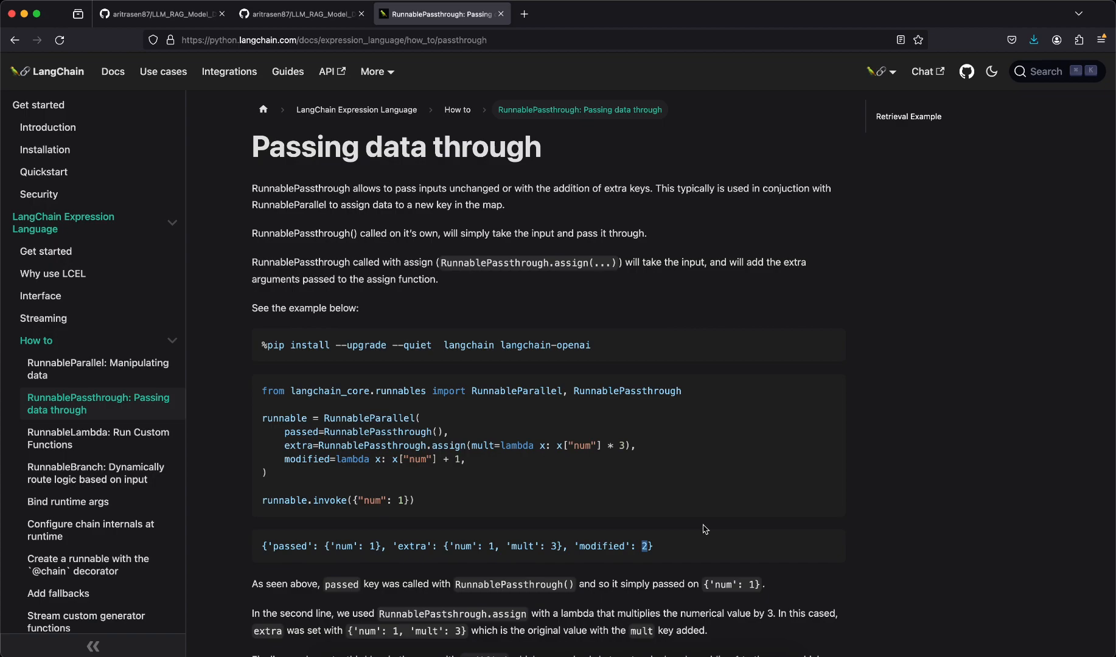
mouse_move(966, 543)
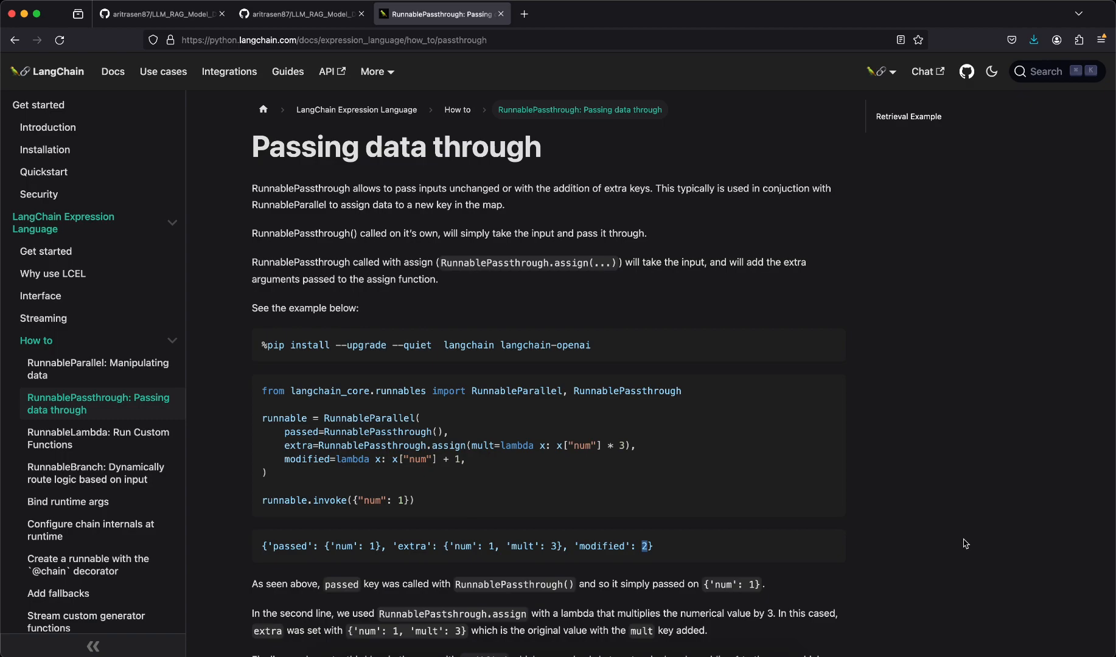
scroll(down, 3)
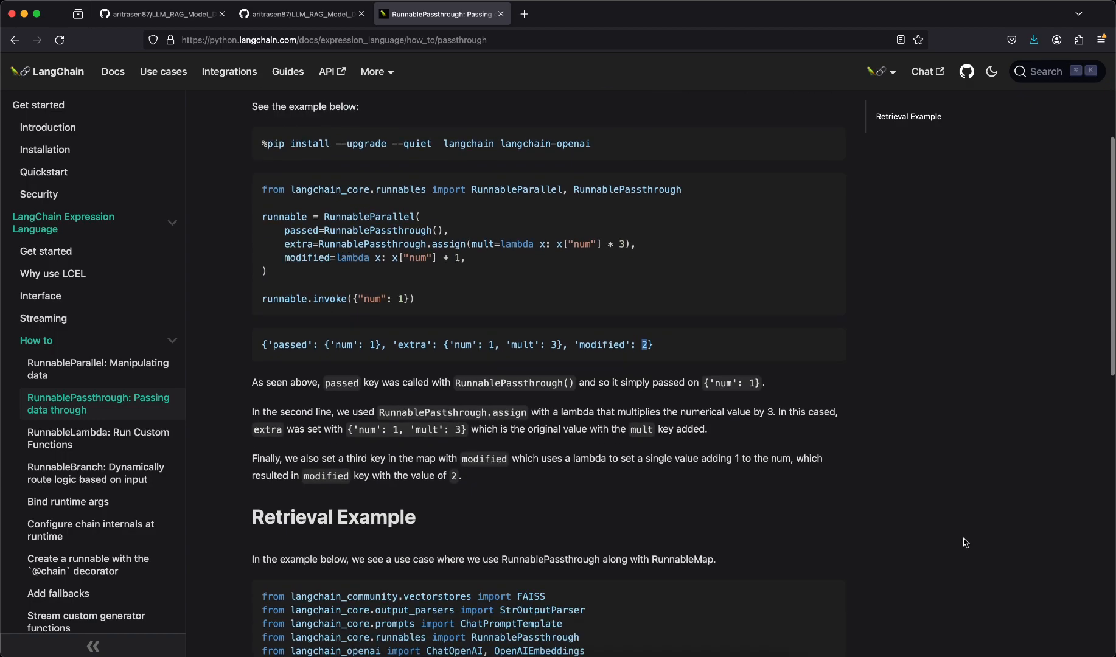
scroll(down, 3)
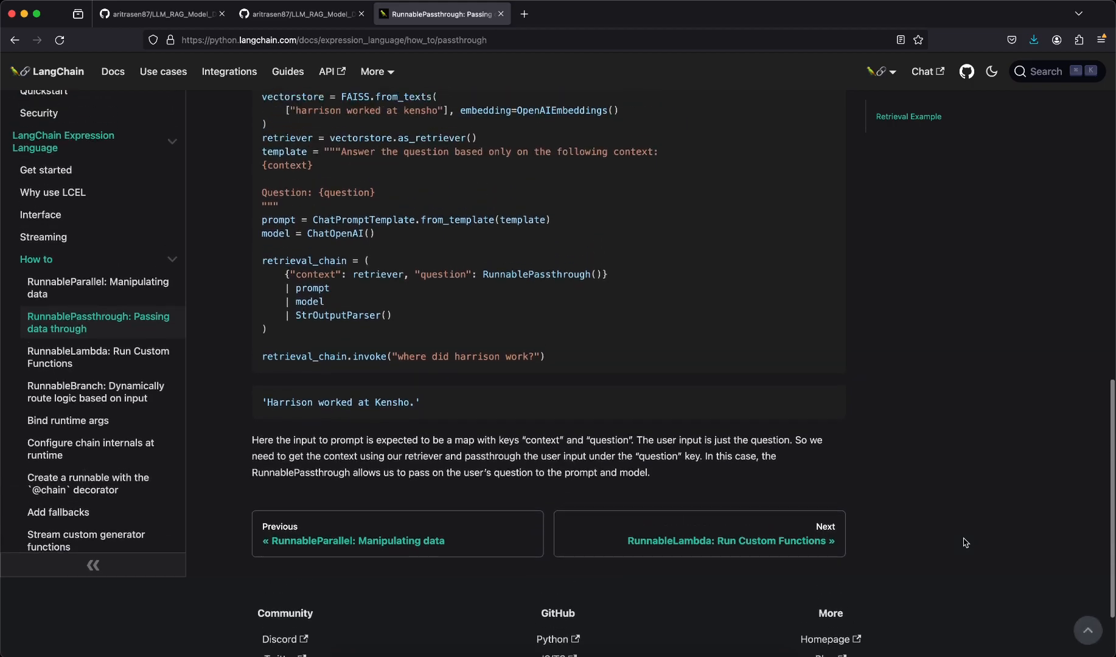
scroll(up, 3)
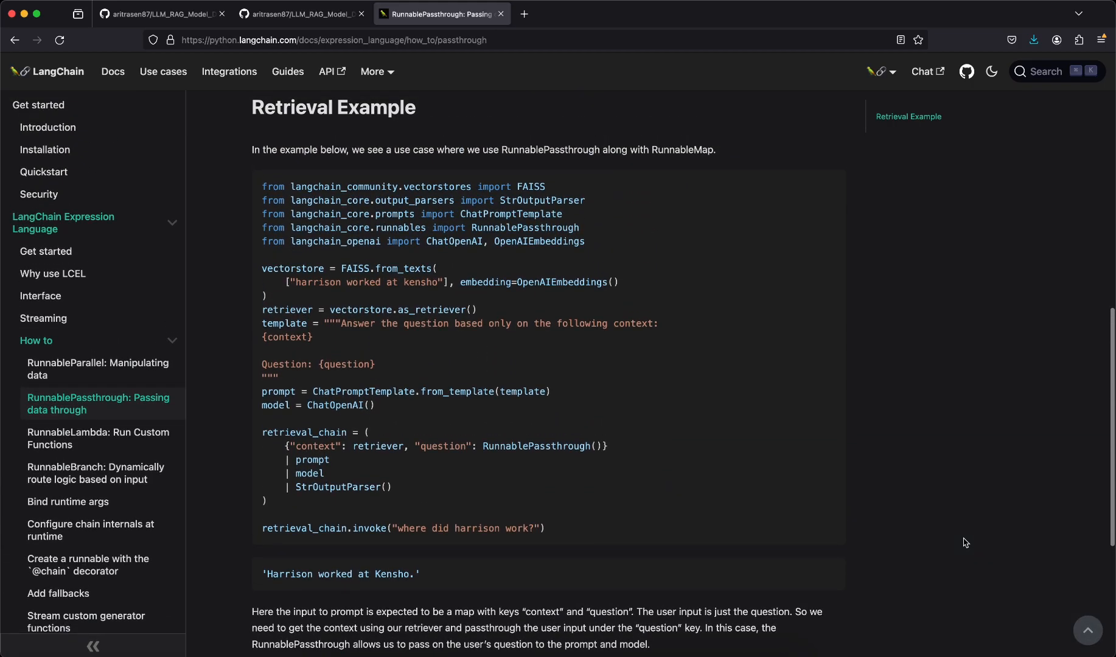
scroll(down, 3)
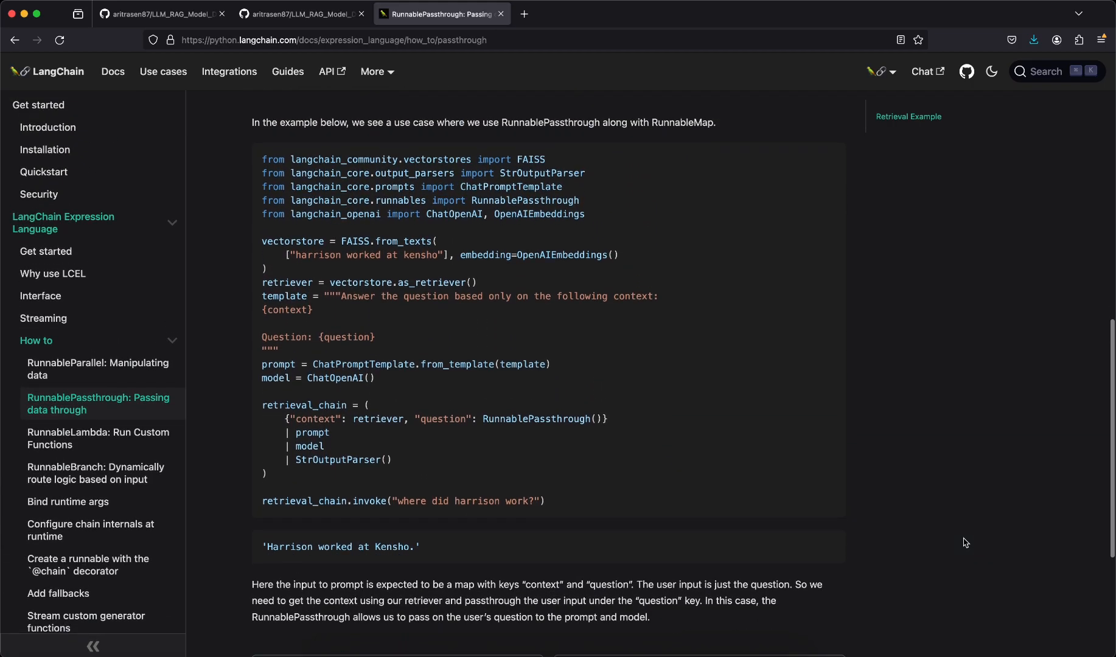
mouse_move(727, 552)
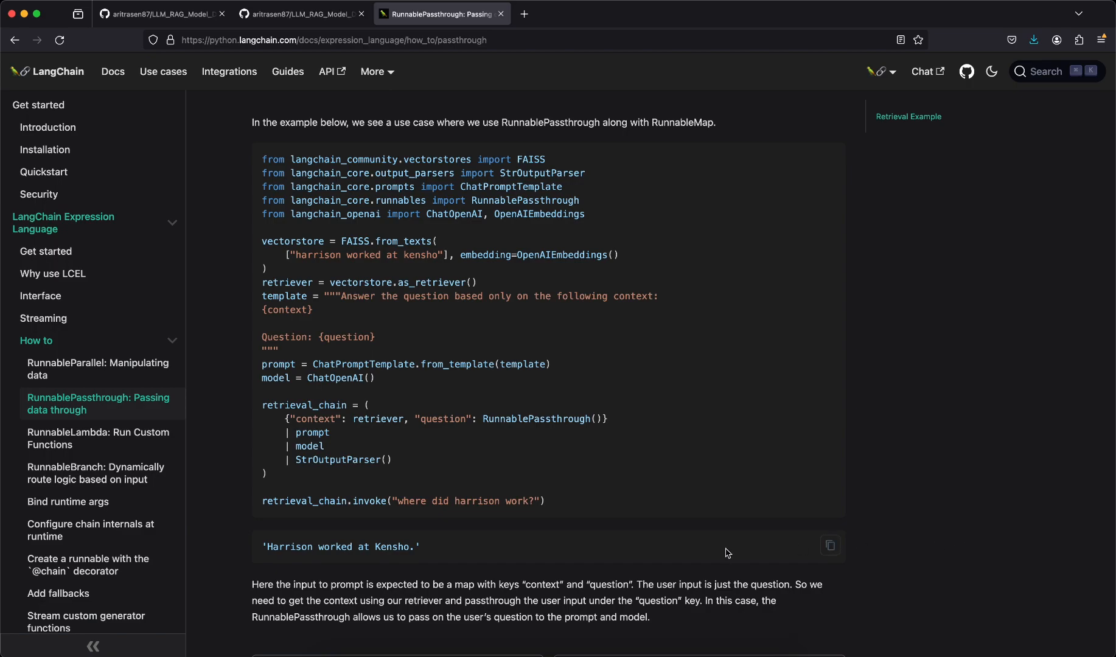
mouse_move(671, 539)
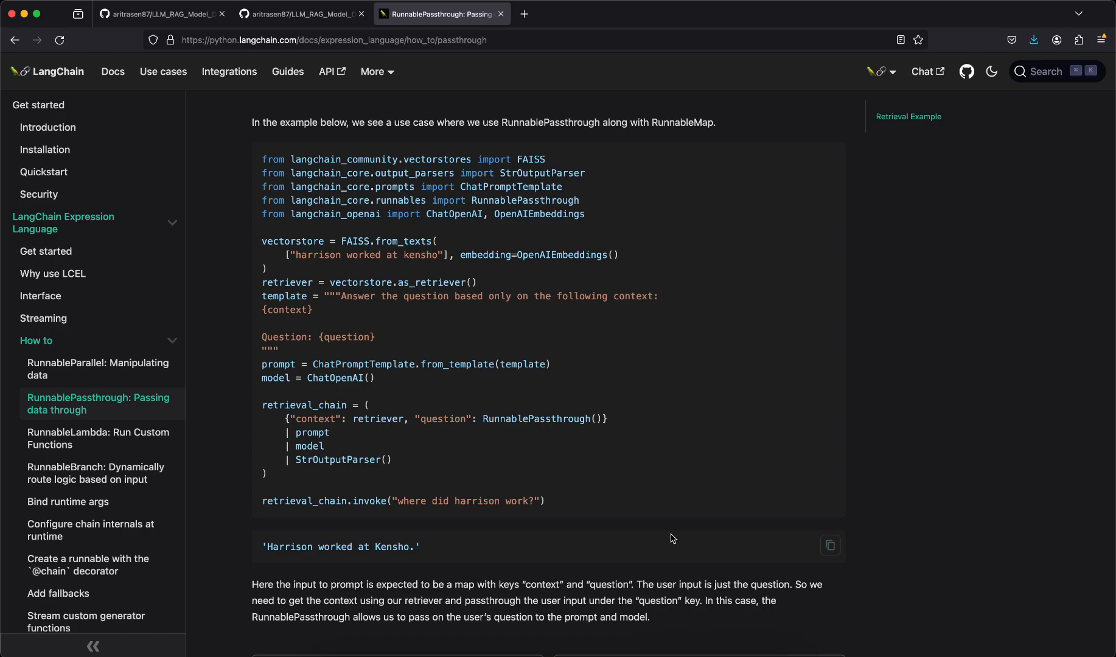
mouse_move(560, 464)
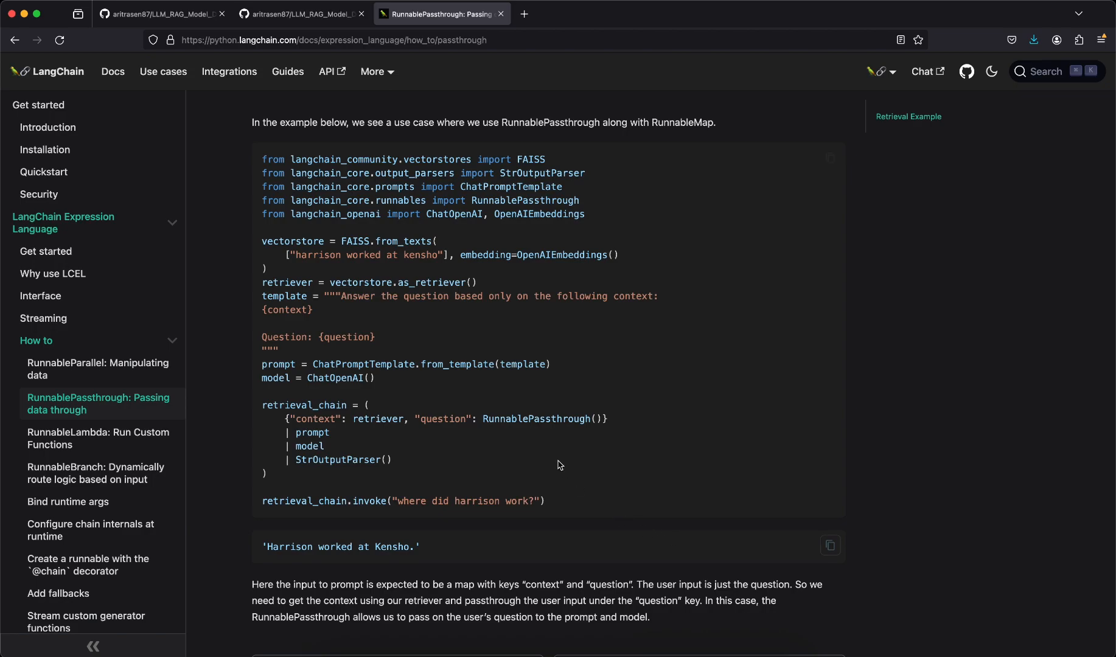
mouse_move(372, 365)
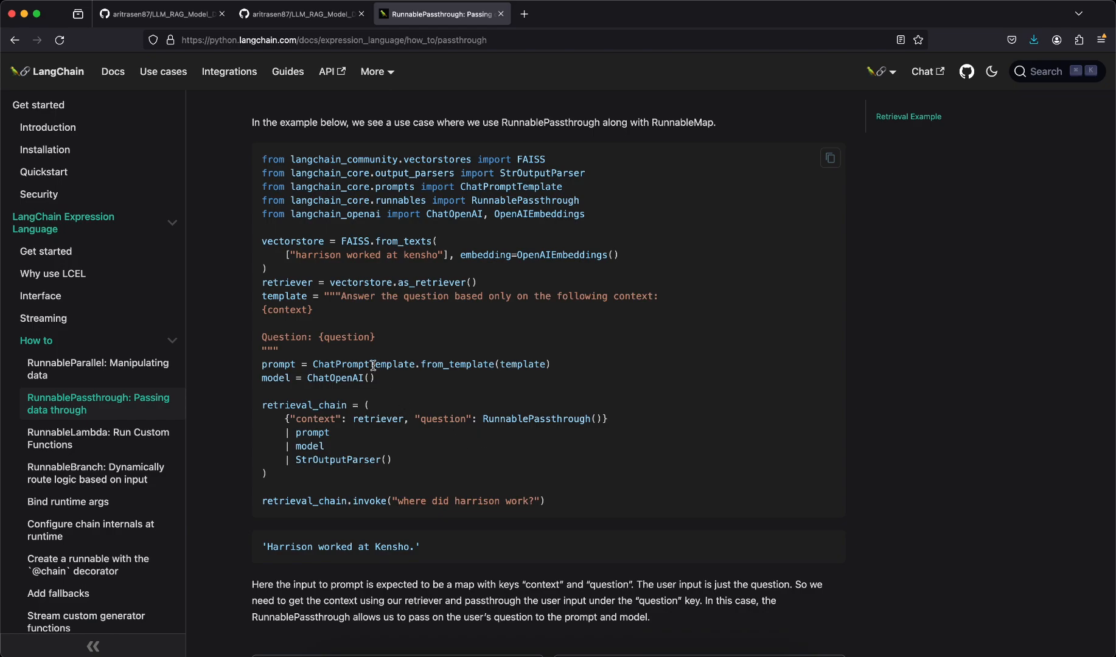
mouse_move(728, 495)
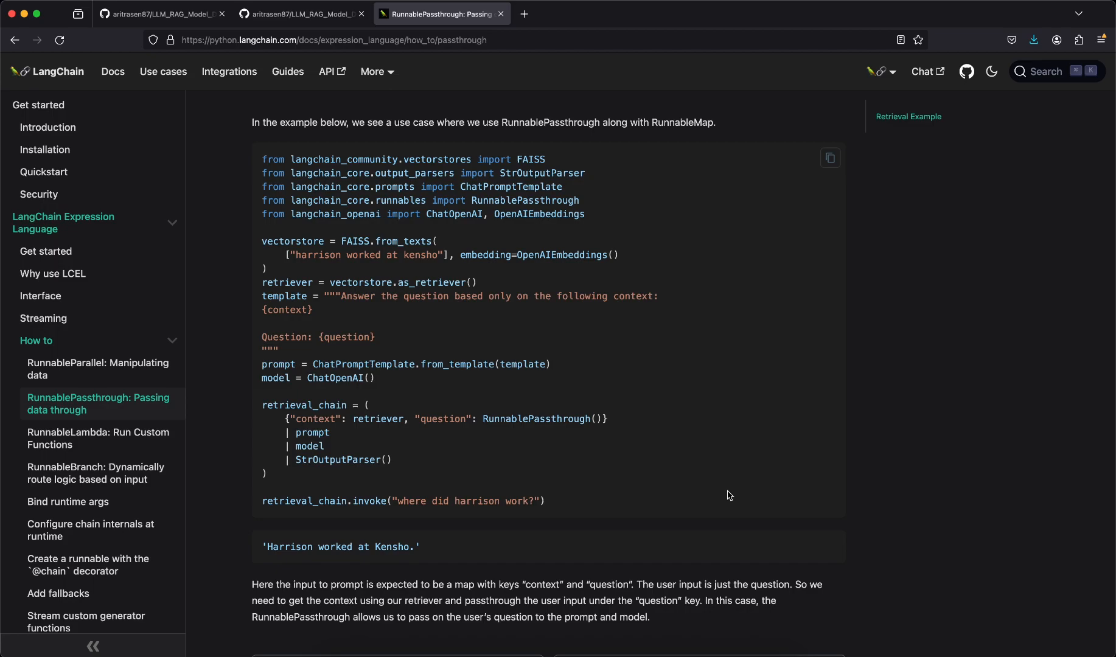
mouse_move(611, 463)
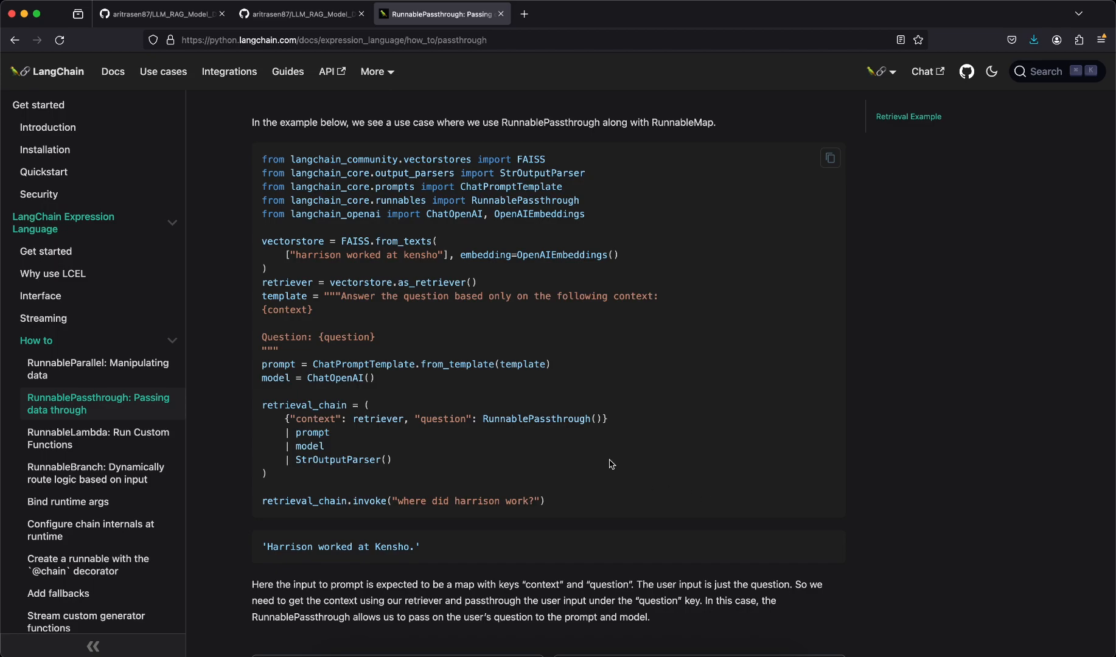
mouse_move(661, 624)
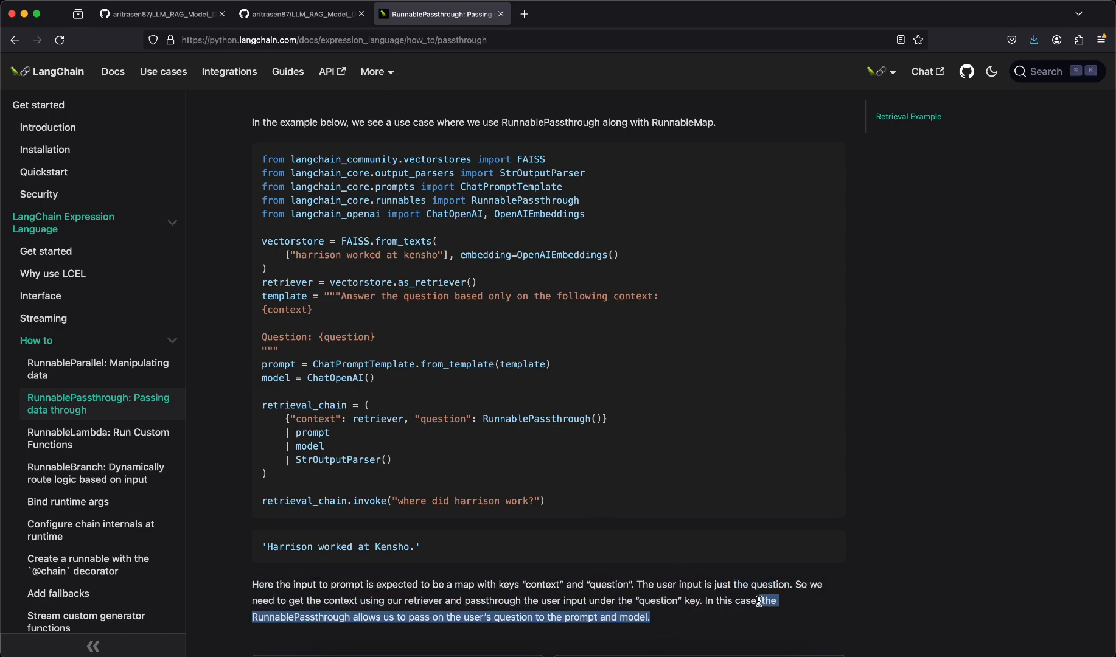
mouse_move(389, 620)
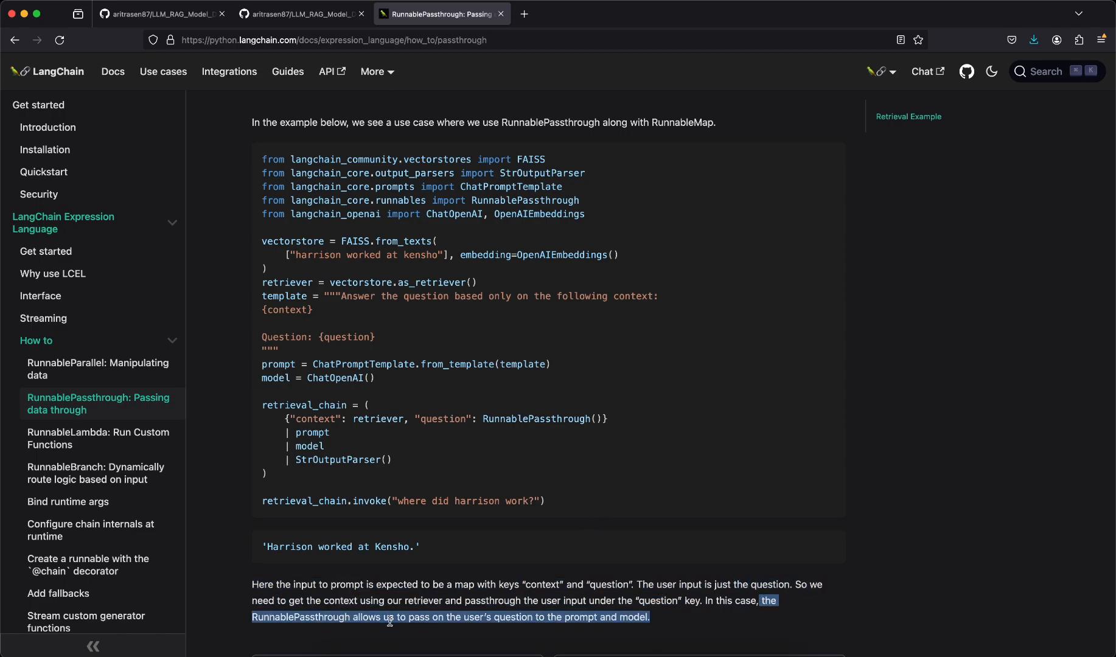
mouse_move(508, 619)
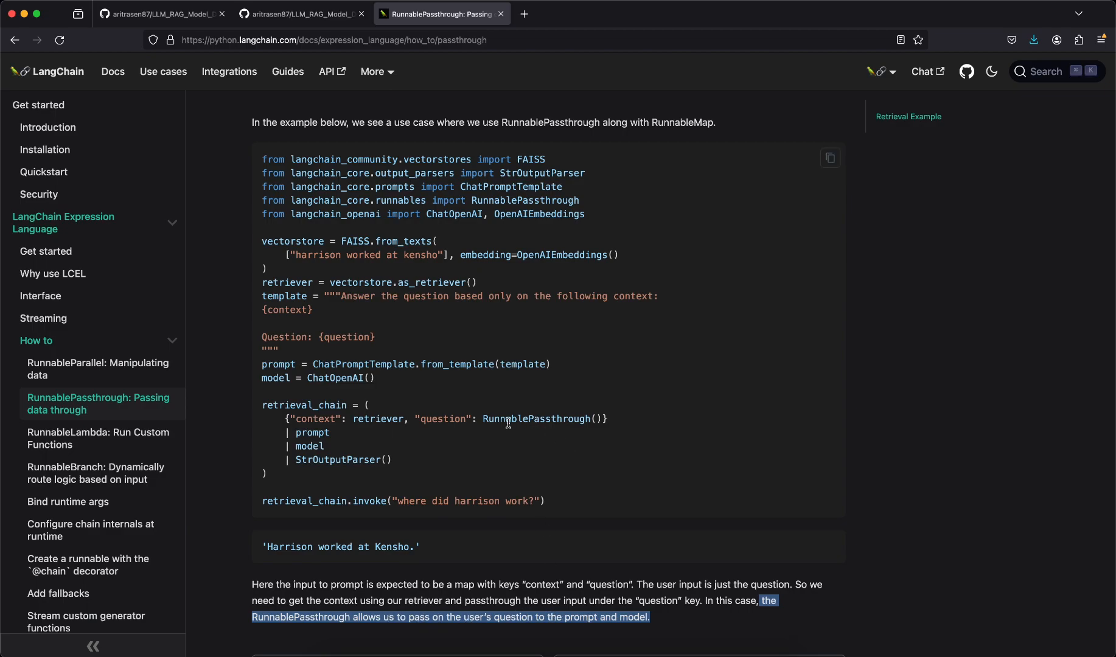
double_click(442, 418)
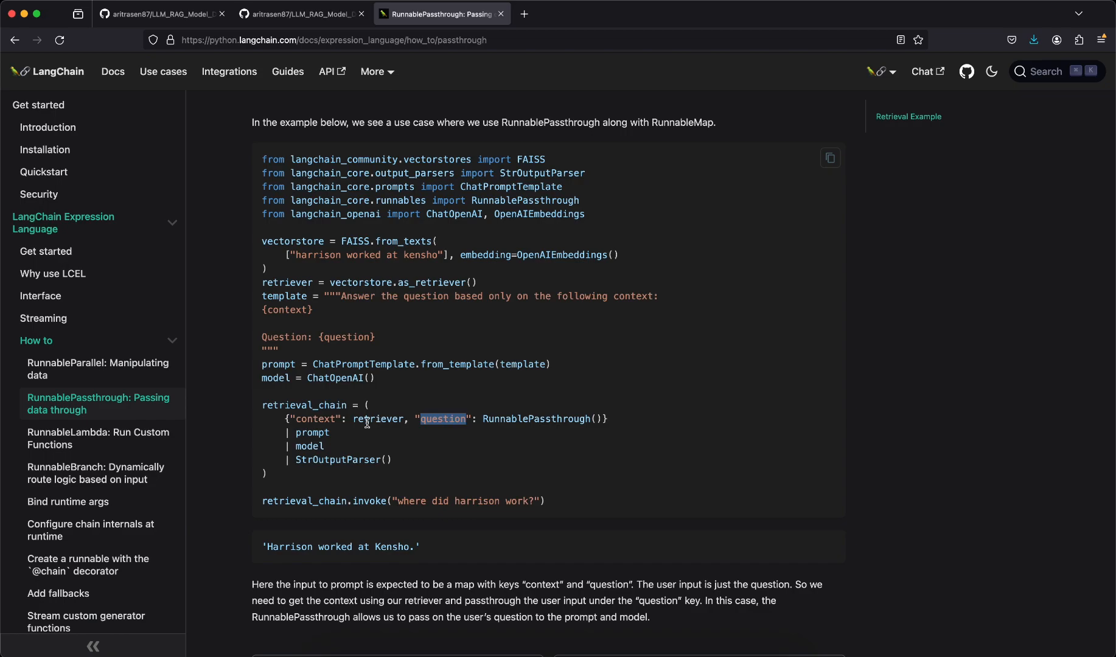
double_click(312, 431)
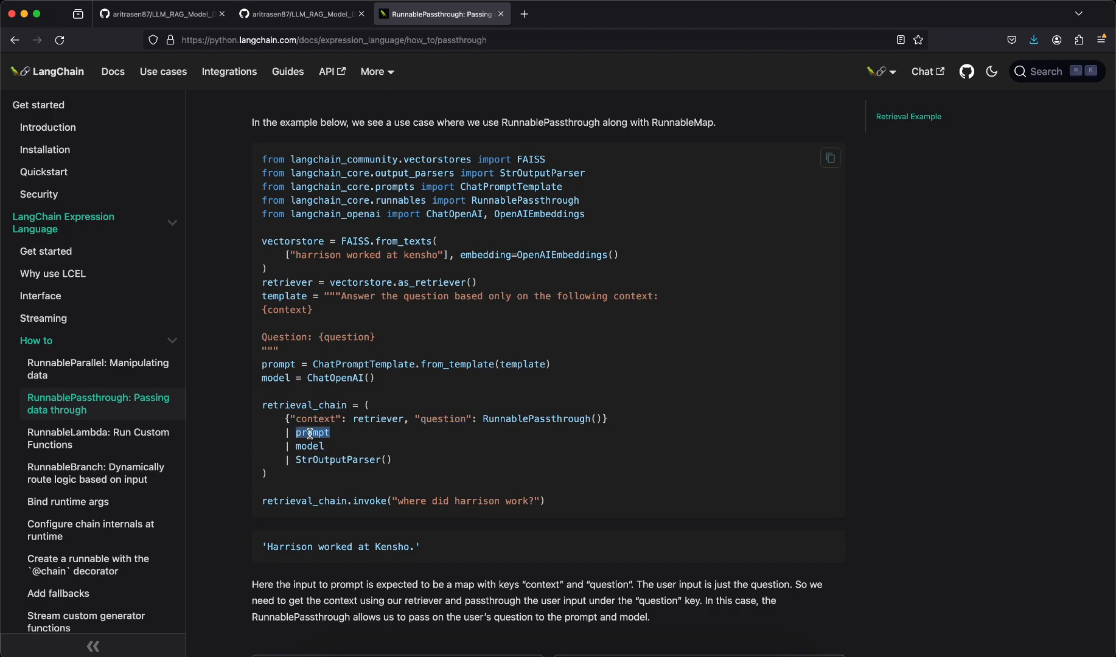
double_click(309, 445)
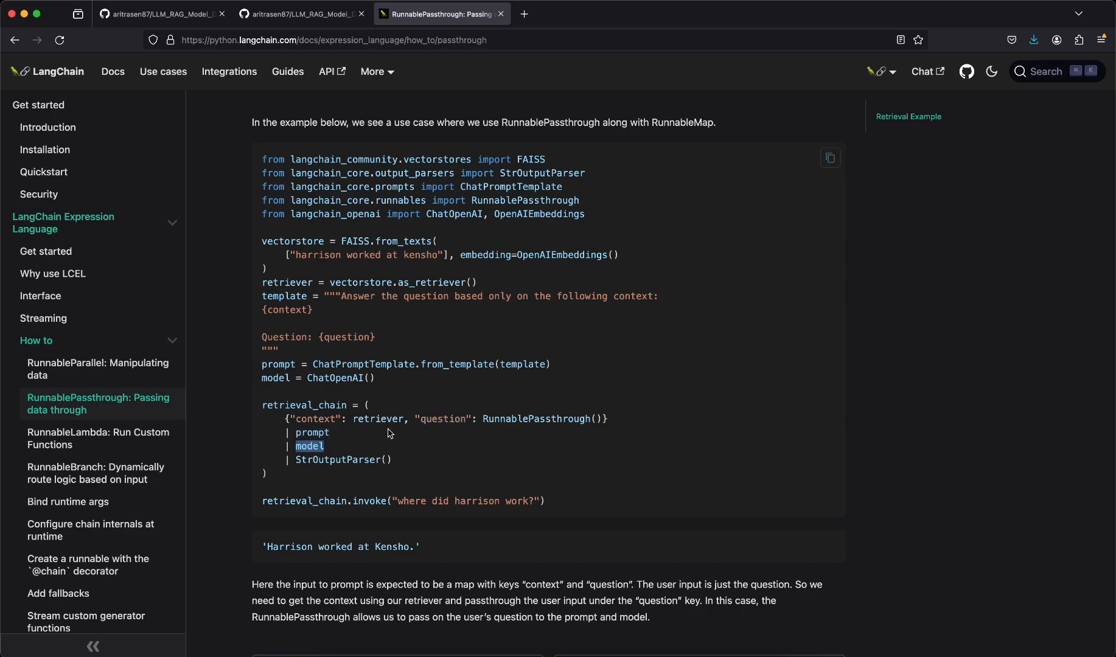
mouse_move(346, 455)
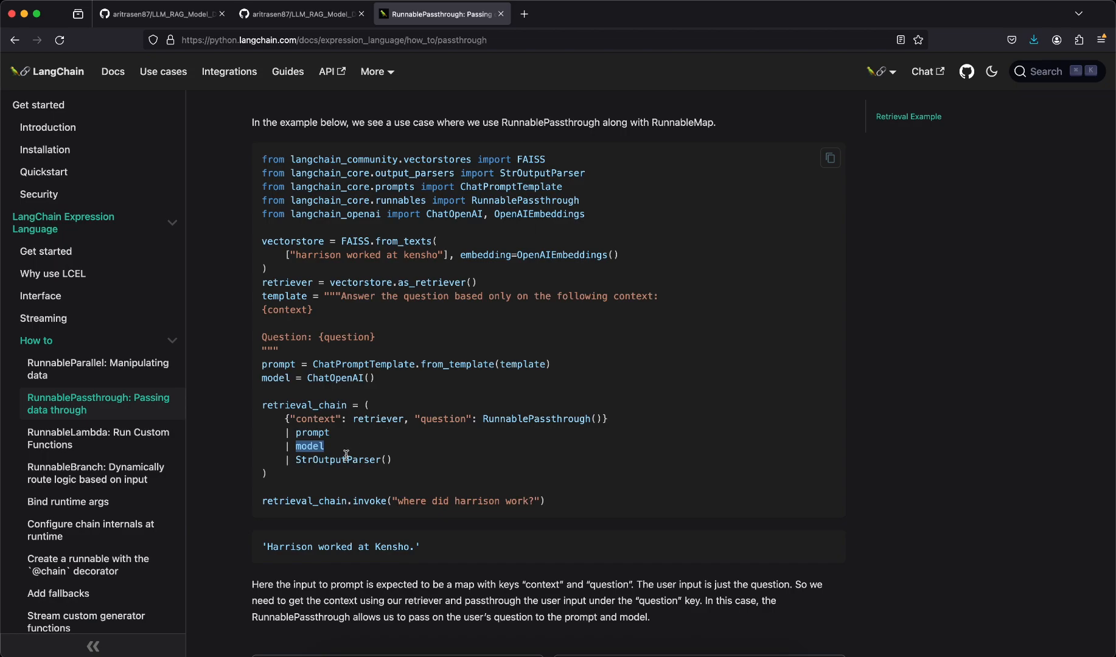
double_click(337, 458)
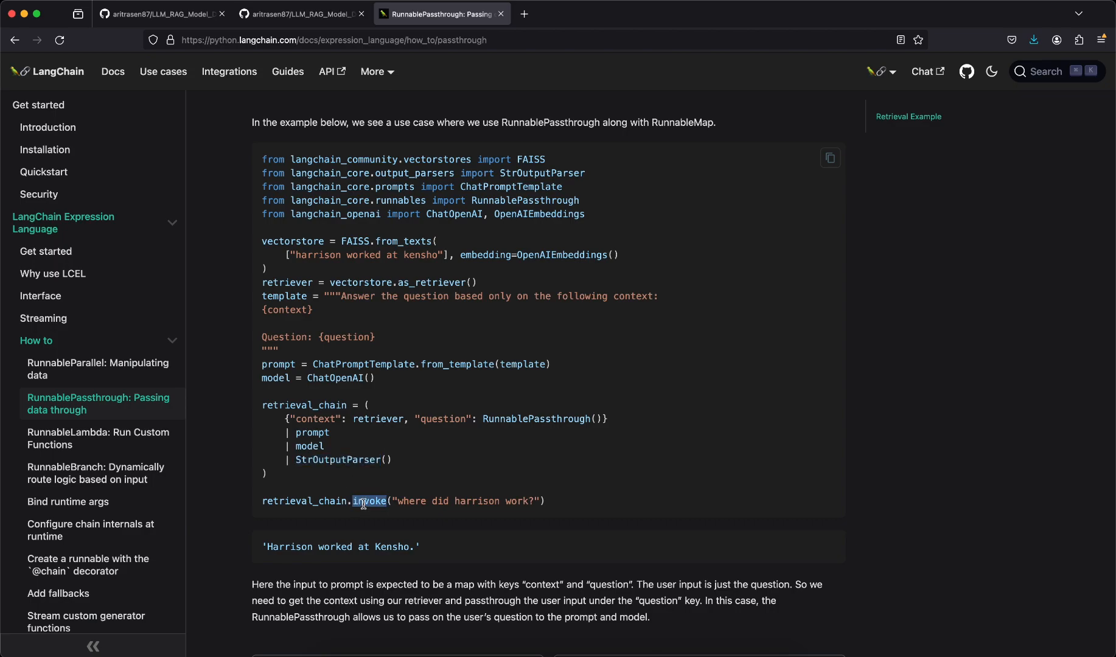
mouse_move(448, 490)
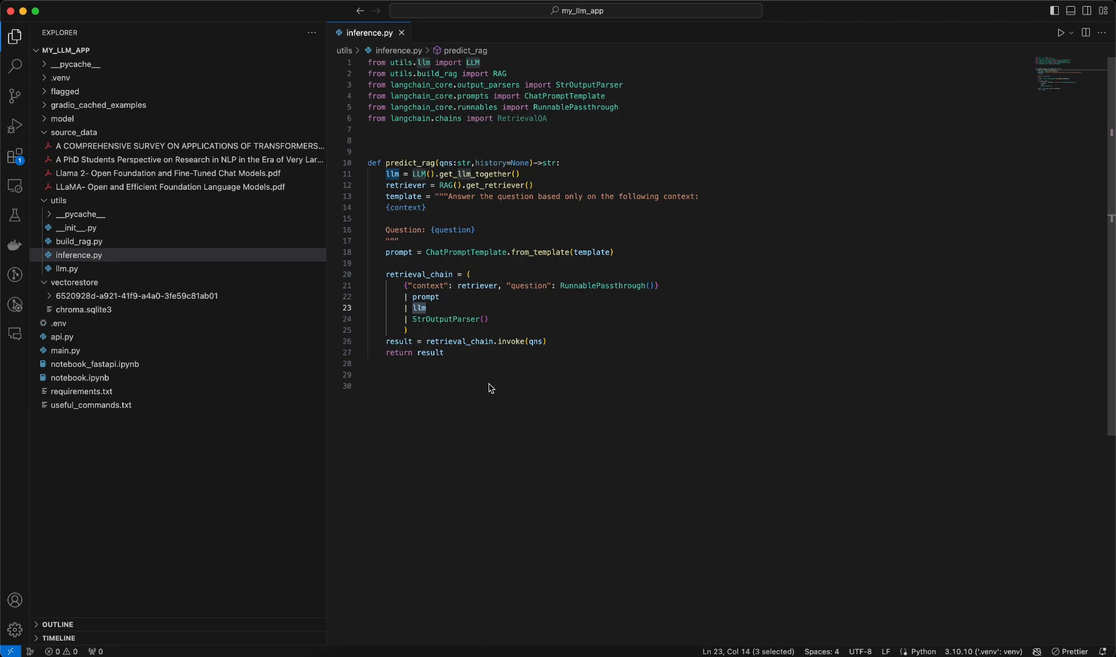
Step: Highlight the result returned by predict_rag in inference.py
double_click(429, 352)
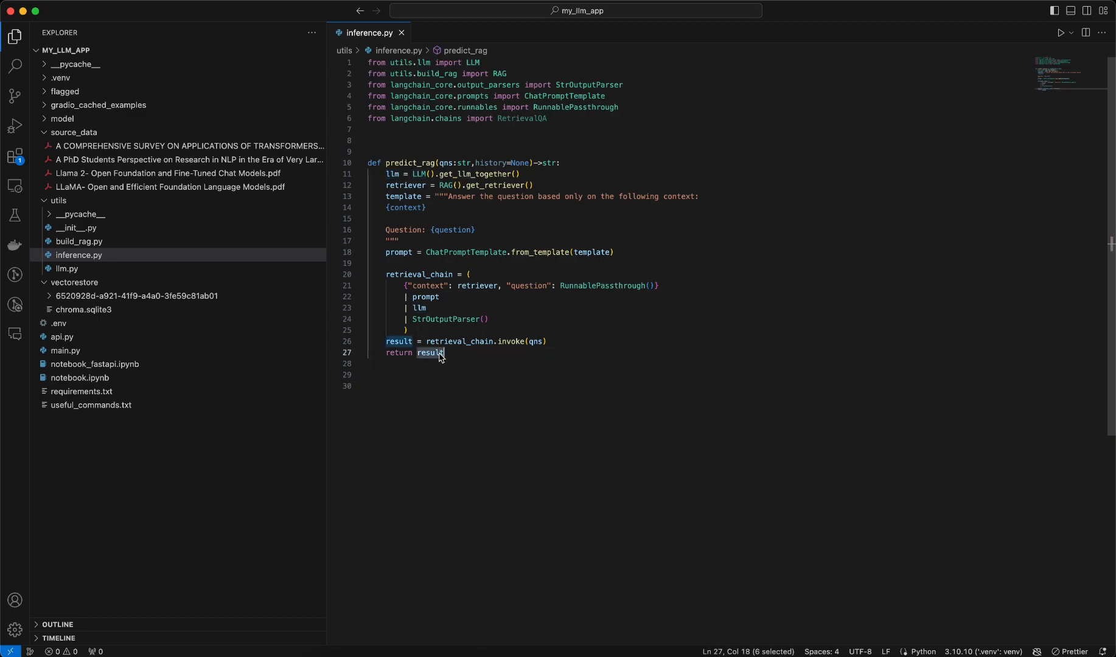
mouse_move(476, 174)
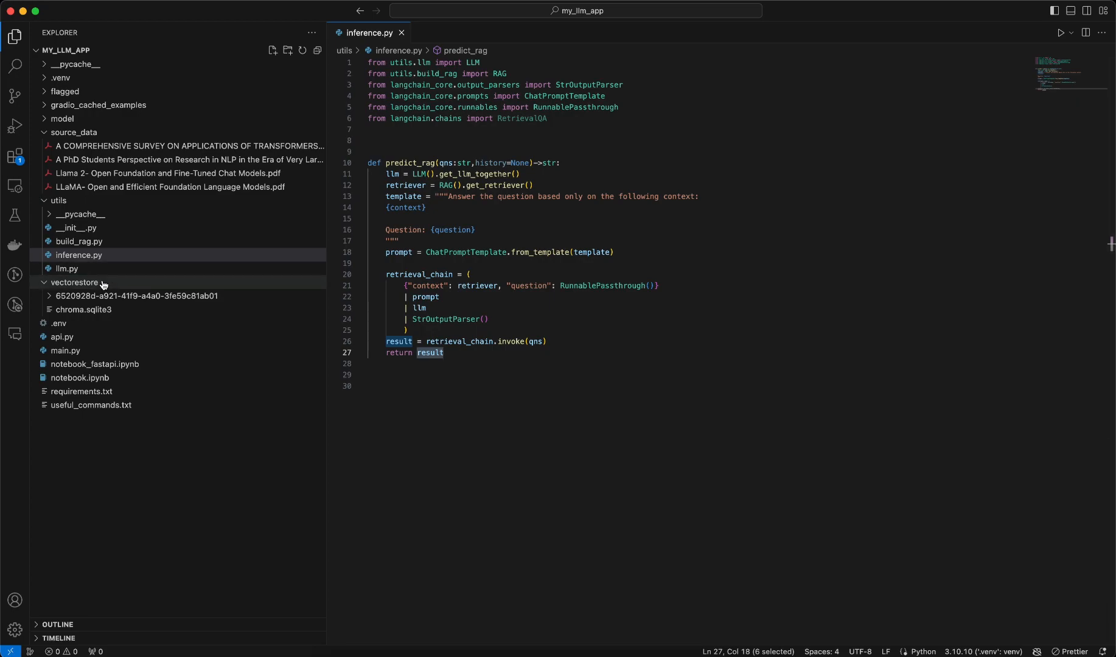
Step: In main.py, highlight the app = FastAPI() line, the pydantic BaseModel import and the str response field
click(64, 351)
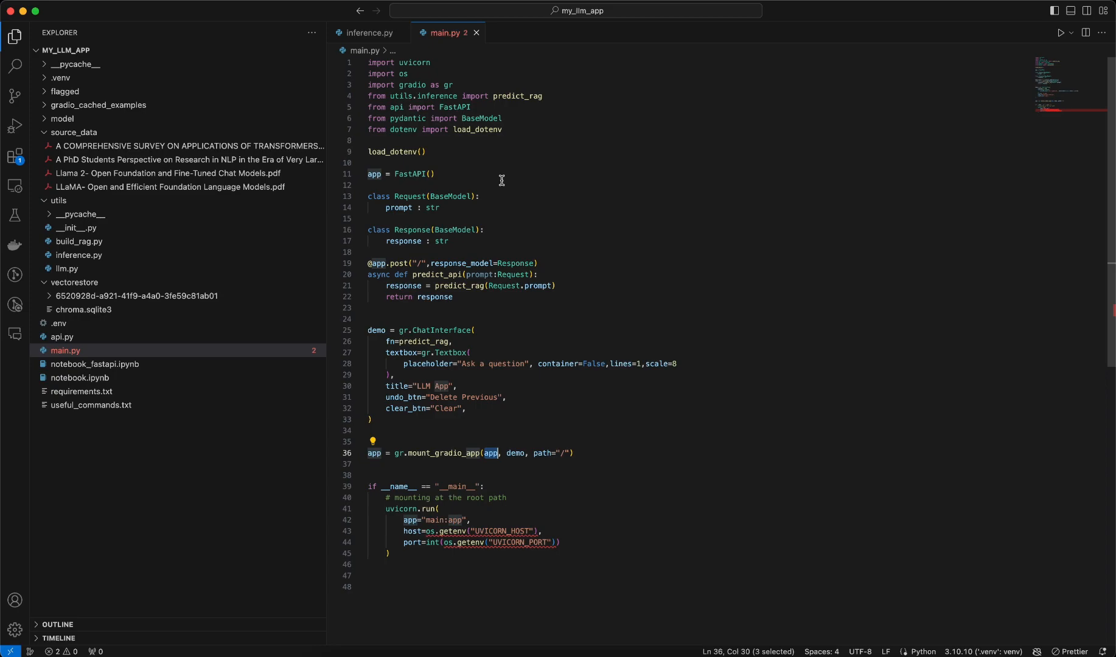
click(430, 174)
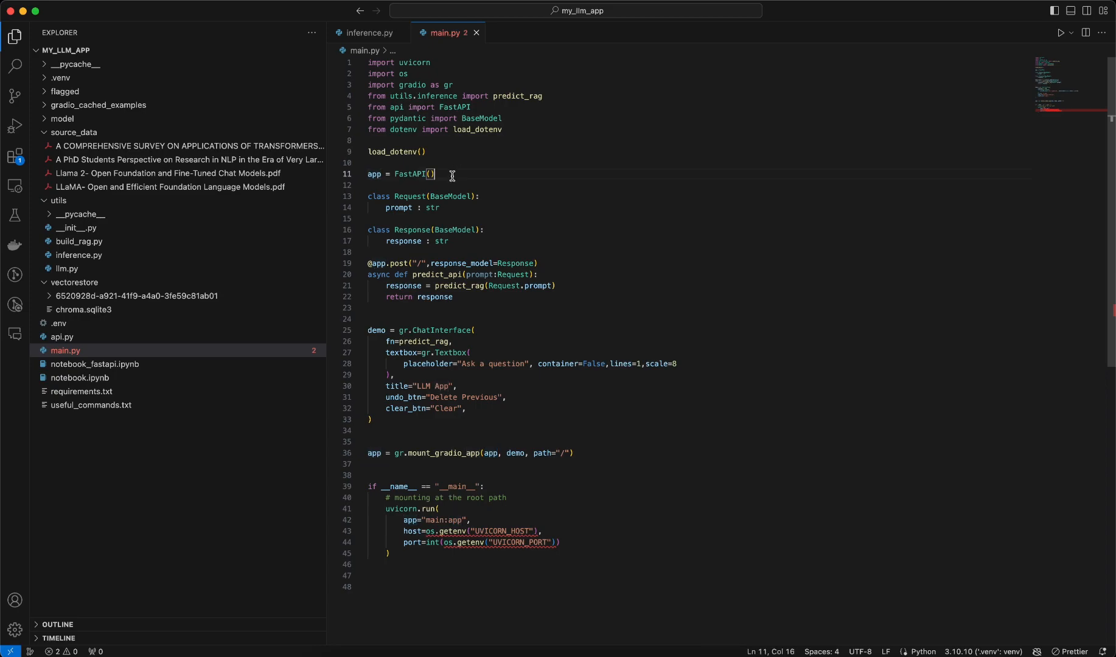
triple_click(399, 174)
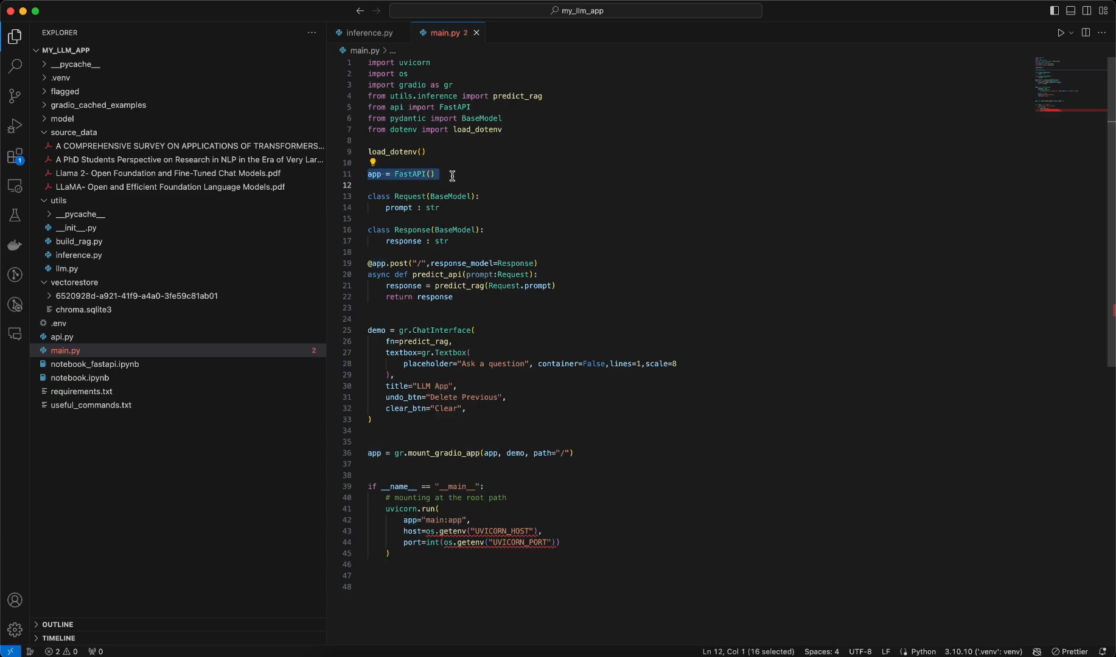
click(452, 241)
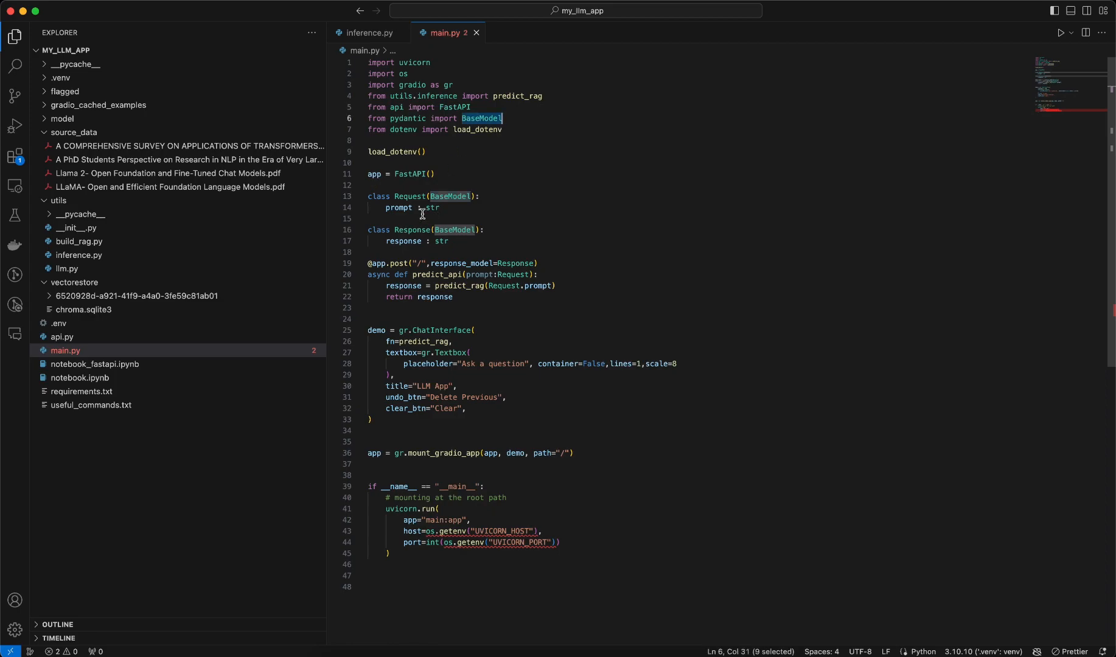
double_click(399, 207)
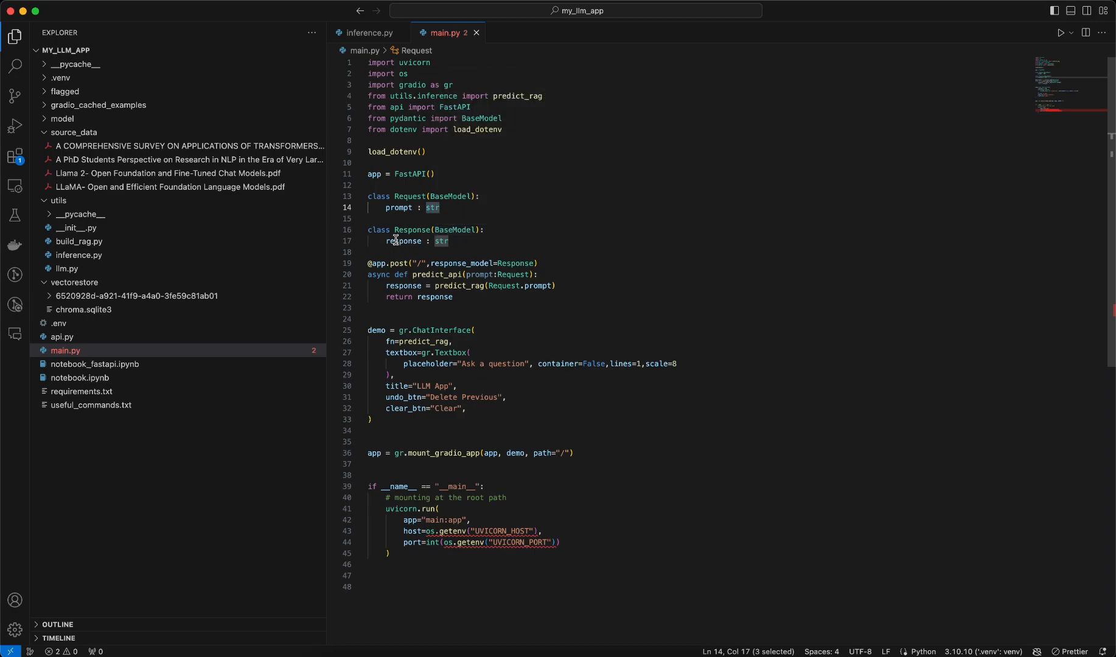
click(416, 240)
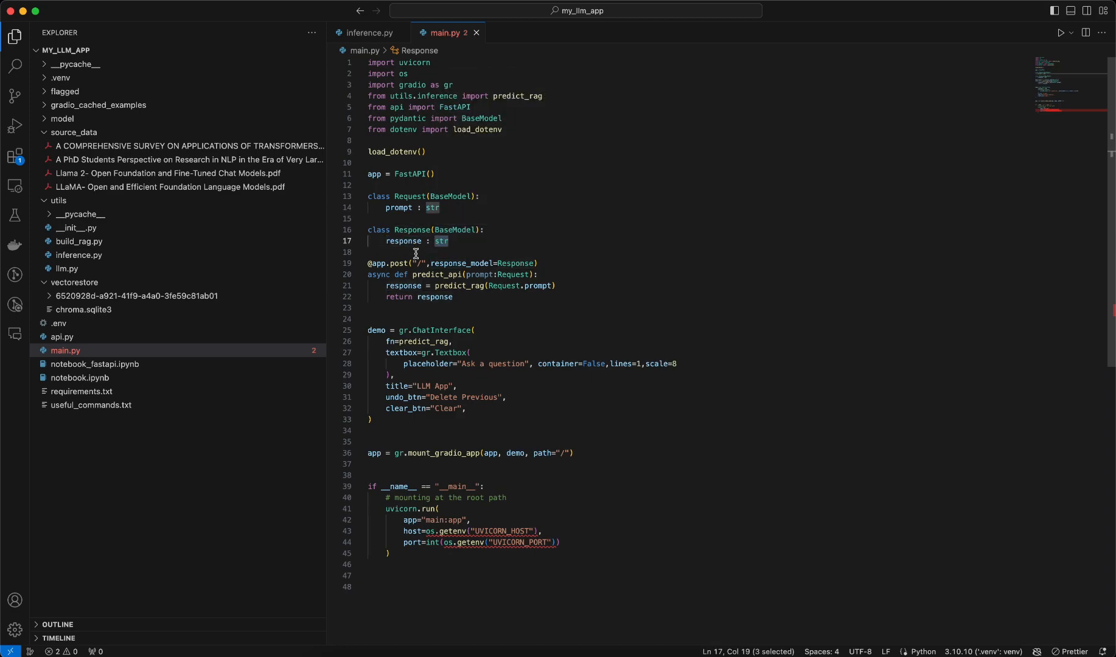
mouse_move(404, 272)
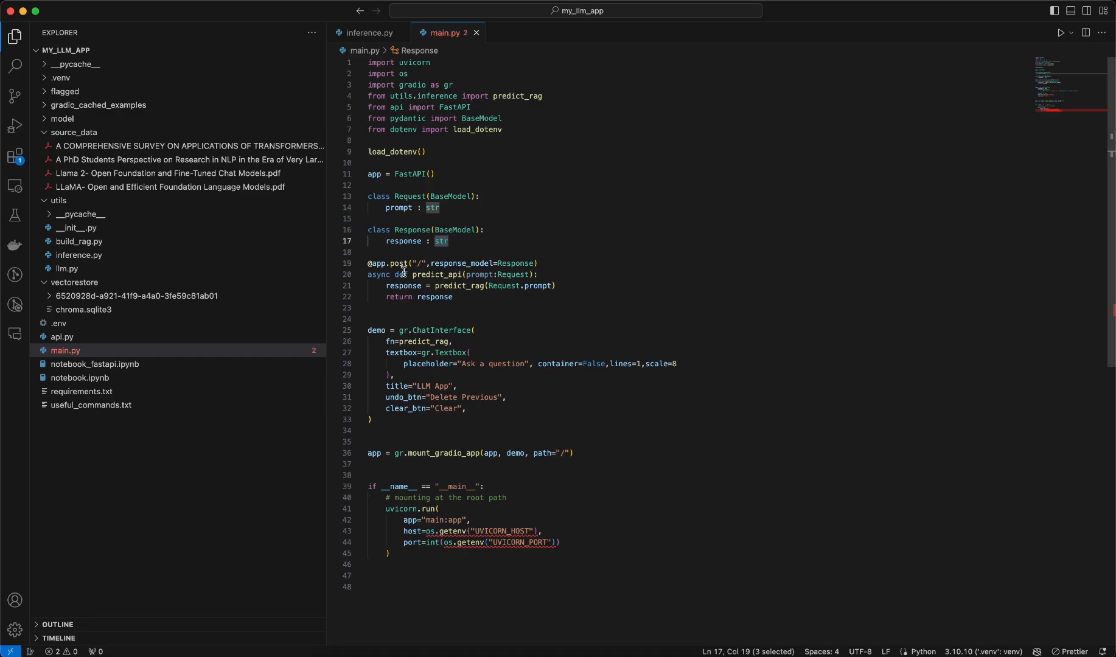
mouse_move(442, 274)
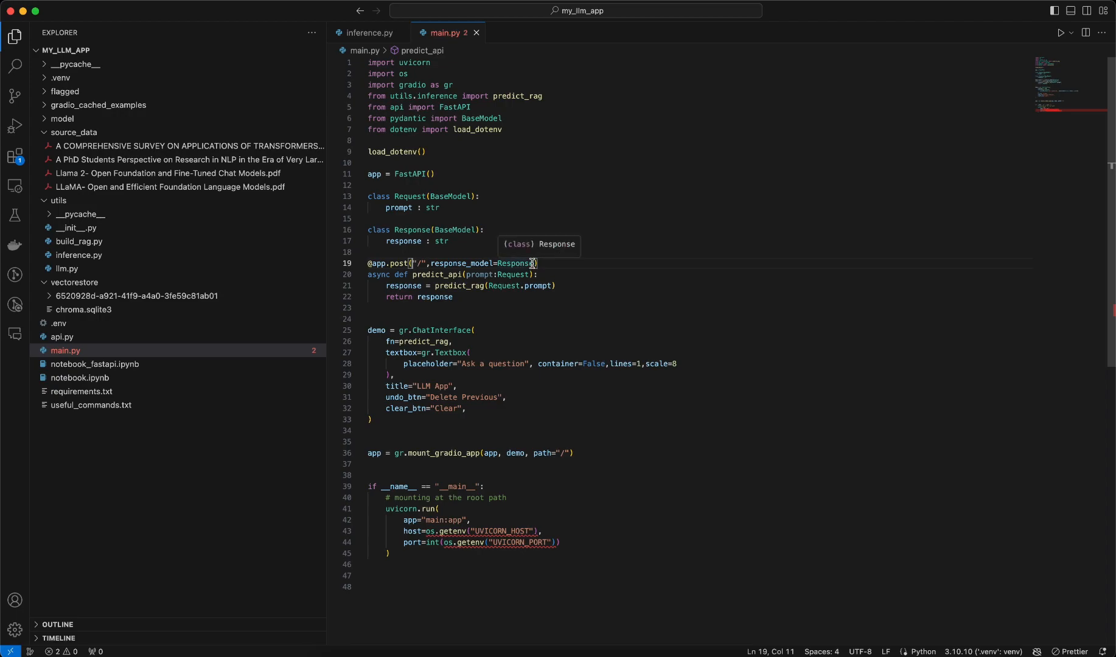
Step: Highlight the POST endpoint's Response model and its predict_rag call, checking it against inference.py
click(537, 262)
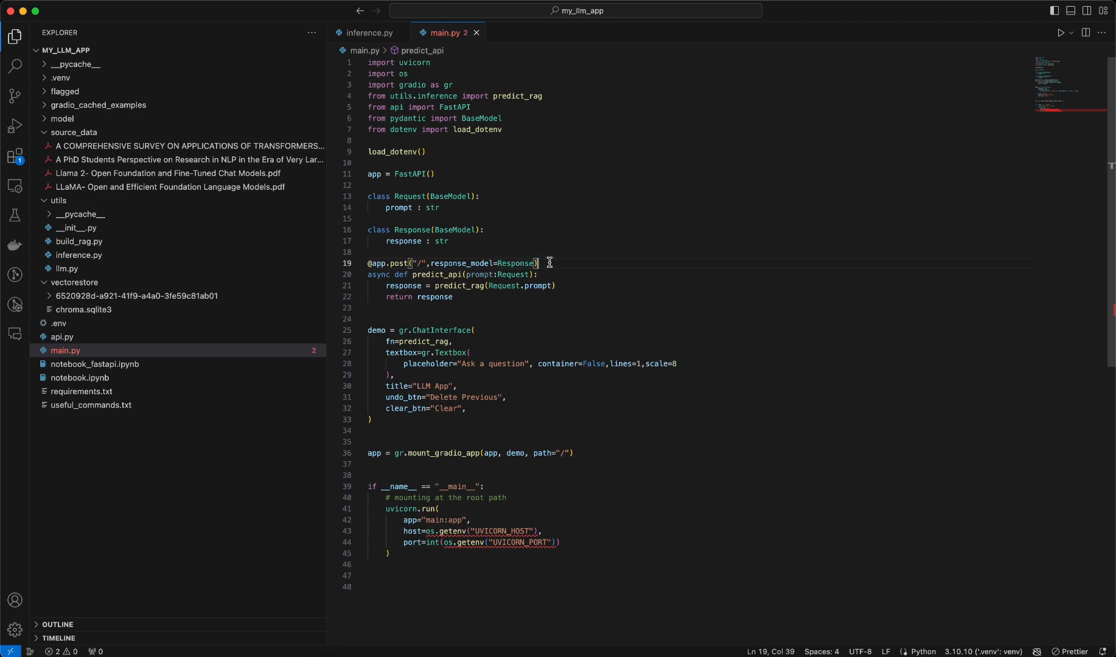
double_click(517, 262)
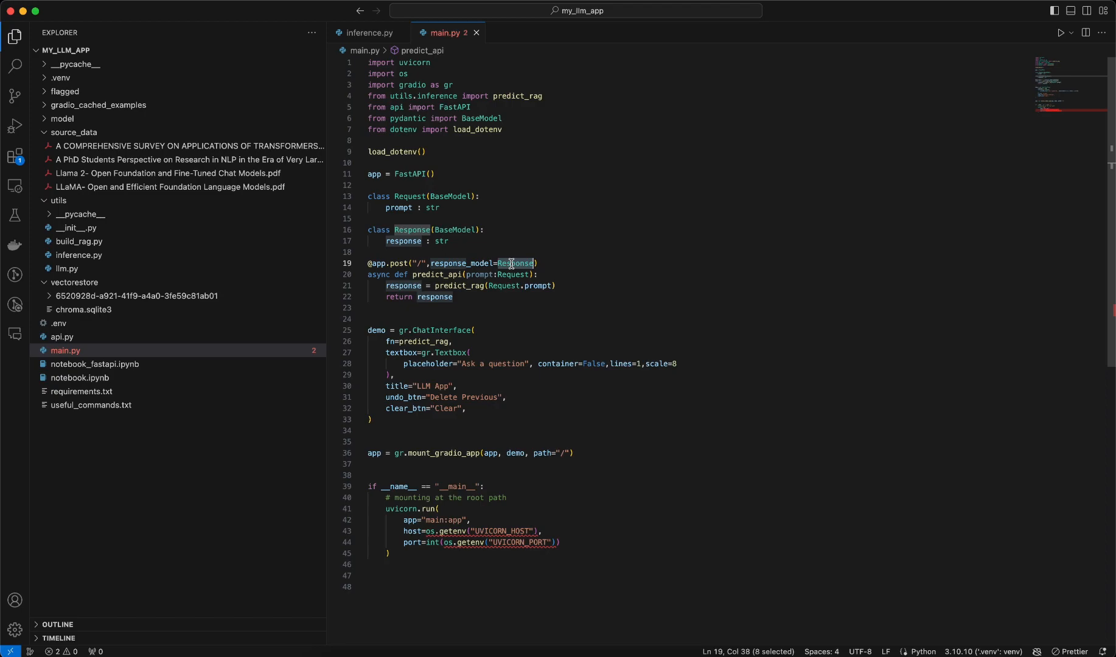
click(479, 275)
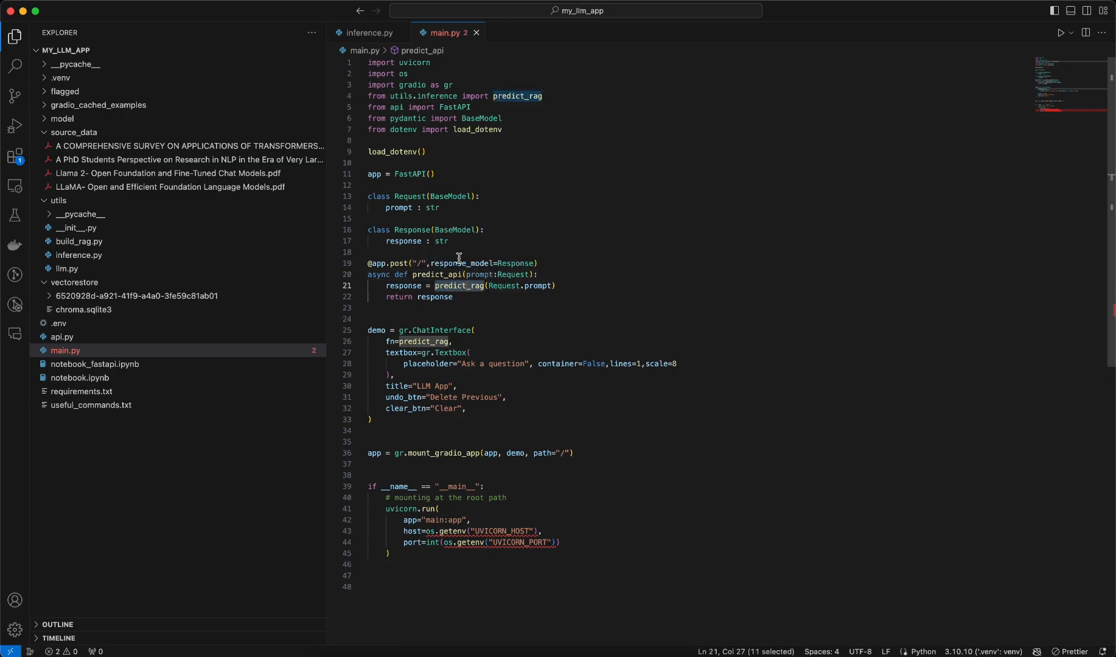
click(368, 33)
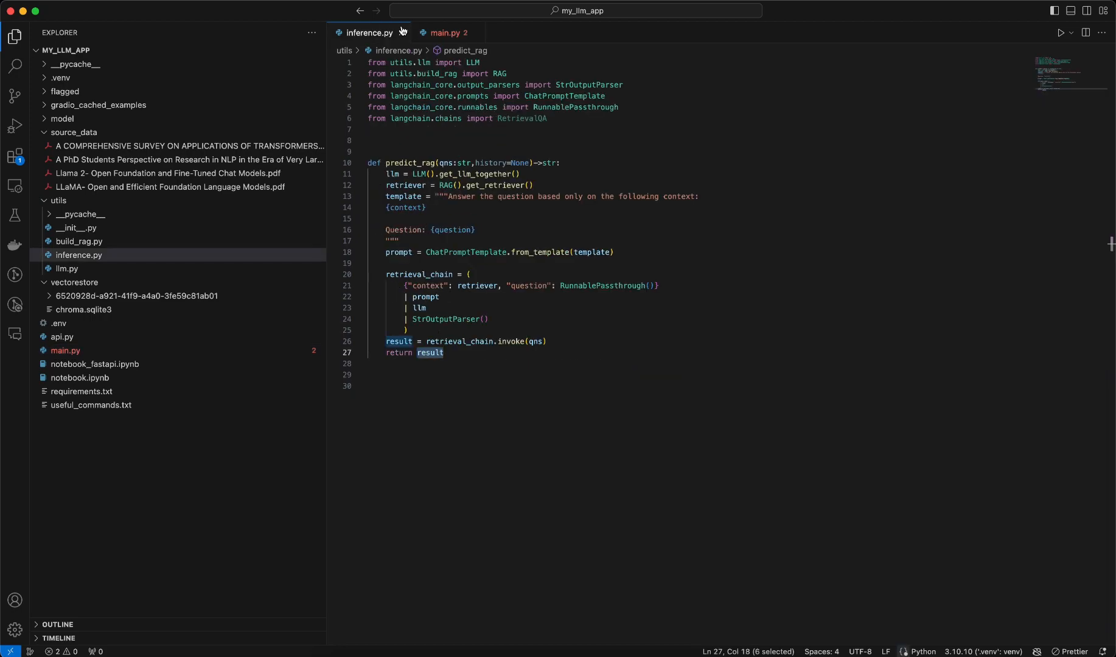
click(444, 33)
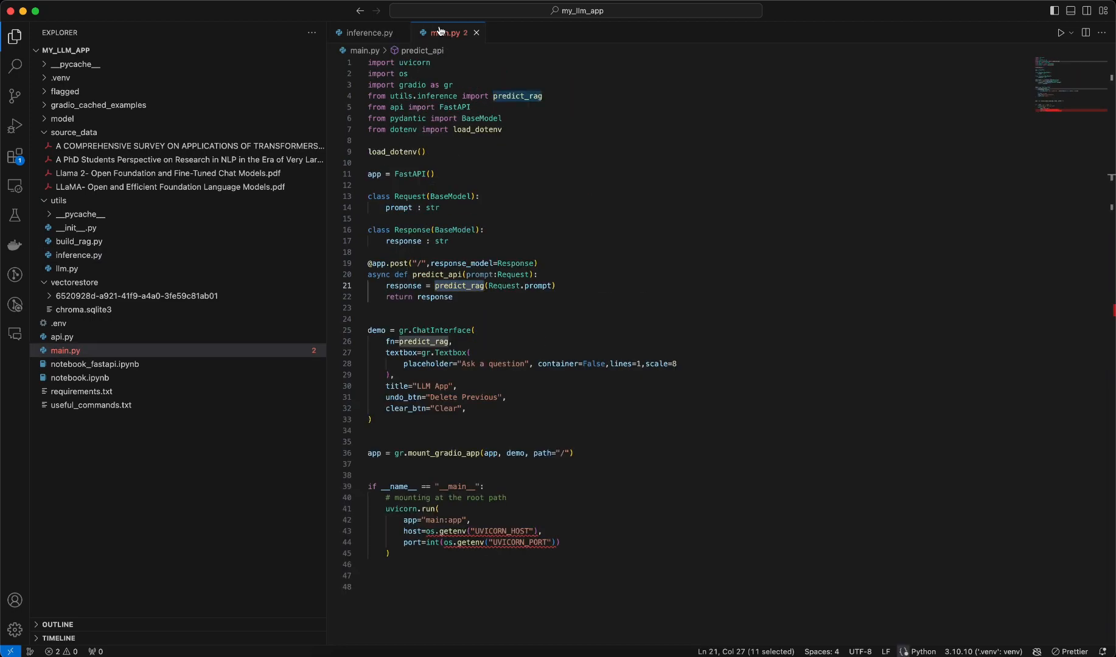
mouse_move(458, 286)
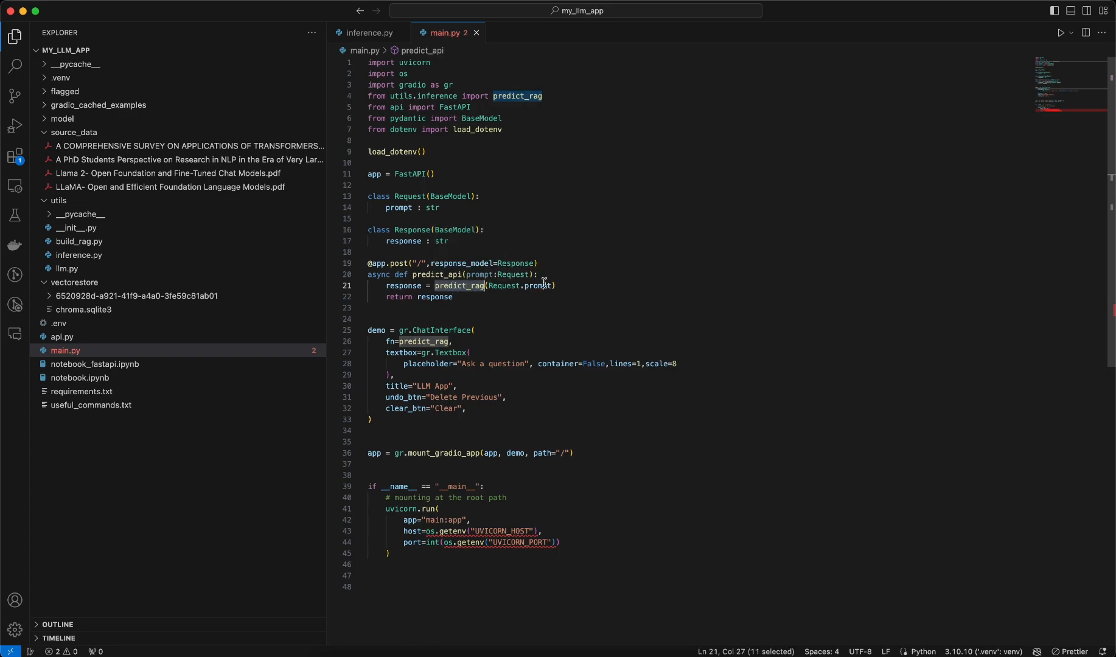
click(433, 297)
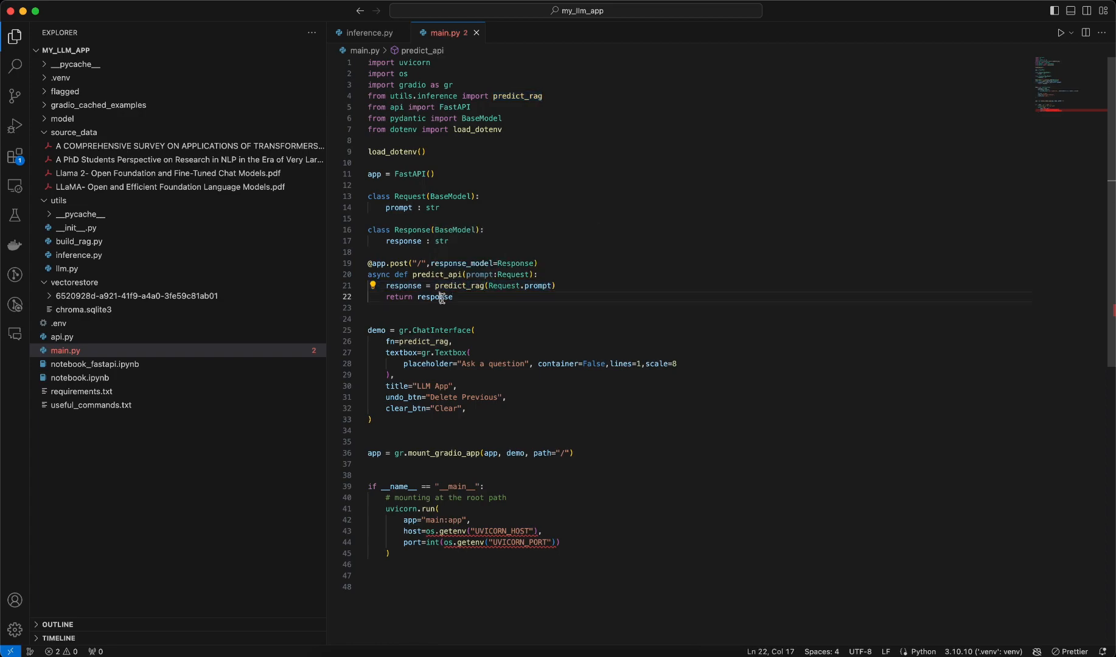
double_click(375, 330)
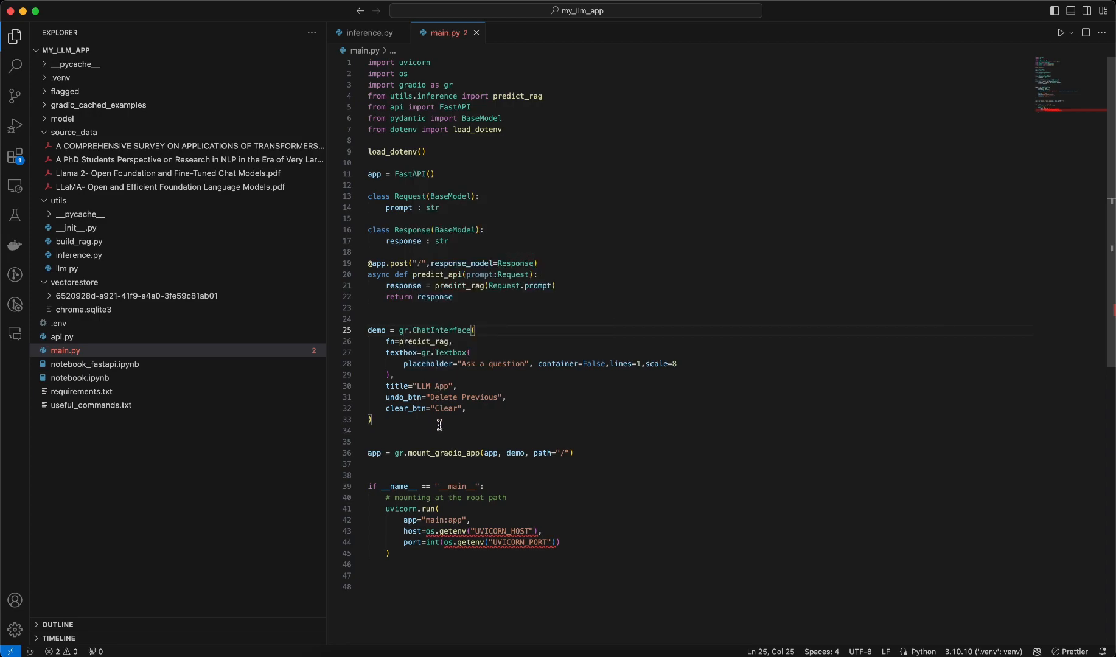
mouse_move(424, 452)
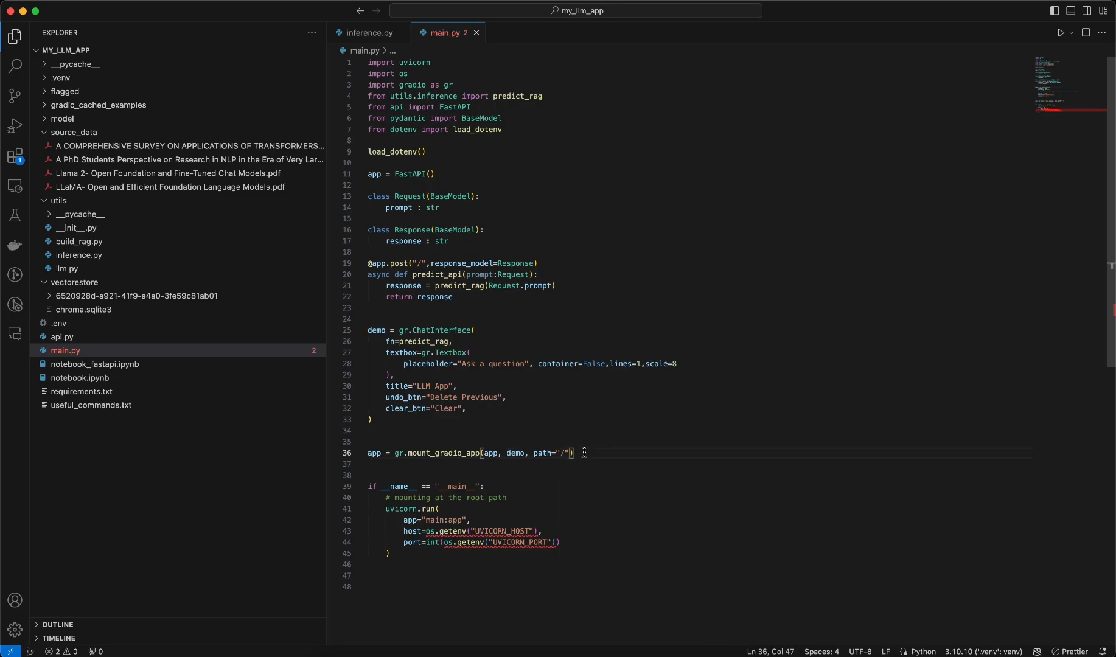
click(399, 519)
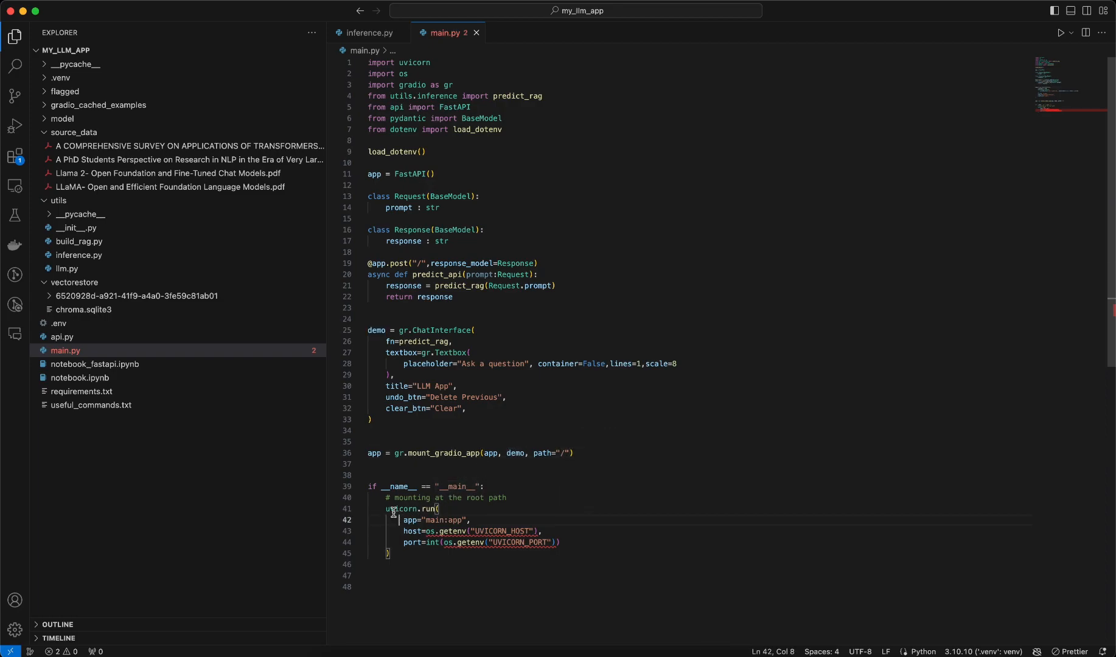
double_click(400, 509)
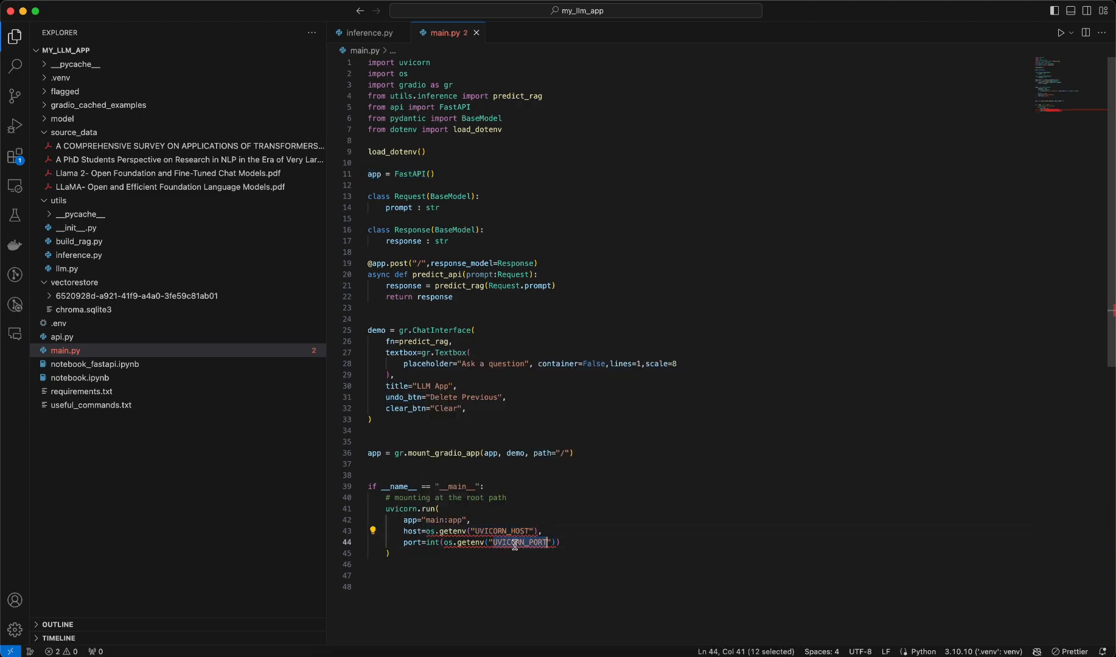
click(405, 554)
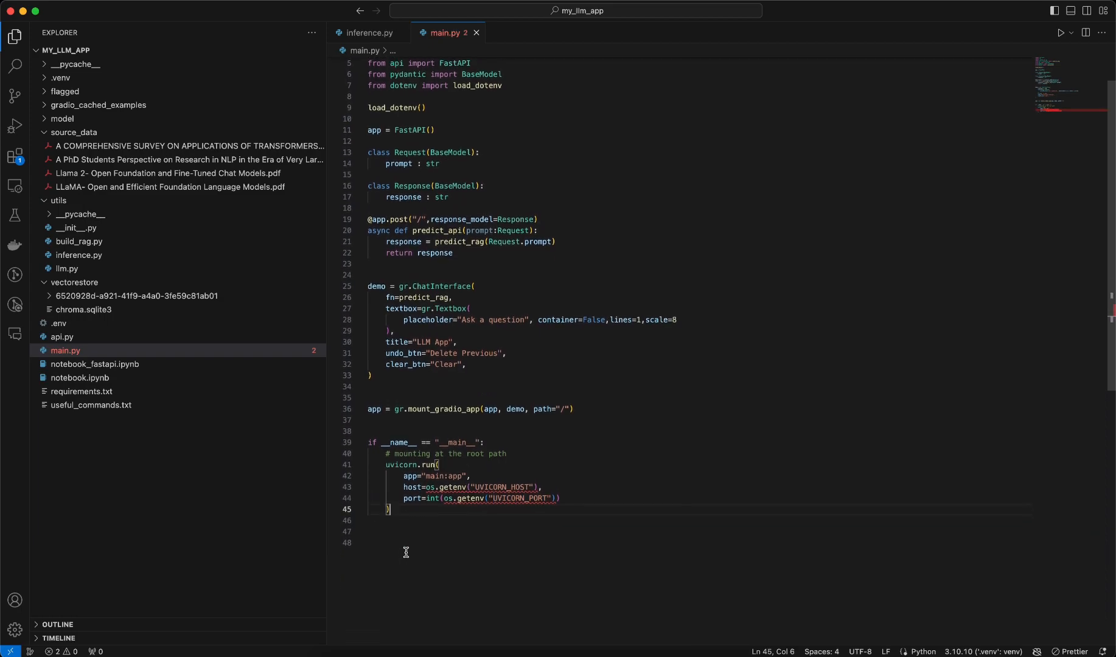
scroll(up, 3)
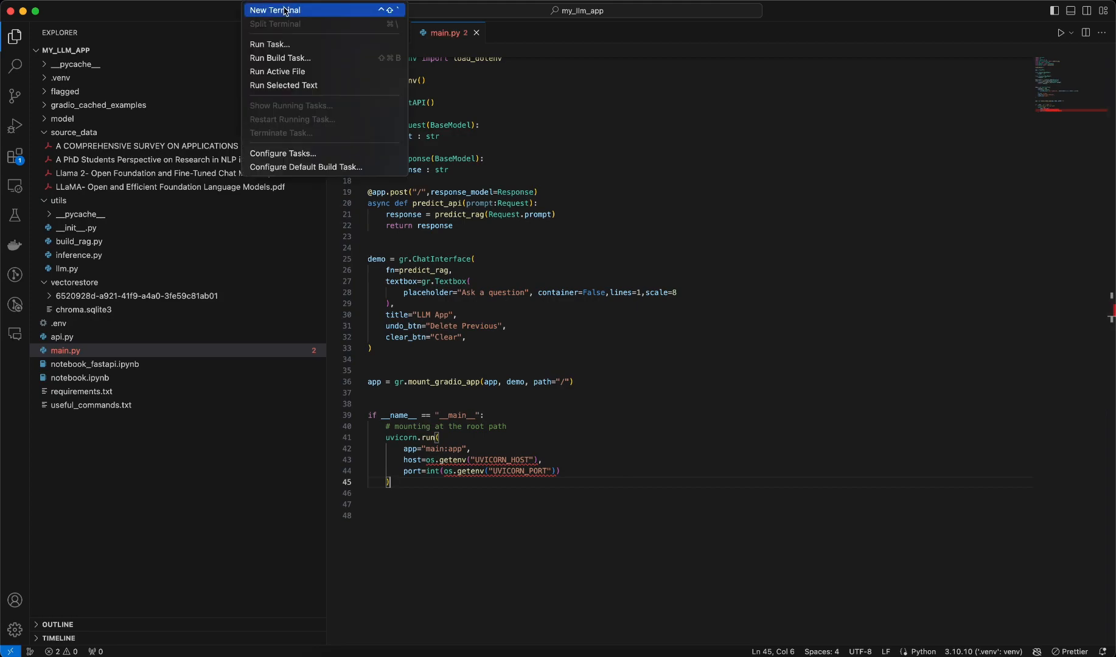
Step: In a new terminal, activate the venv with source .venv/bin/activate and run python3 main.py
click(274, 9)
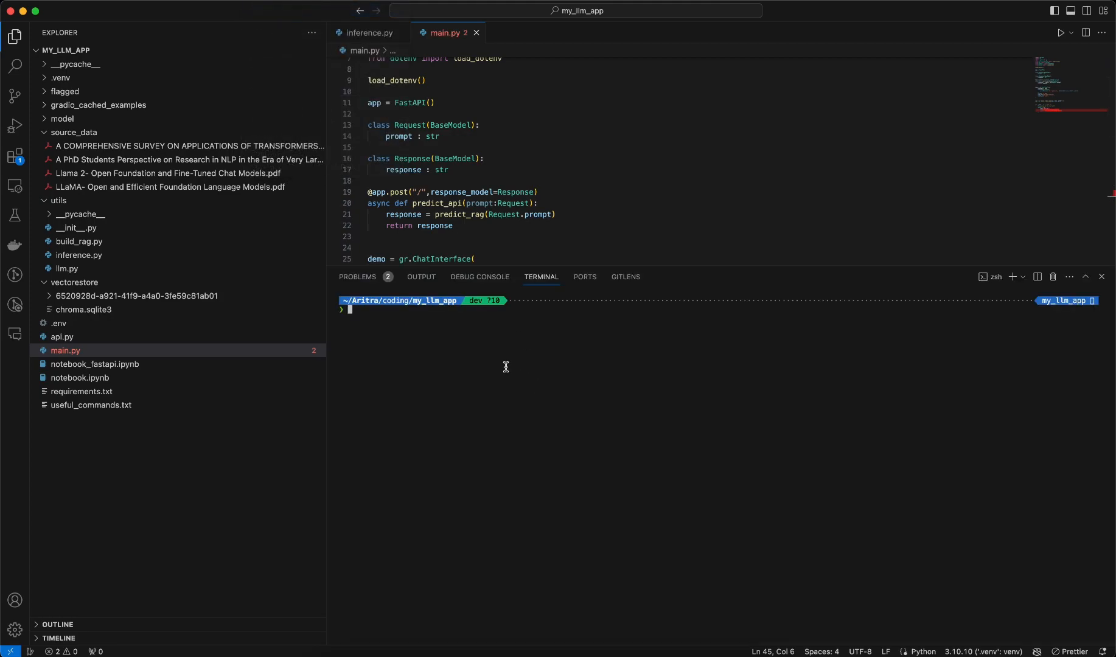
text(source .venv/bin/activate)
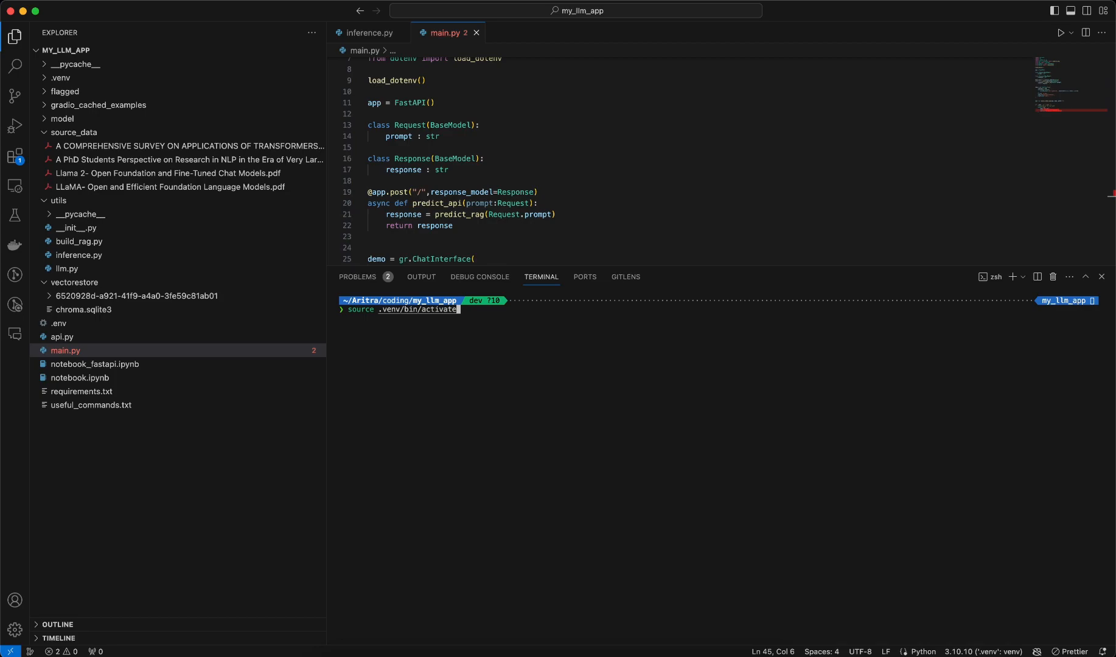
key(Return)
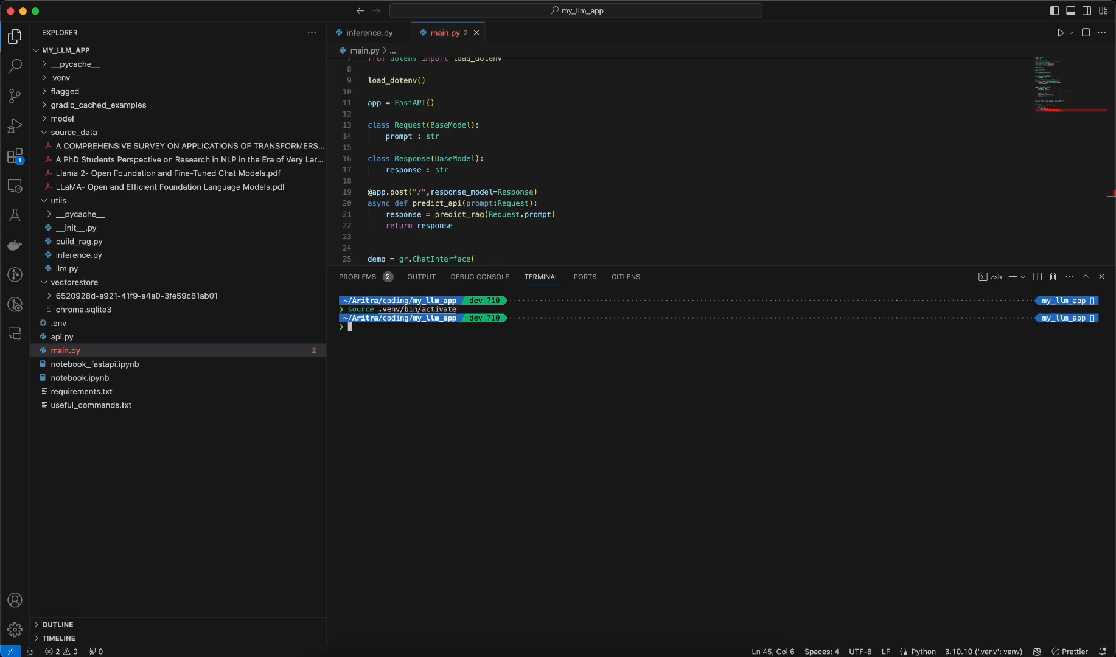
text(python3 main.py)
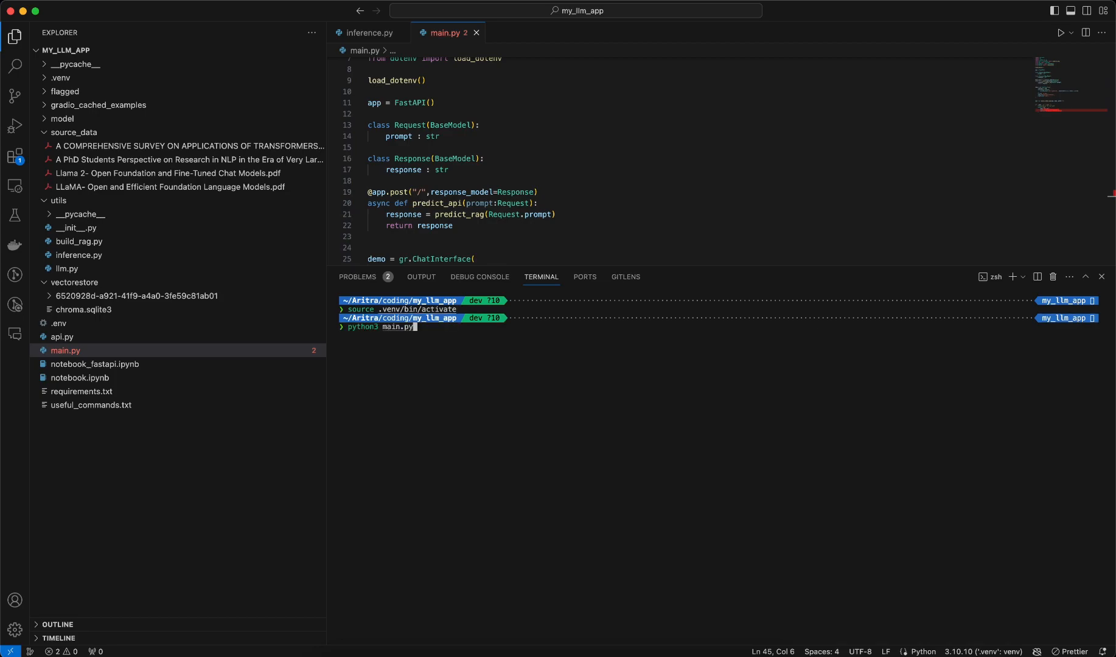
key(Return)
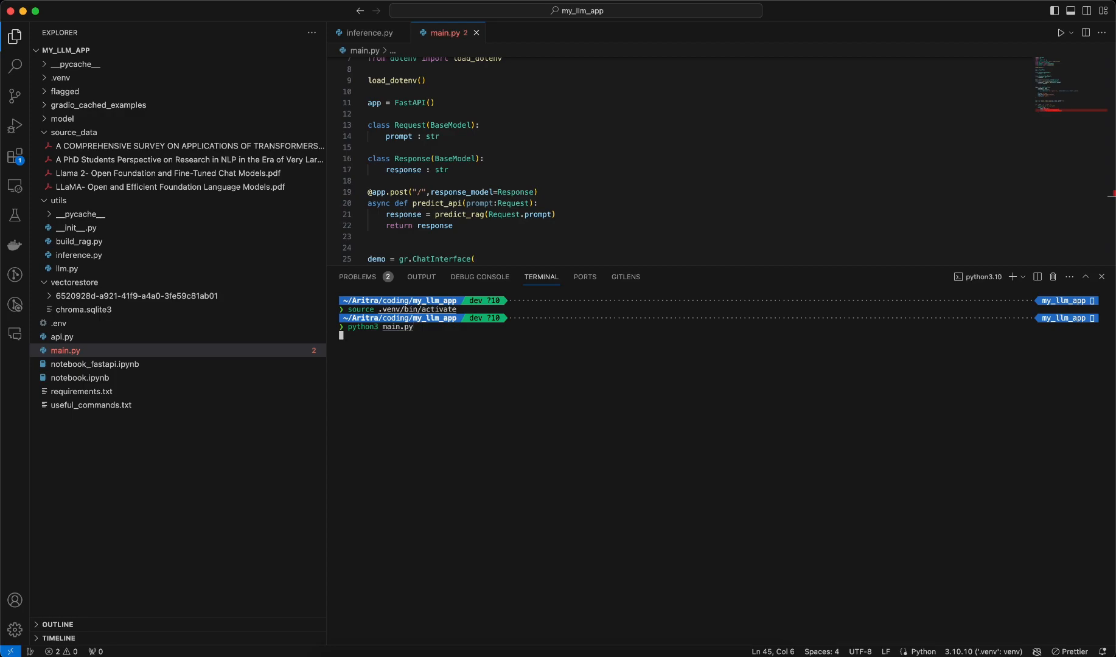
mouse_move(595, 402)
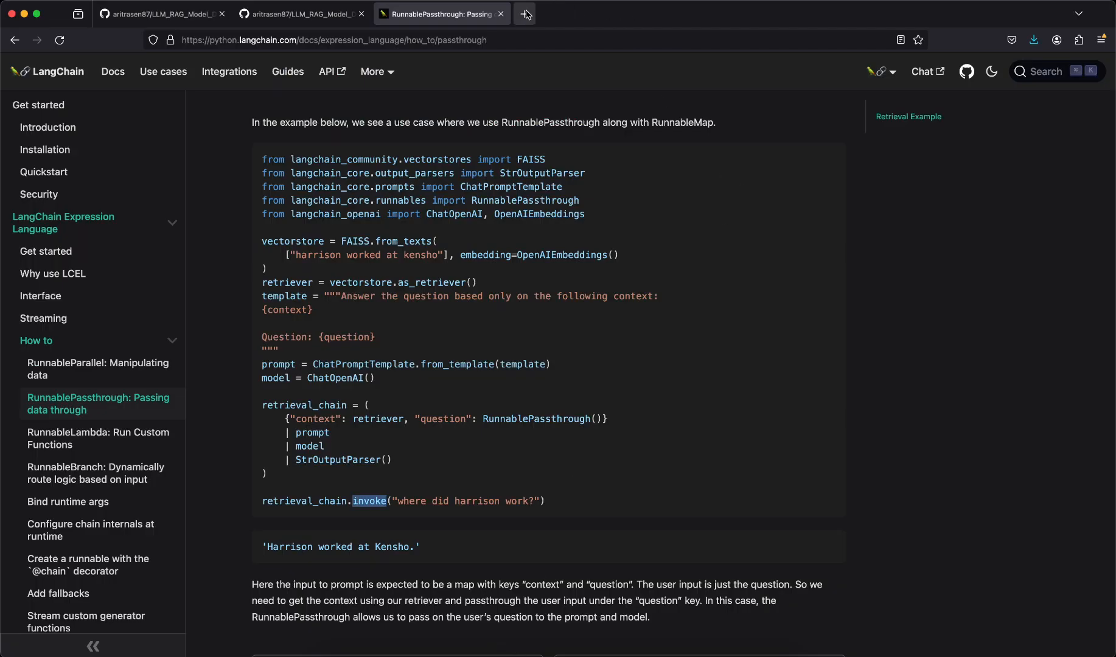
Step: Show the running Gradio LLM App chat page at 127.0.0.1:7860 in Firefox
click(525, 14)
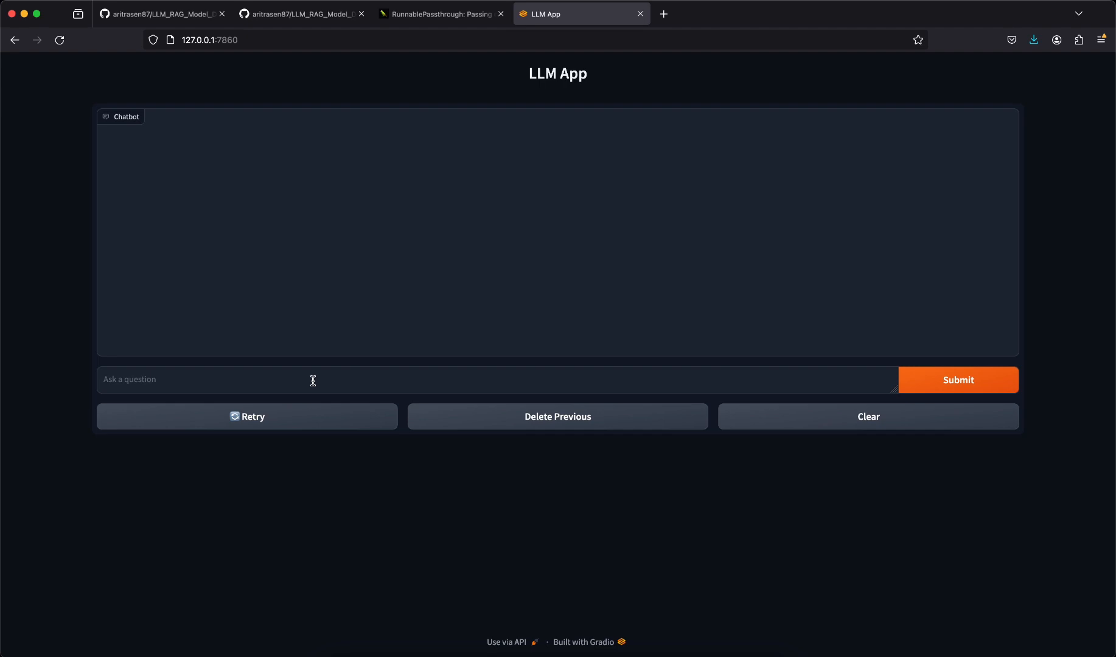
Step: Submit the question 'How LLama2 is different from LLama' in the Gradio chat
text(How LLama)
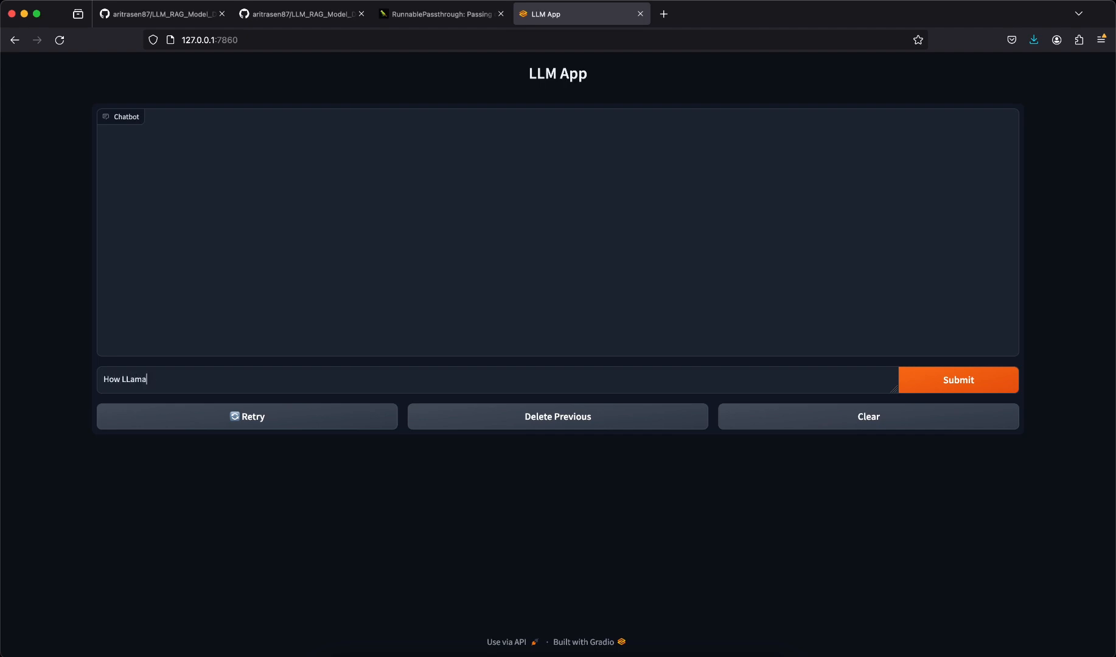
text(2 is di)
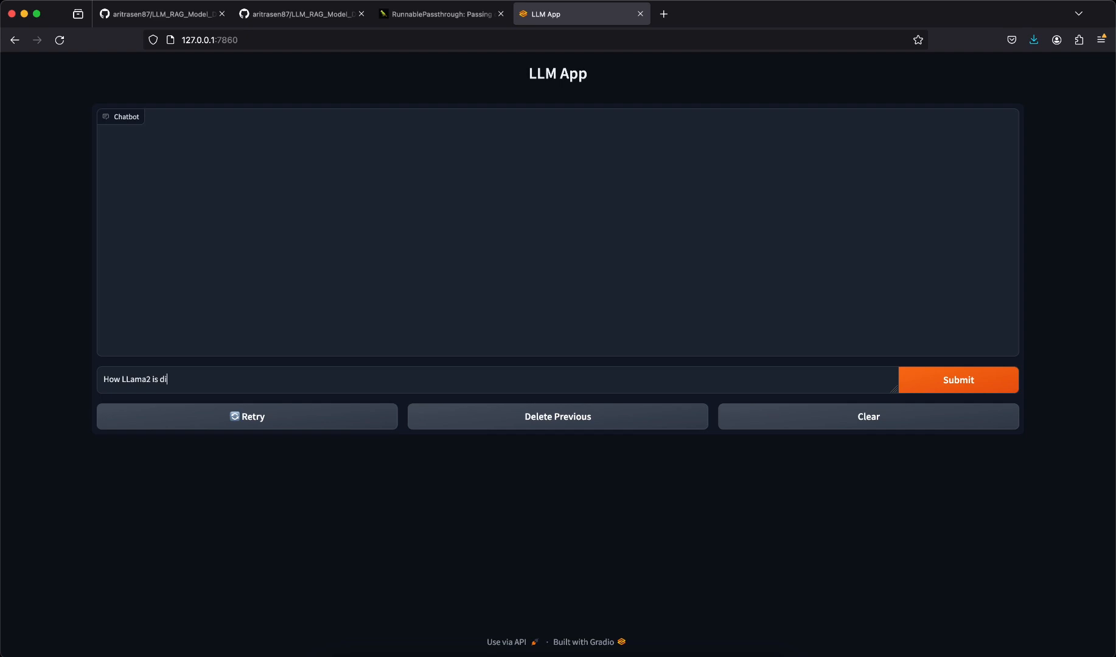
text(fferent fro)
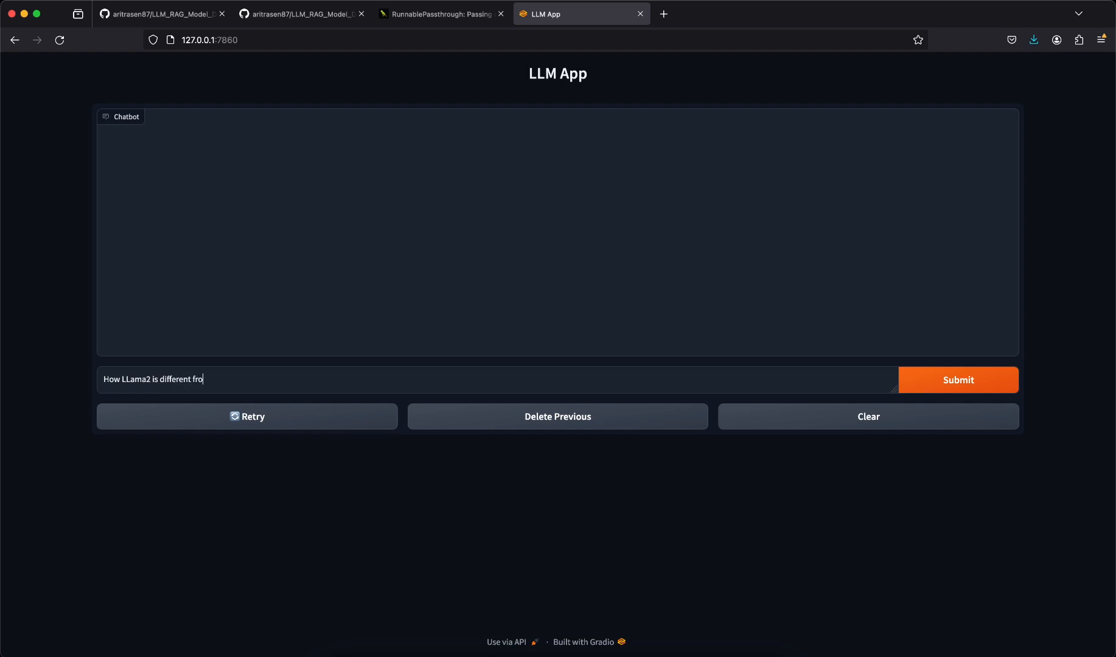
text(m LLama)
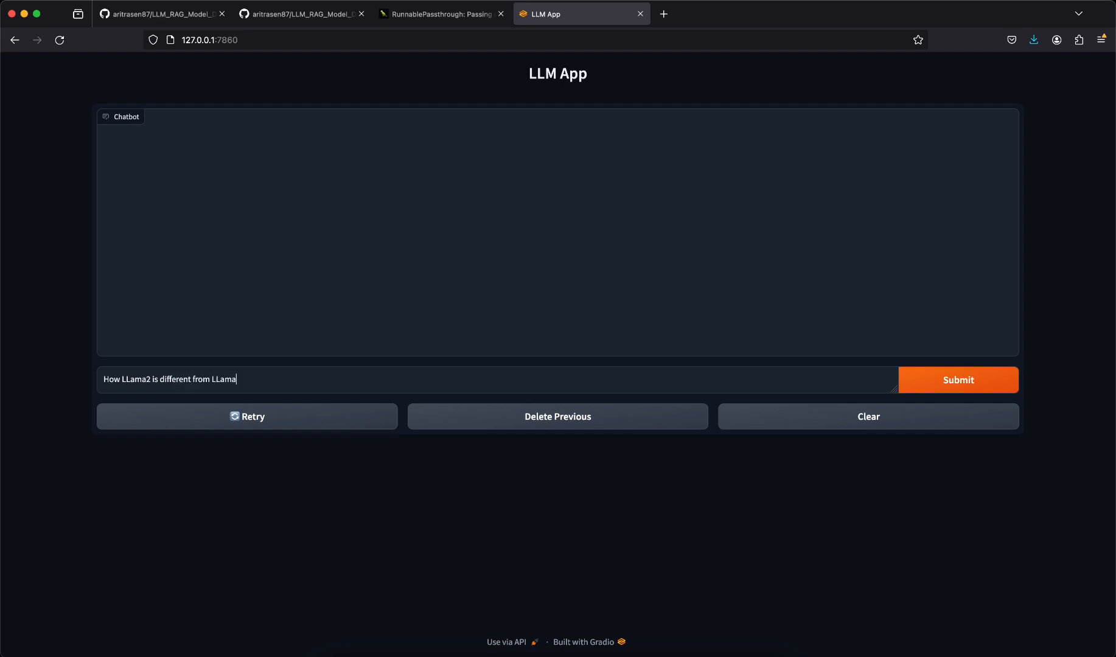
click(958, 380)
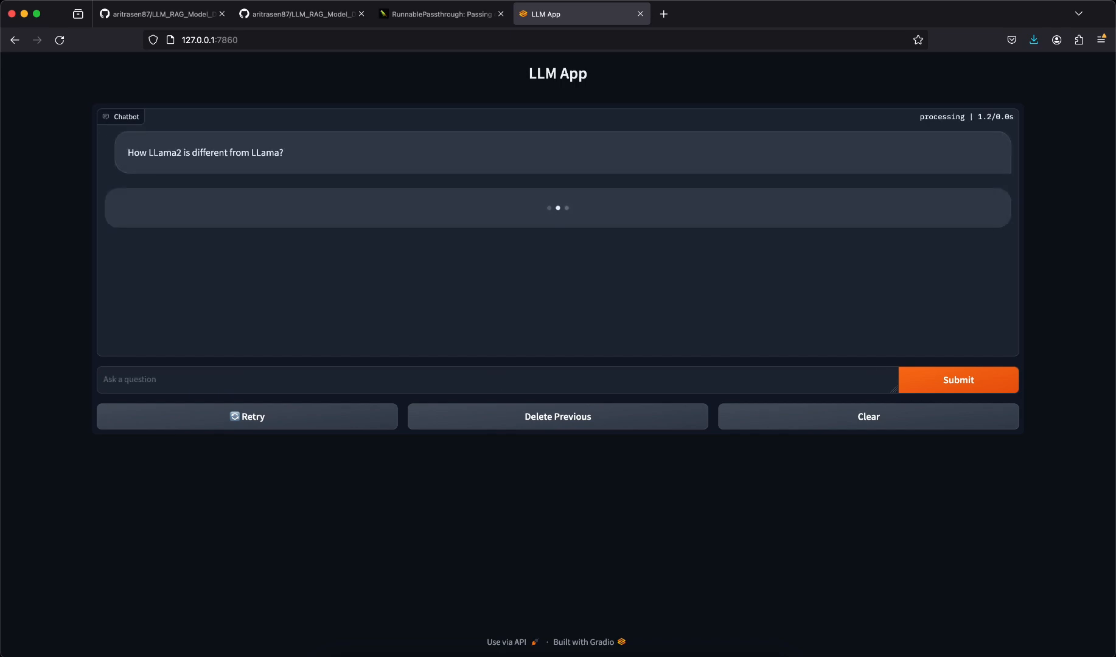
mouse_move(282, 354)
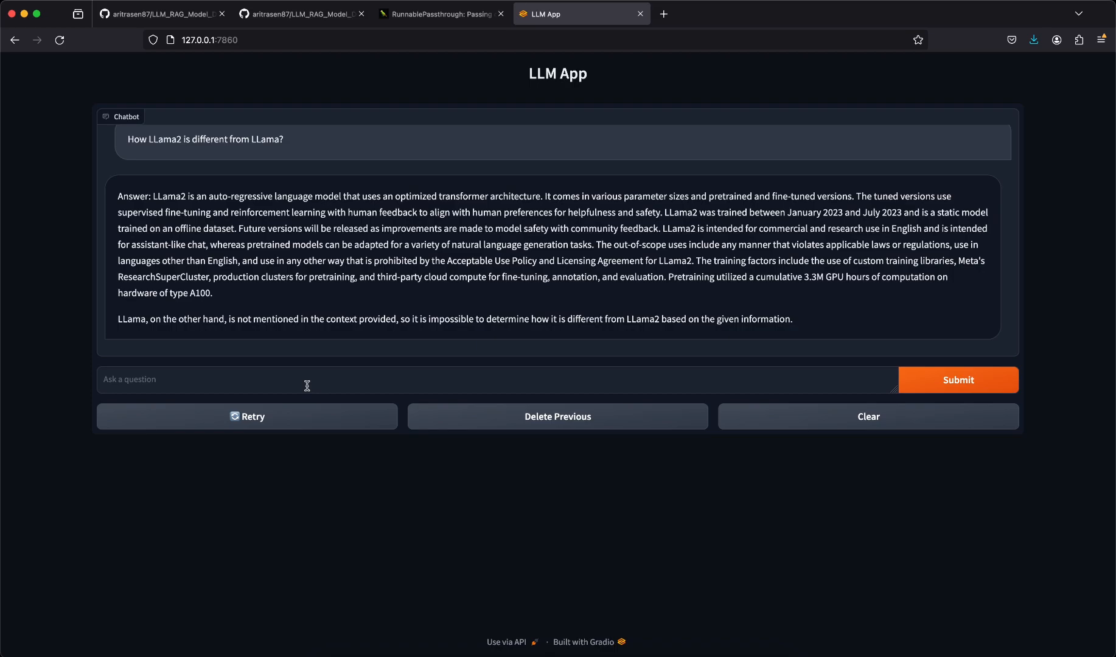
Step: Submit a second question, 'What is sliding window attention in LLama2', in the Gradio chat
text(What uis)
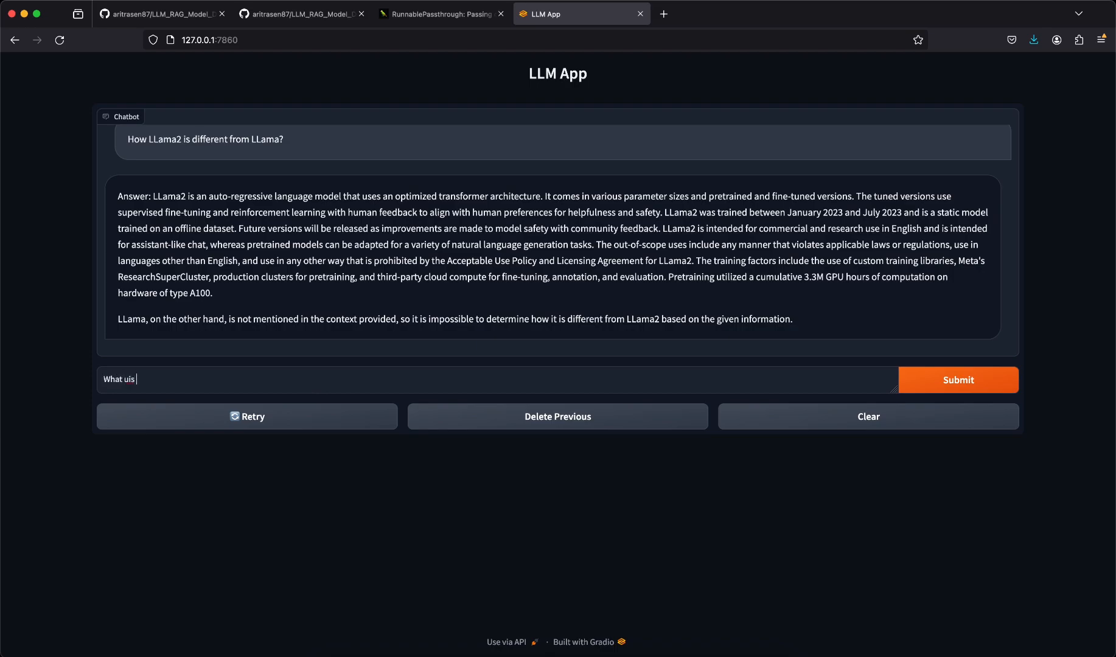
text(What is sl)
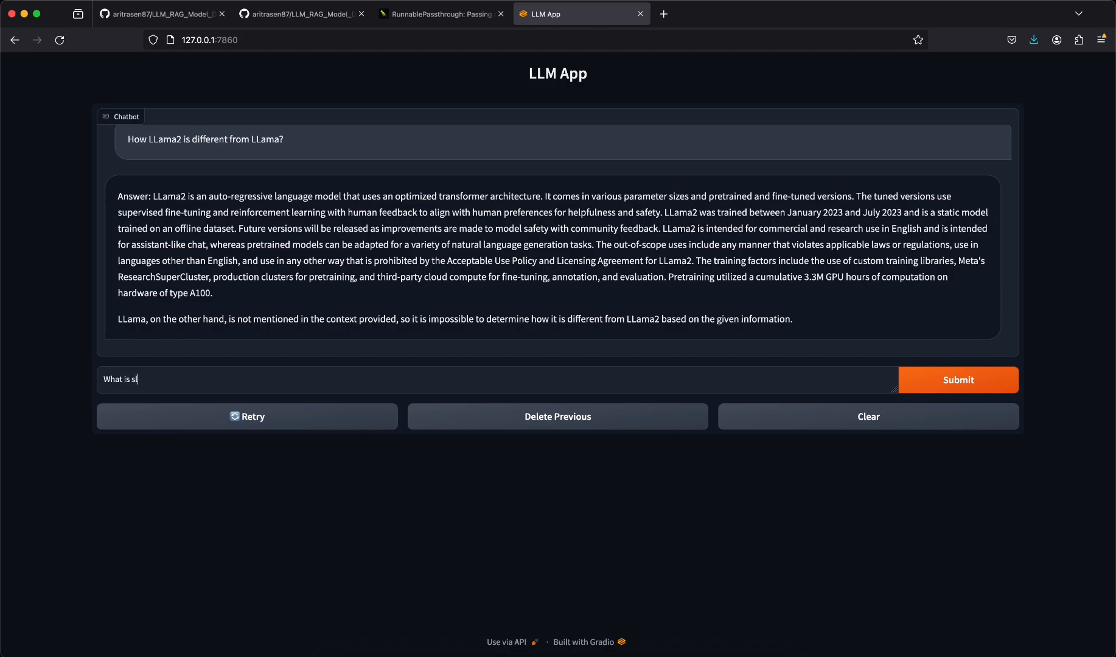
text(iding window)
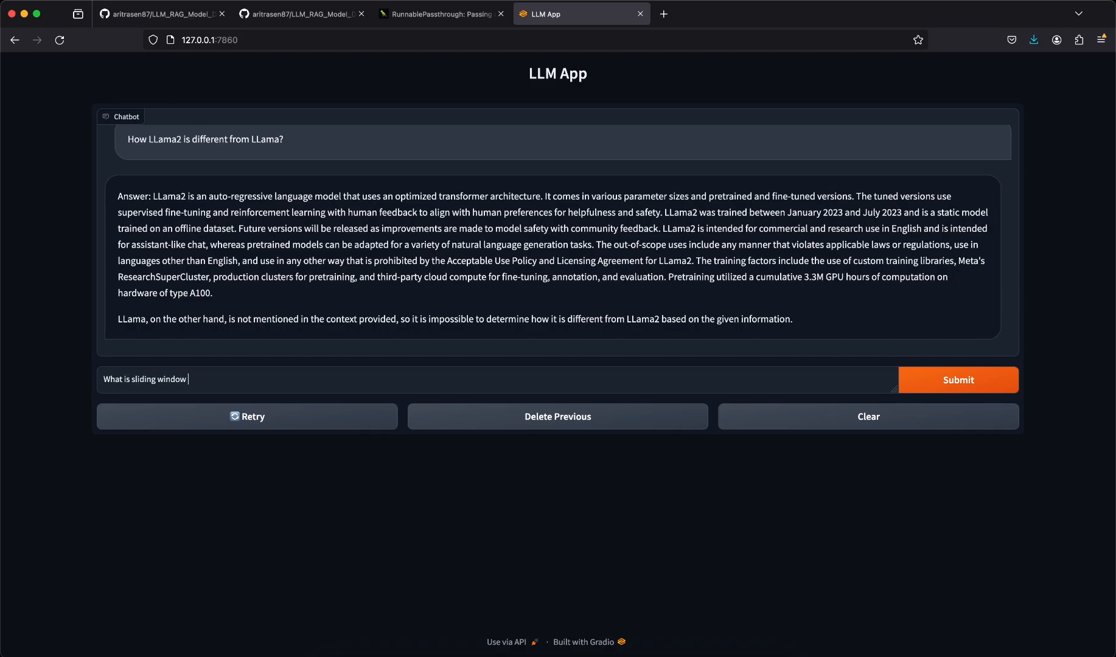
text(in LLa)
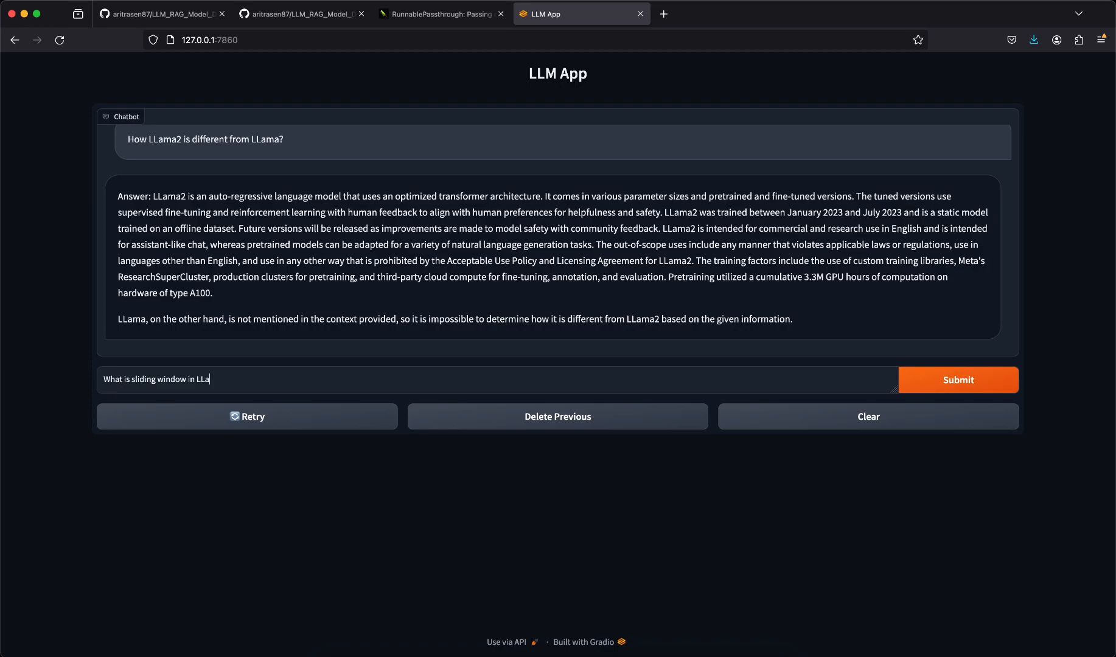
text(ma2)
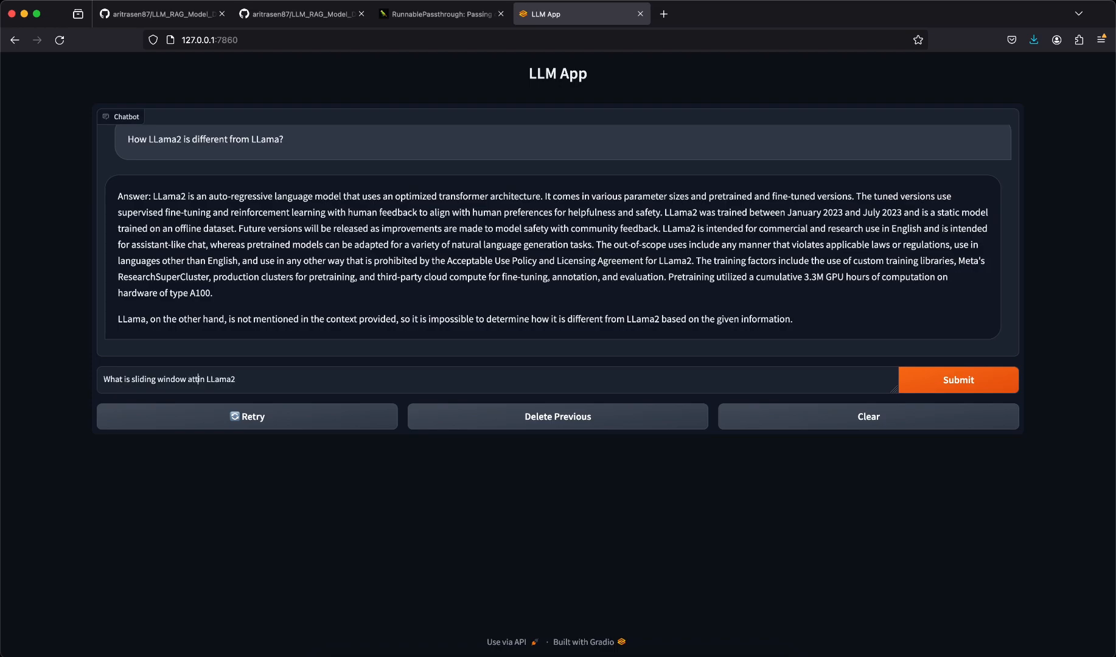
text(ention in)
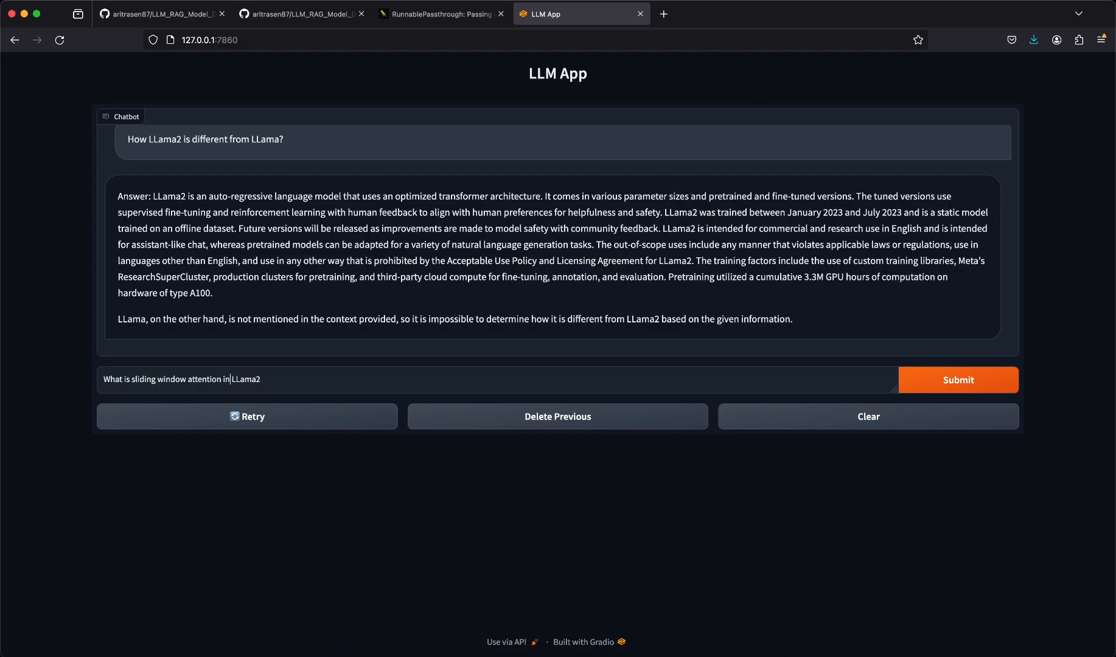
click(958, 379)
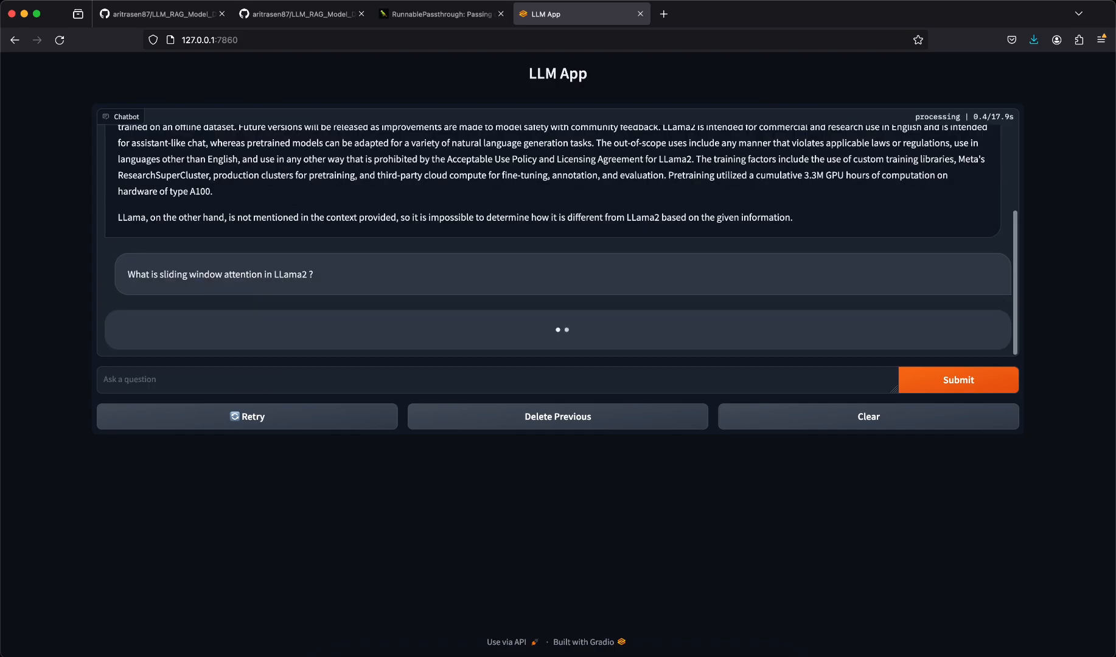
mouse_move(562, 294)
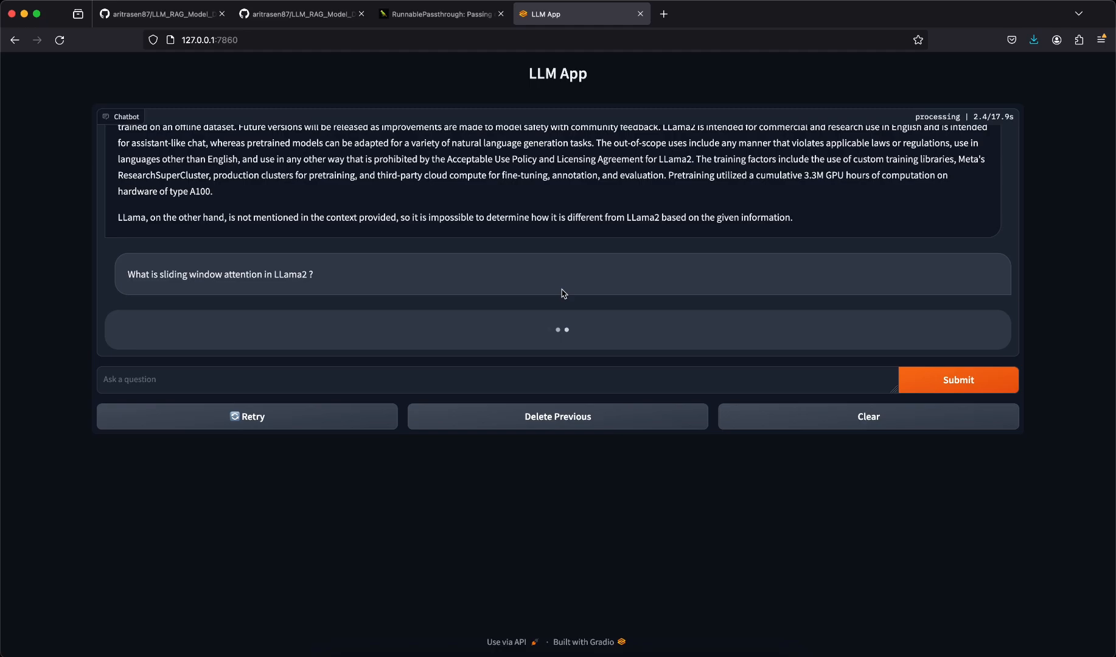